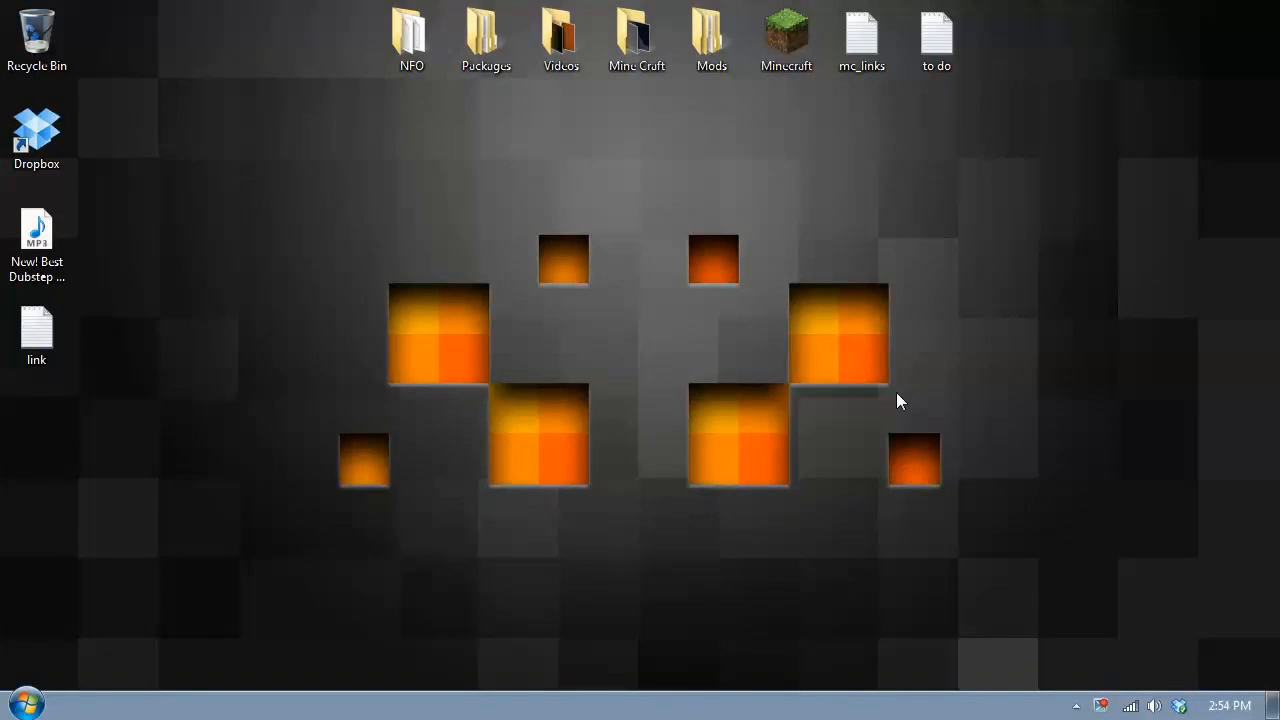
mouse_move(770, 388)
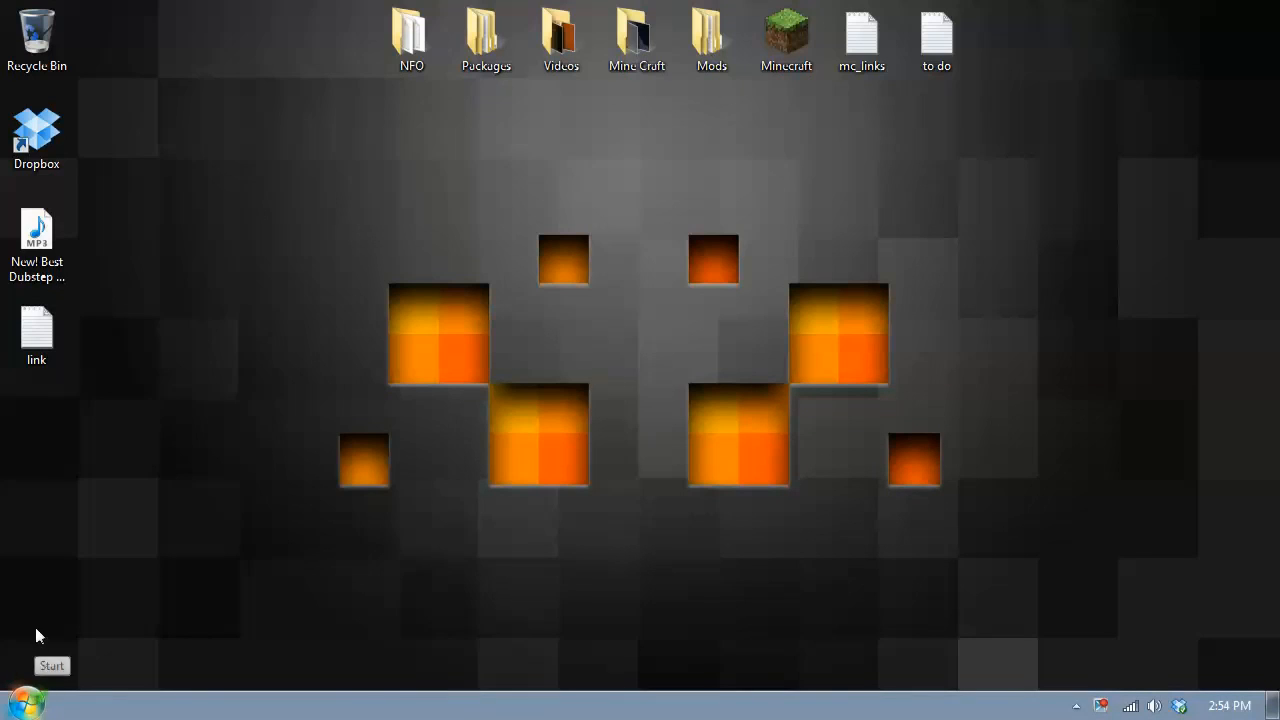
Open the 'link' notes of Java and Firefox 64-bit download links, then move the window aside
double_click(36, 335)
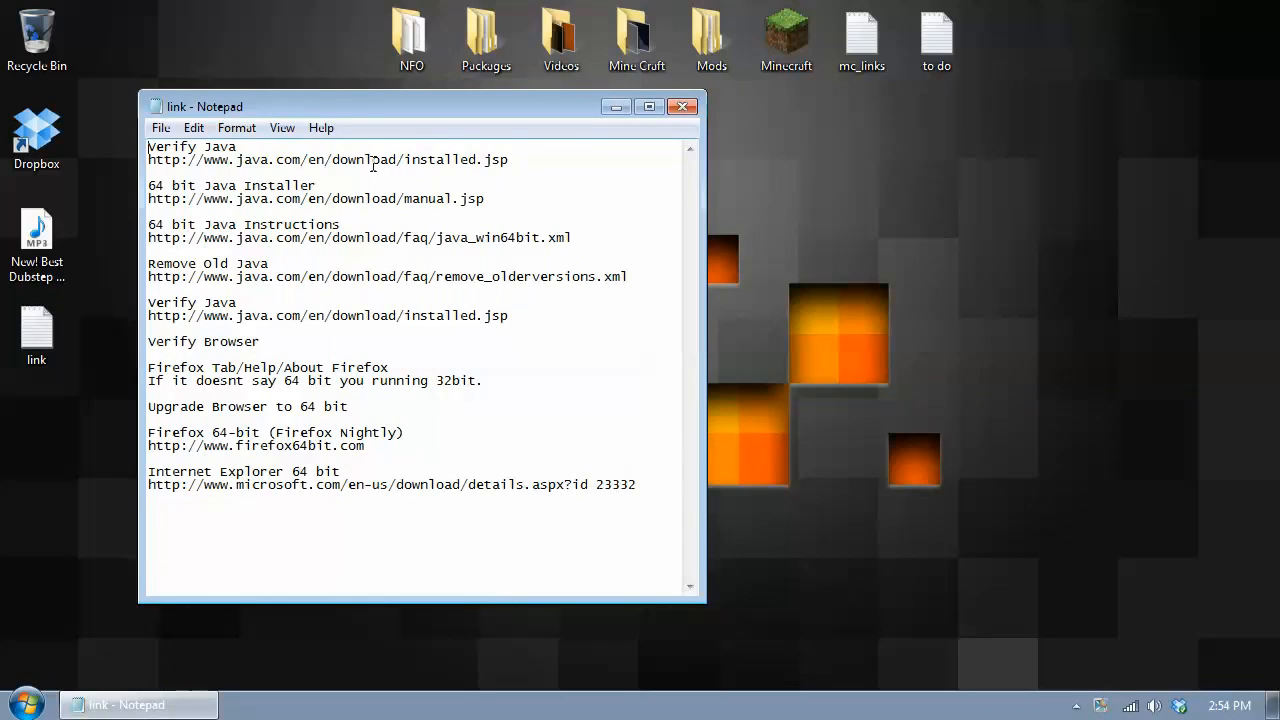
mouse_move(518, 490)
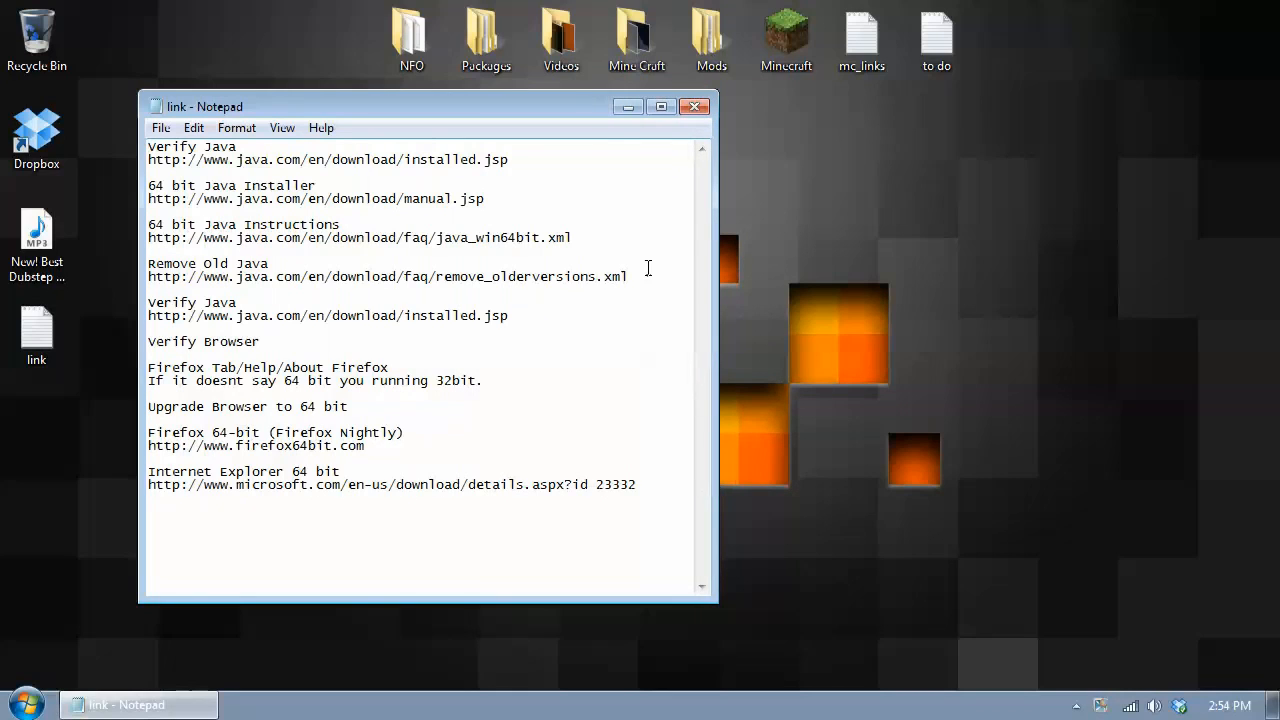
drag(204, 106, 198, 116)
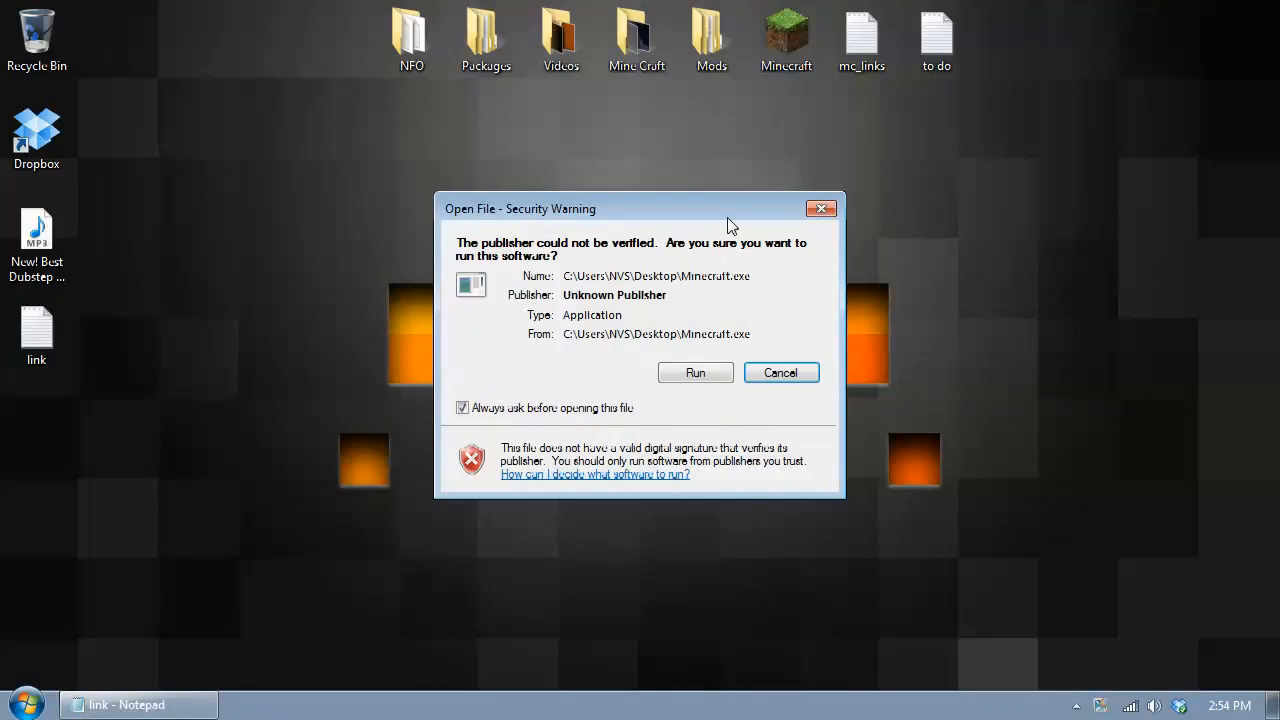
Dismiss the security warning, log in via the launcher, and play the Metropolis singleplayer world
click(780, 372)
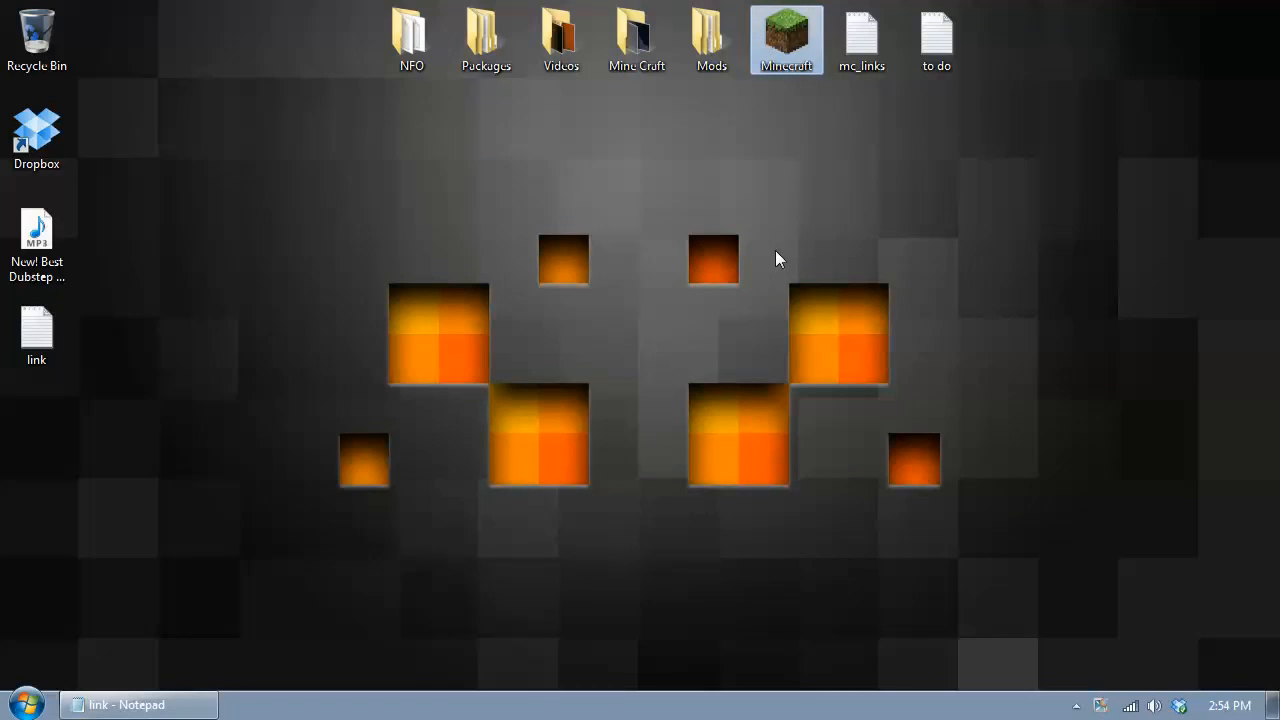
double_click(787, 40)
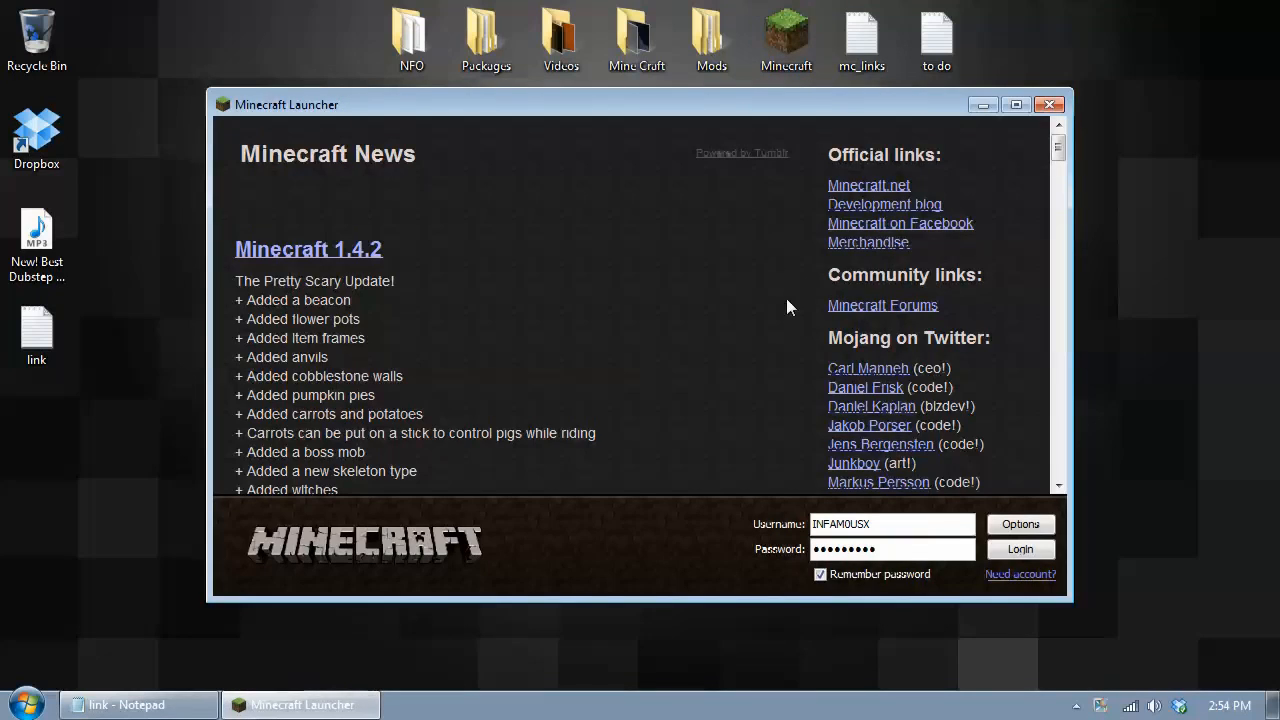
click(1019, 548)
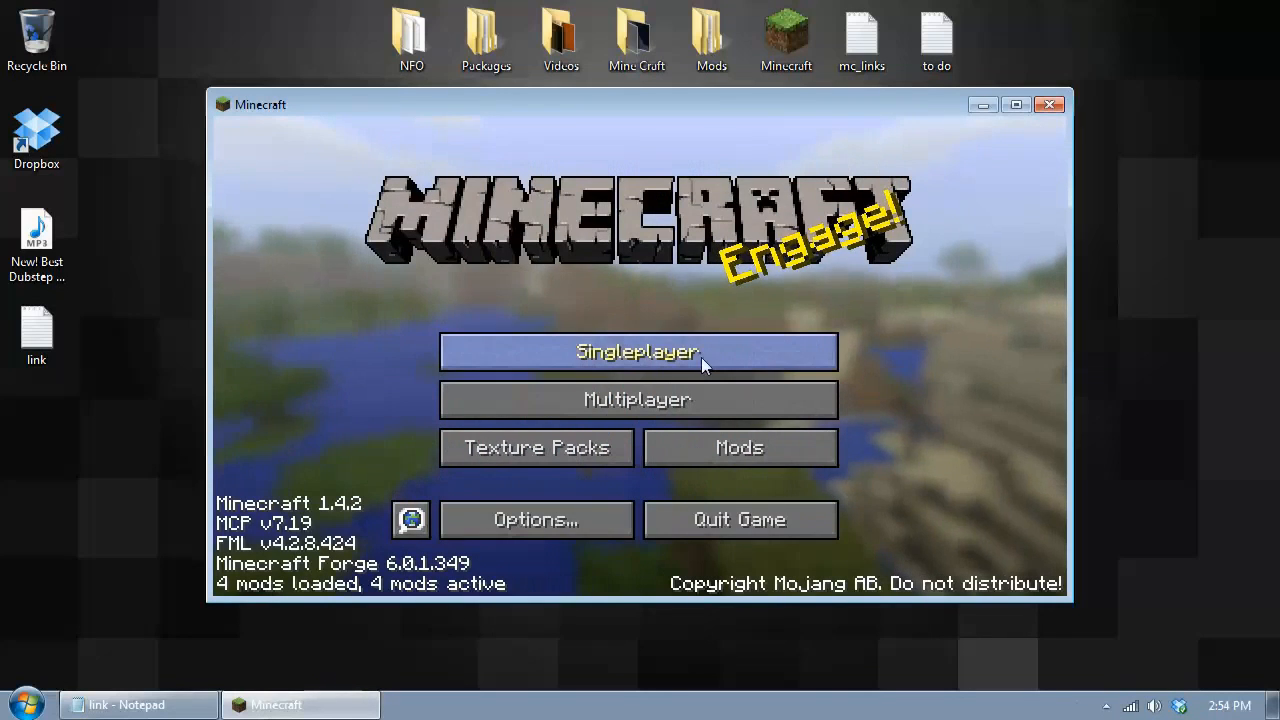
click(638, 351)
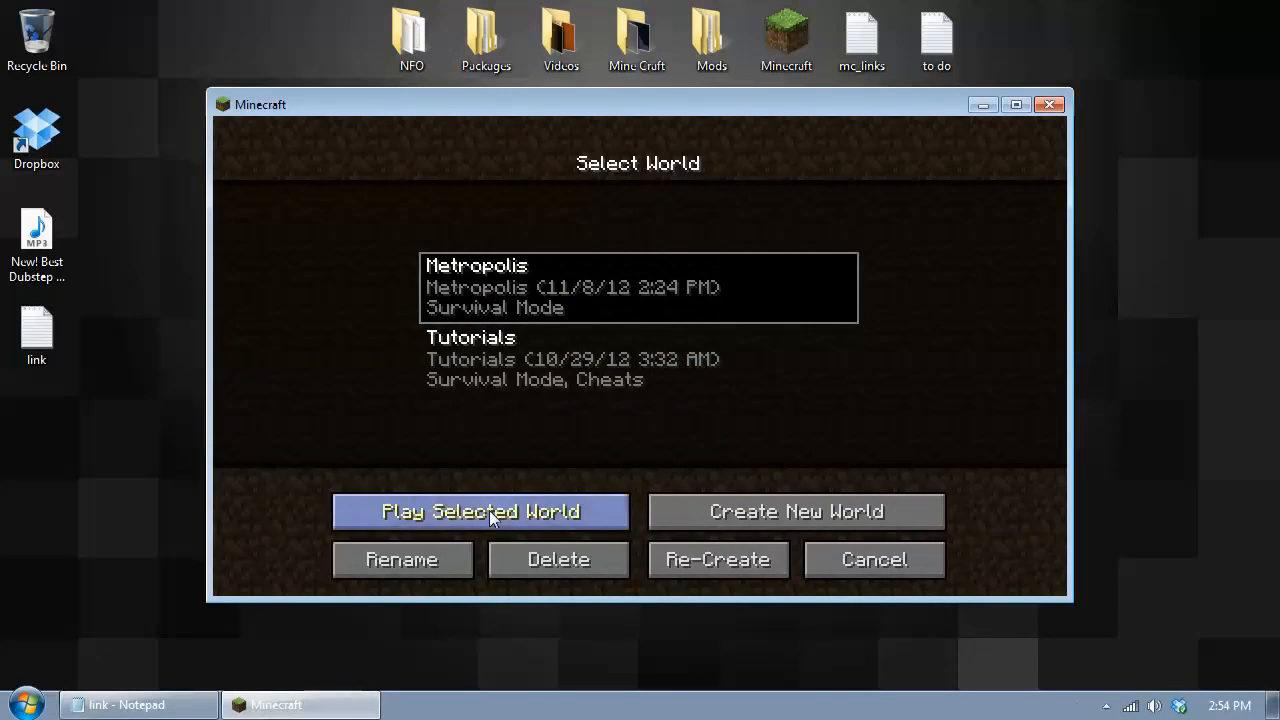
click(480, 511)
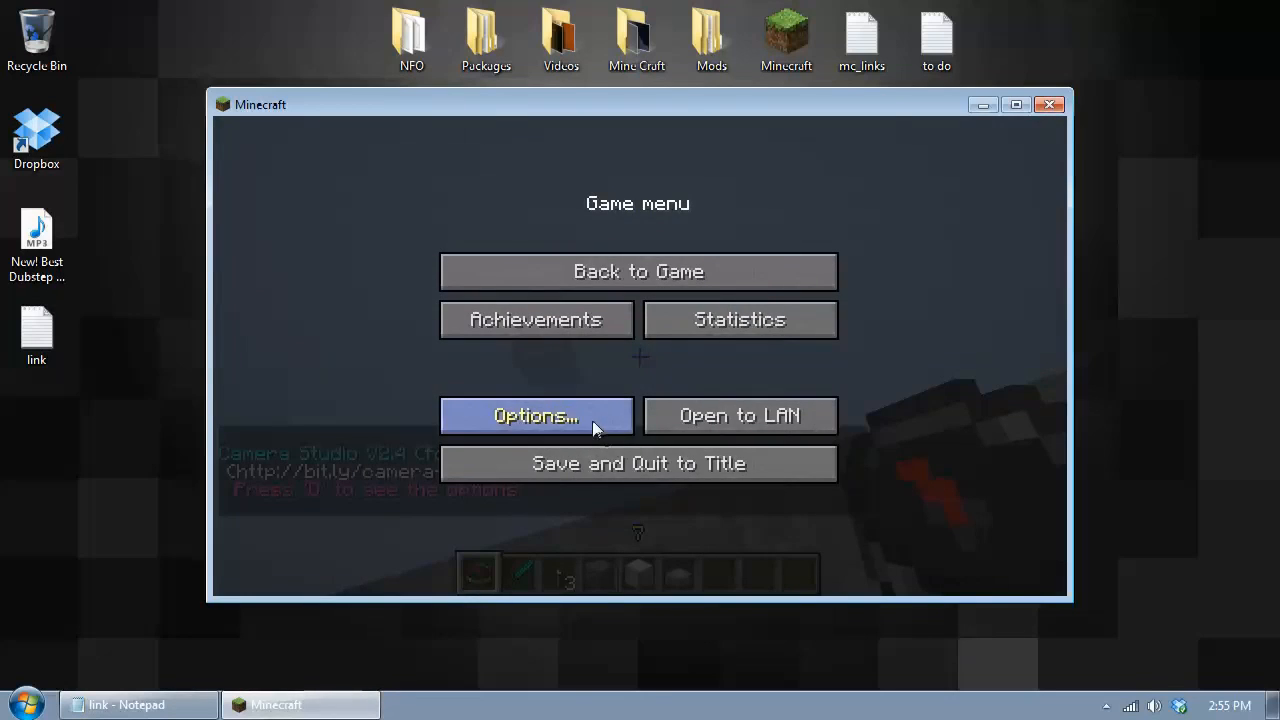
Review Options and Video Settings, then exit both with Done without changes
click(536, 415)
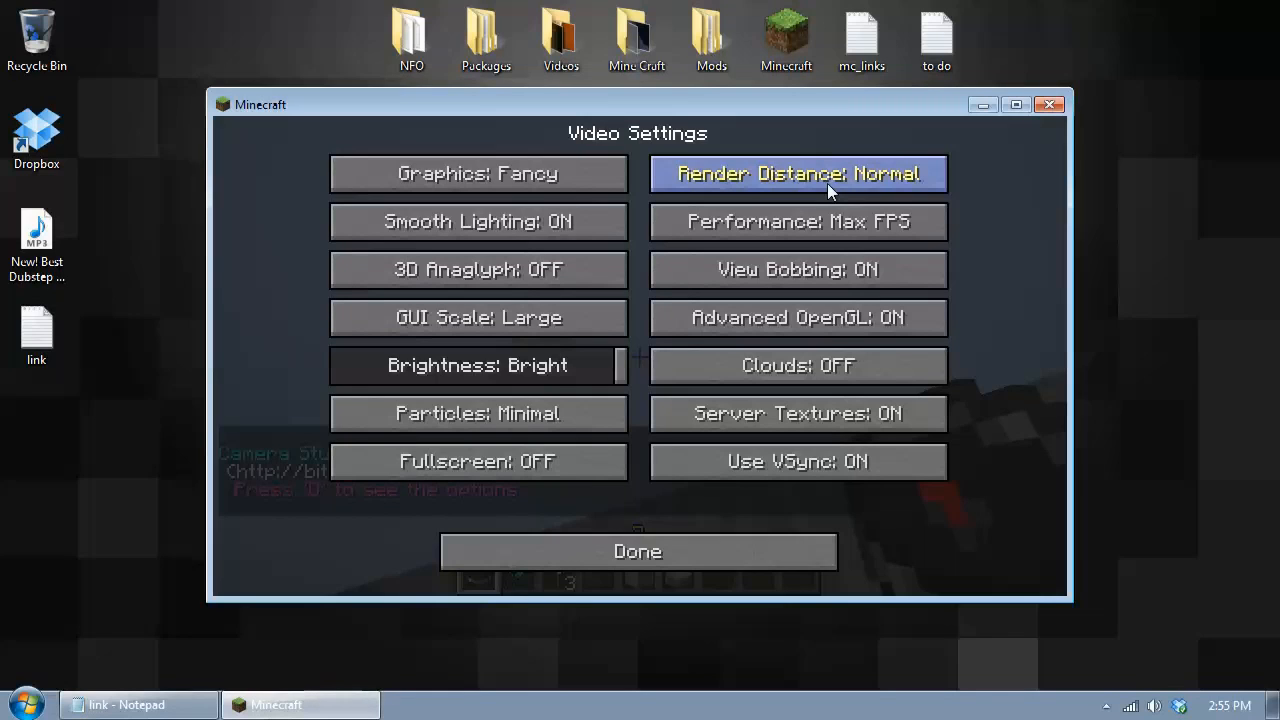
click(637, 551)
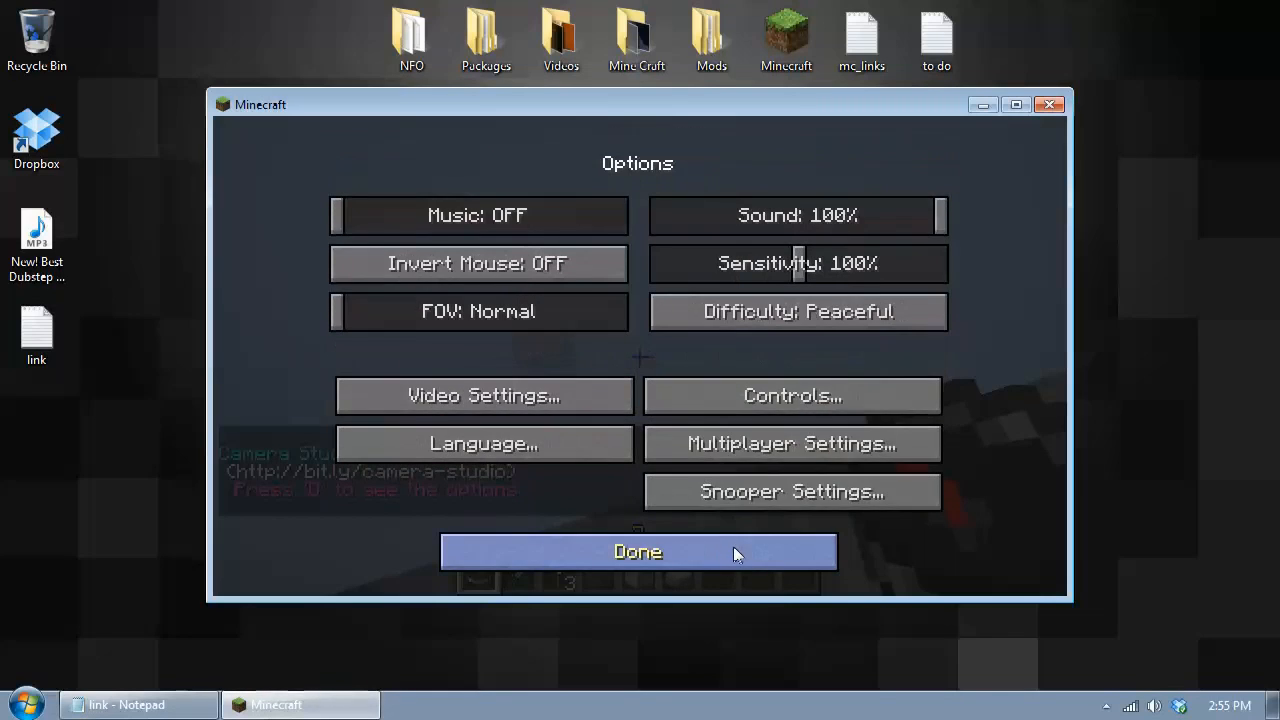
click(637, 551)
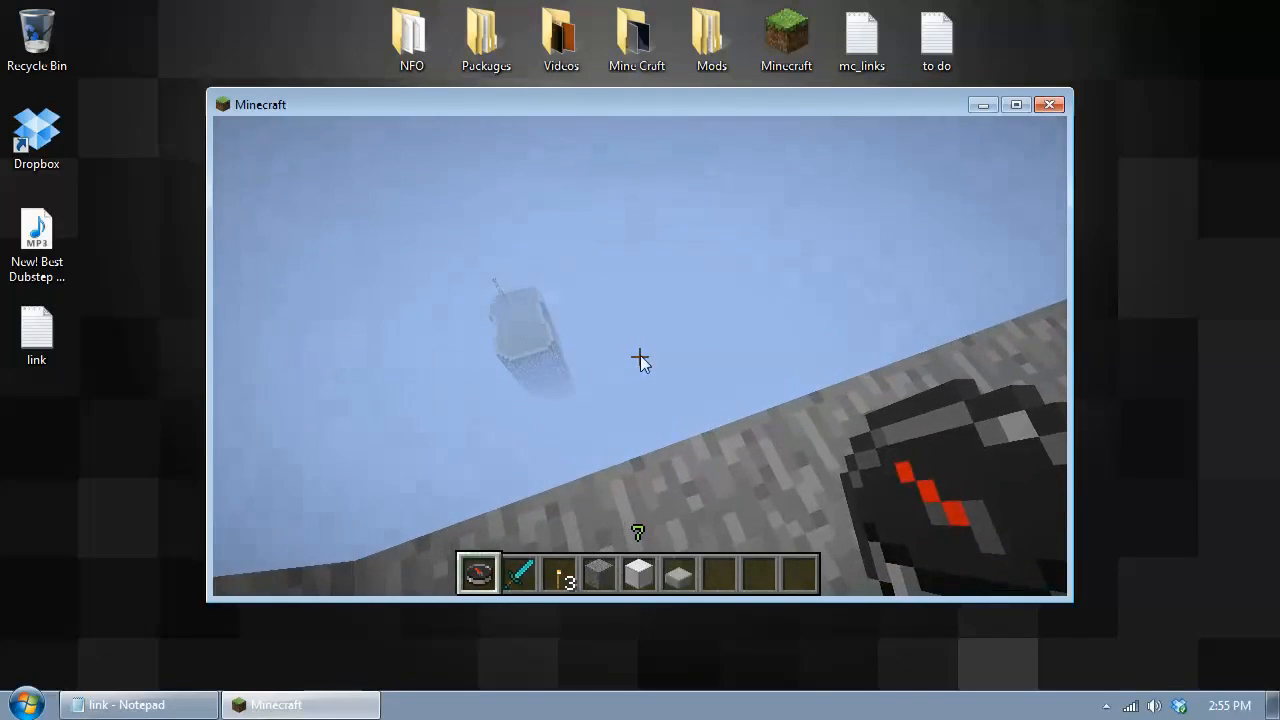
Set Render Distance to Far in Video Settings, return to the world to view the city
key(Escape)
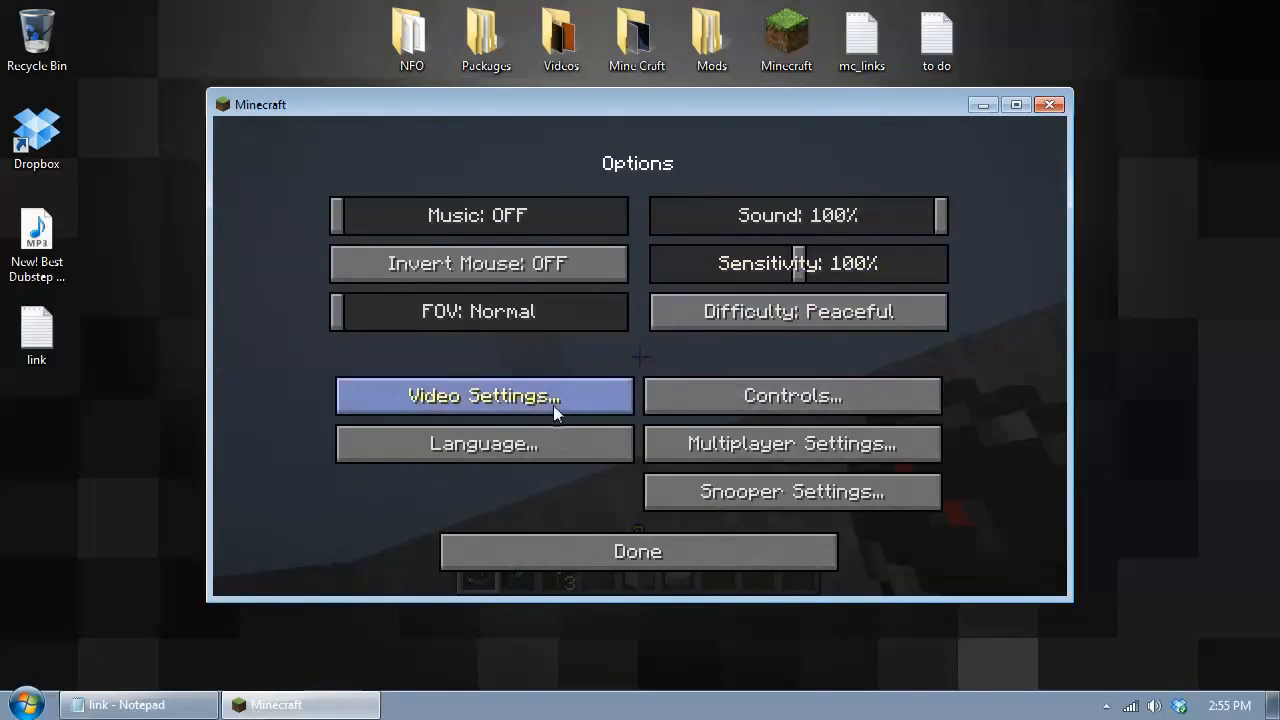
click(484, 395)
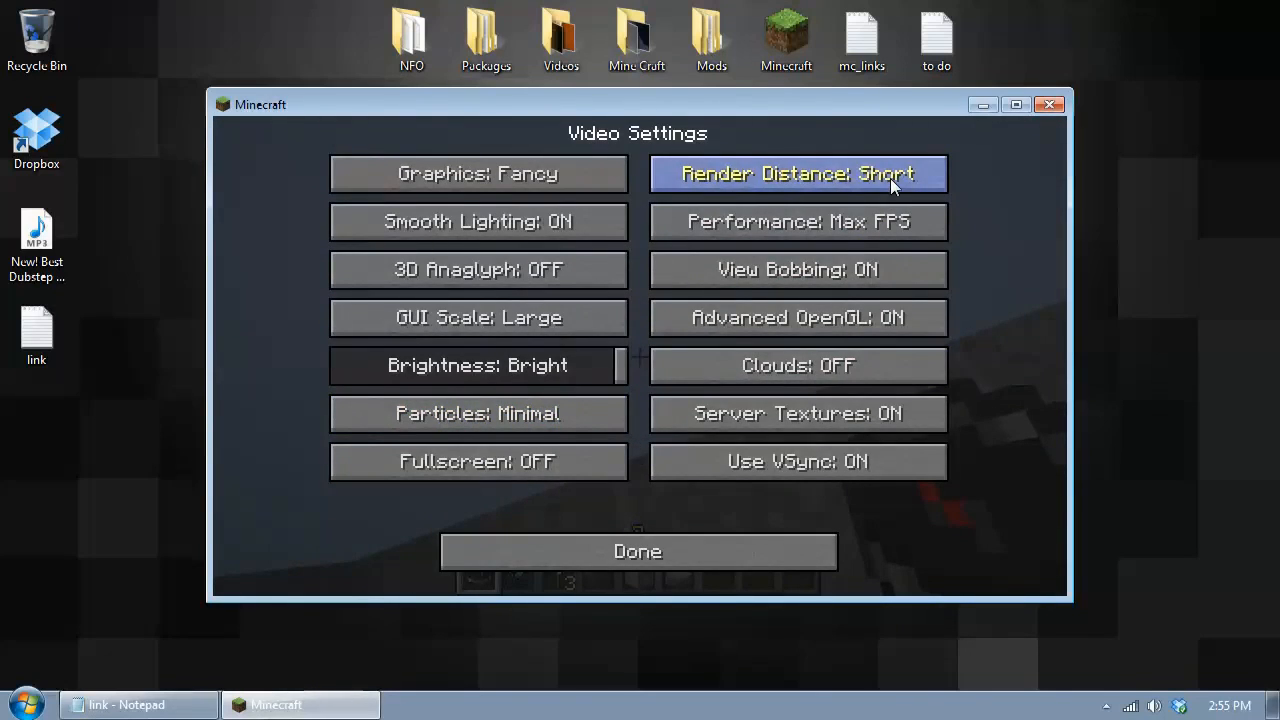
click(797, 173)
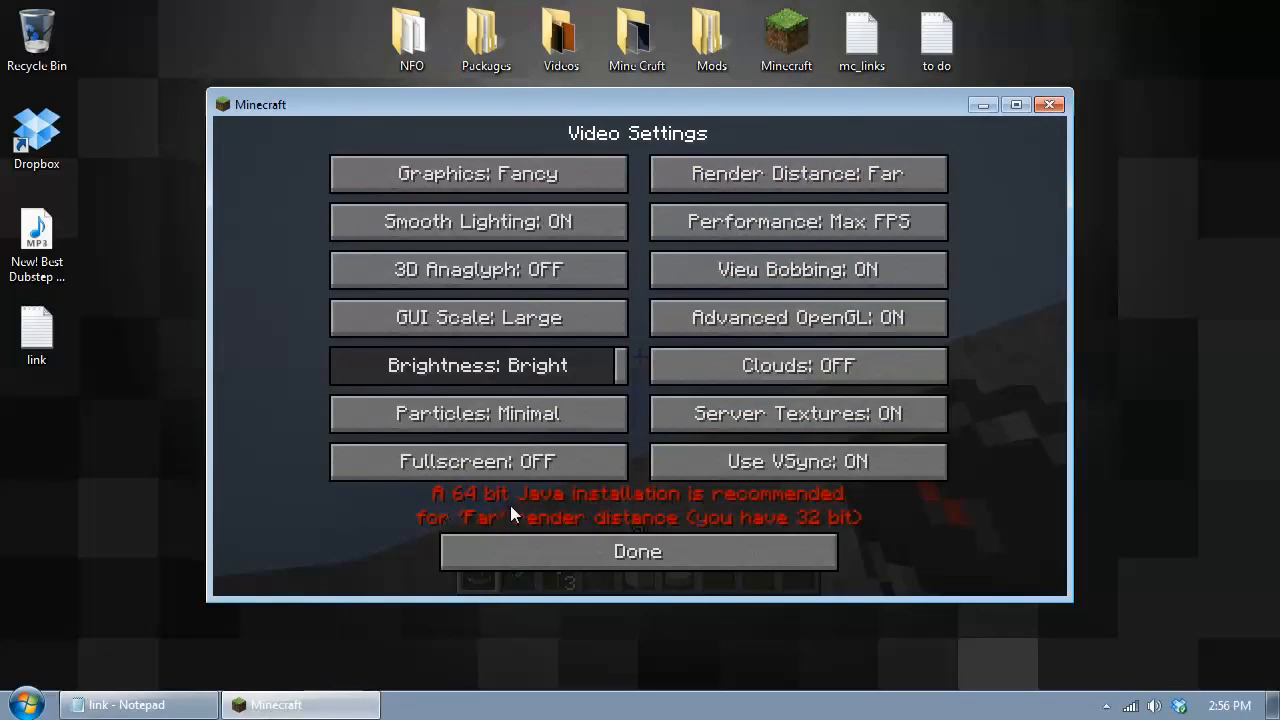
mouse_move(715, 512)
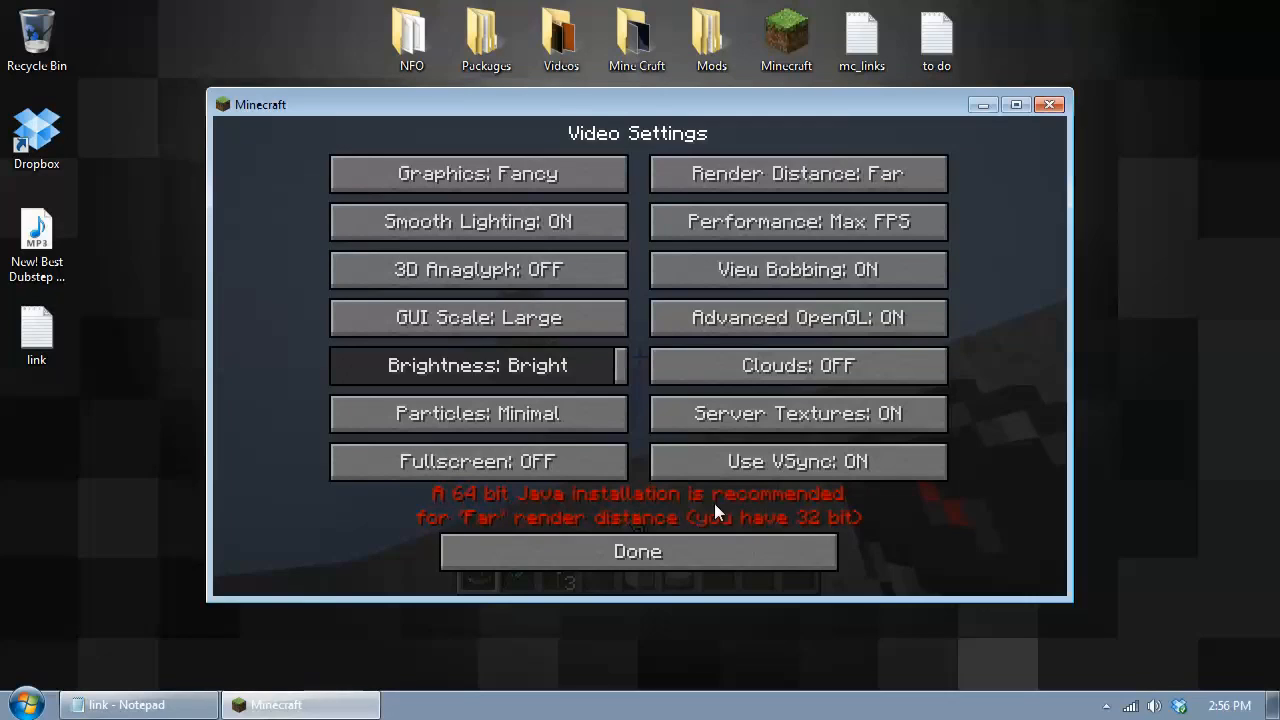
mouse_move(685, 523)
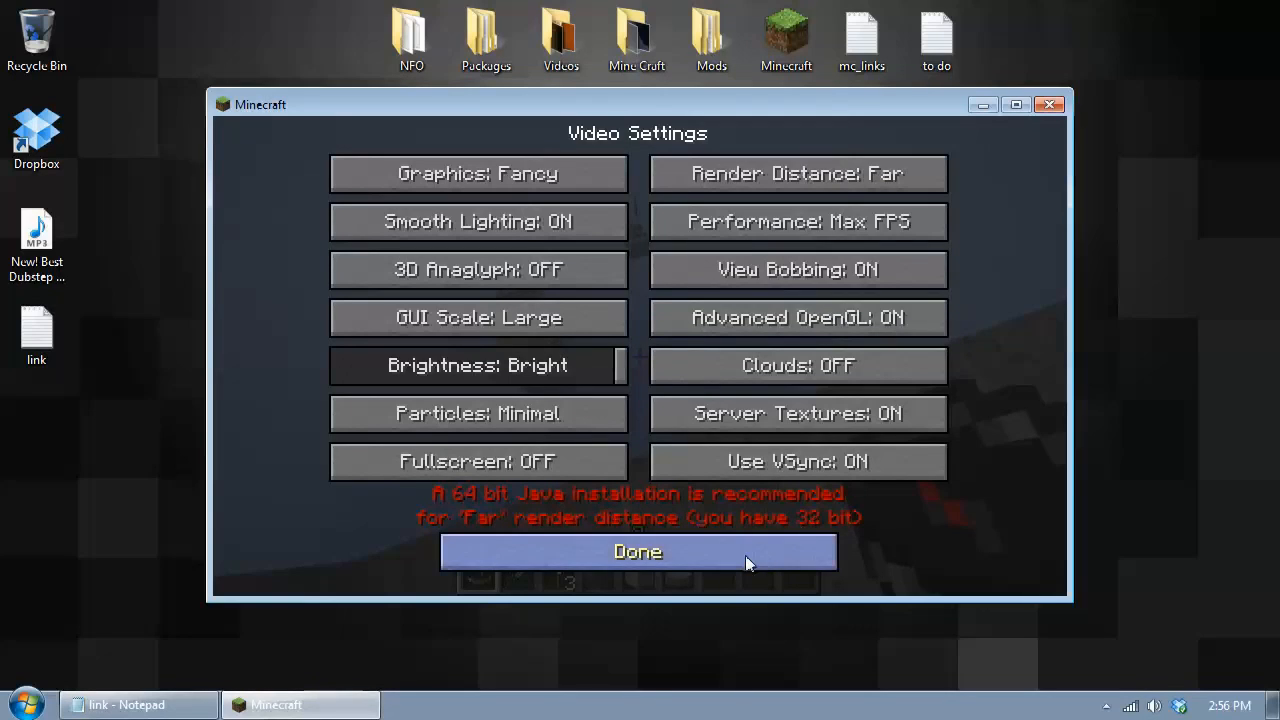
click(637, 551)
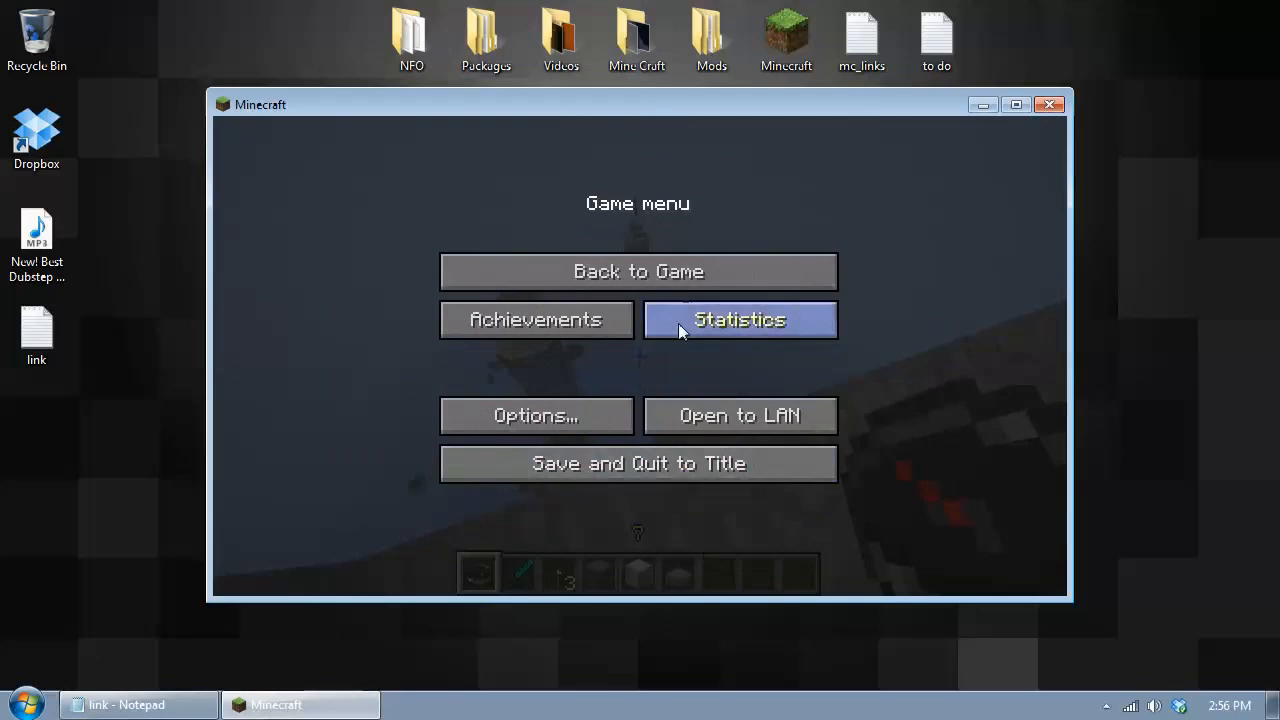
click(638, 271)
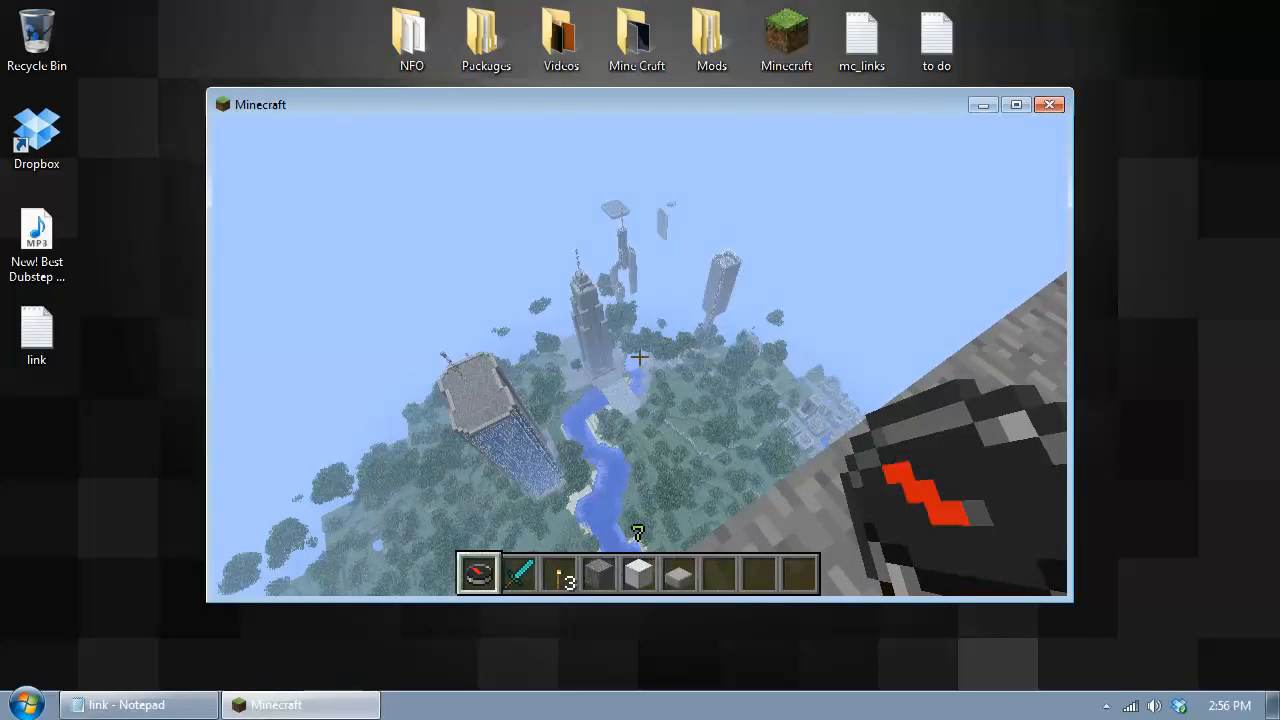
key(Escape)
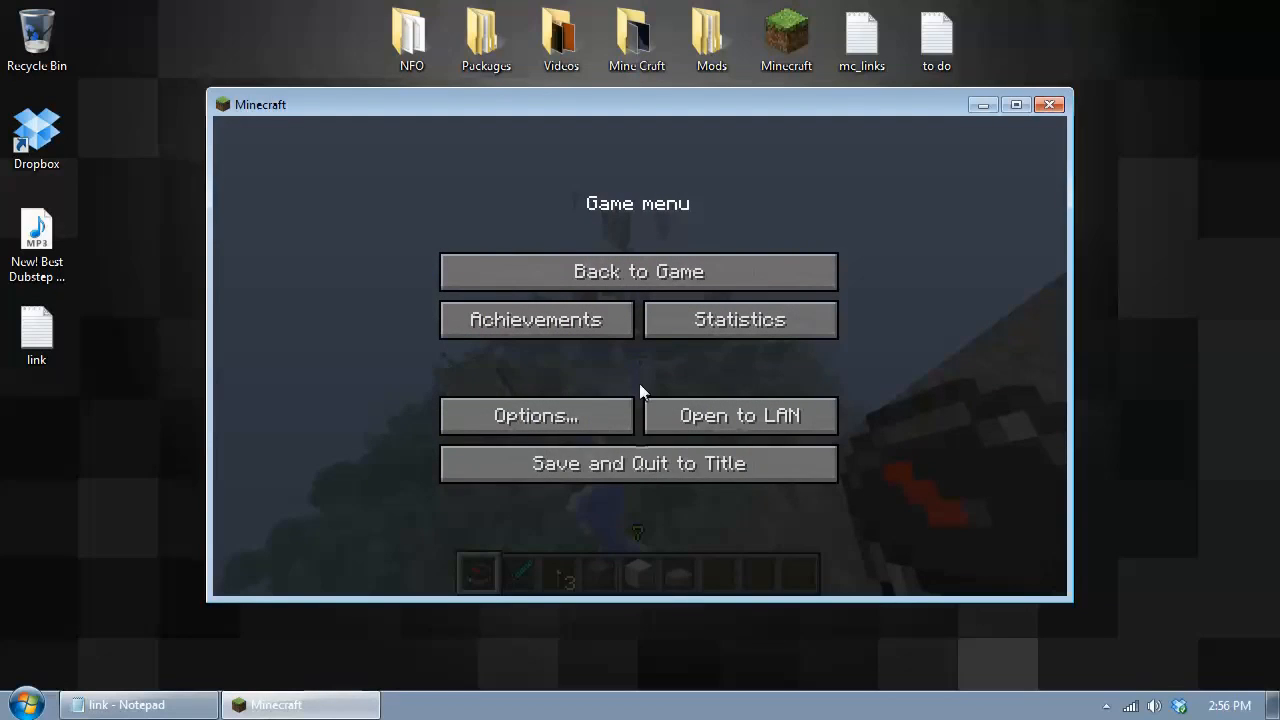
click(638, 463)
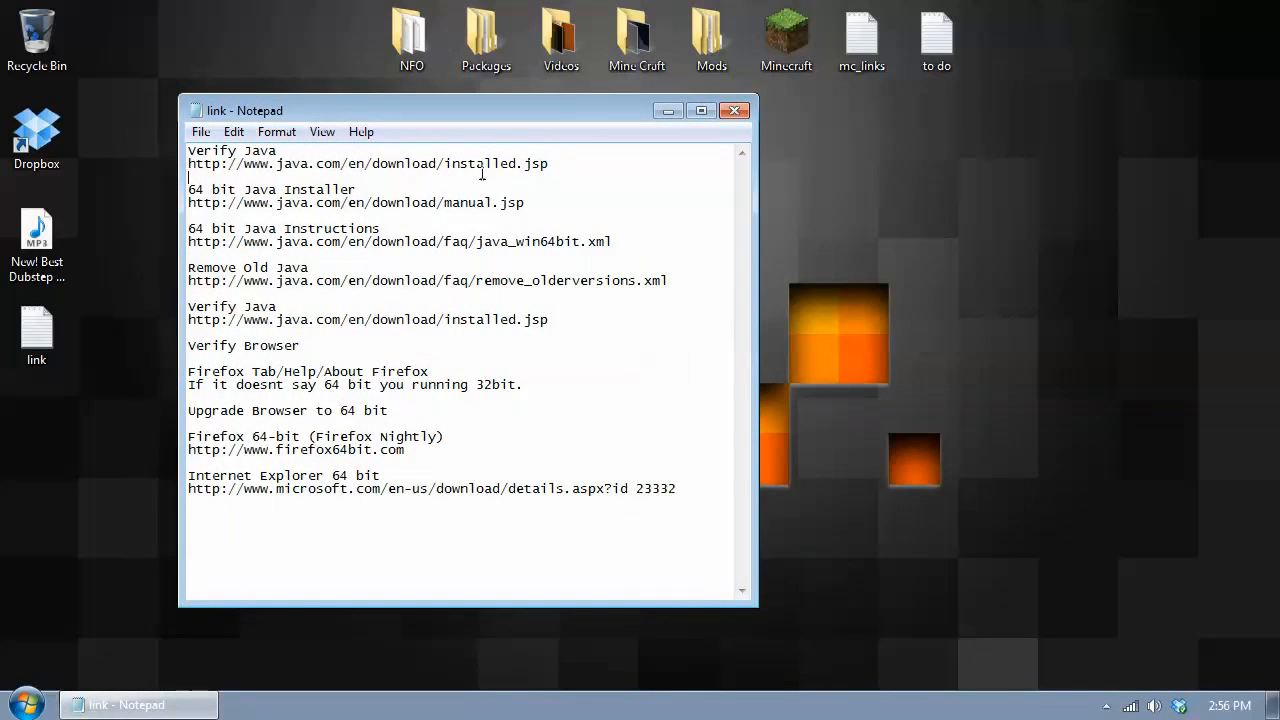
Copy the Verify Java link into Firefox and run the Verify Java version check
right_click(367, 163)
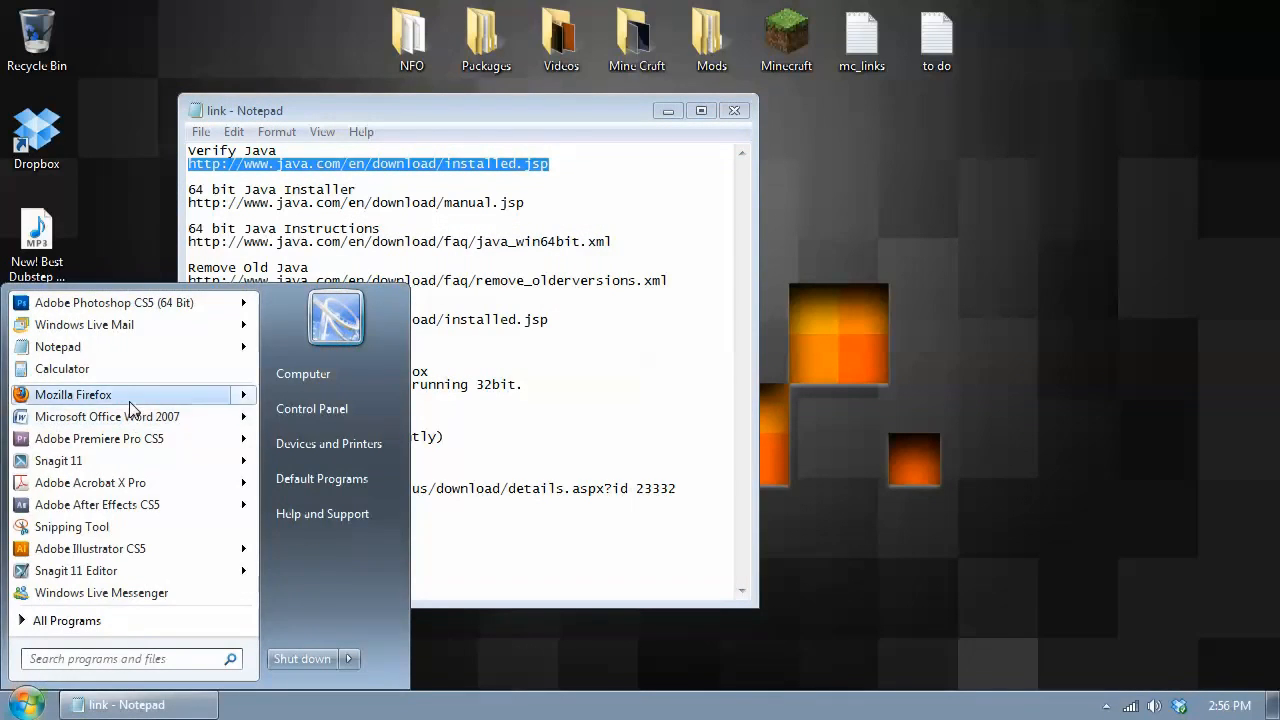
click(73, 394)
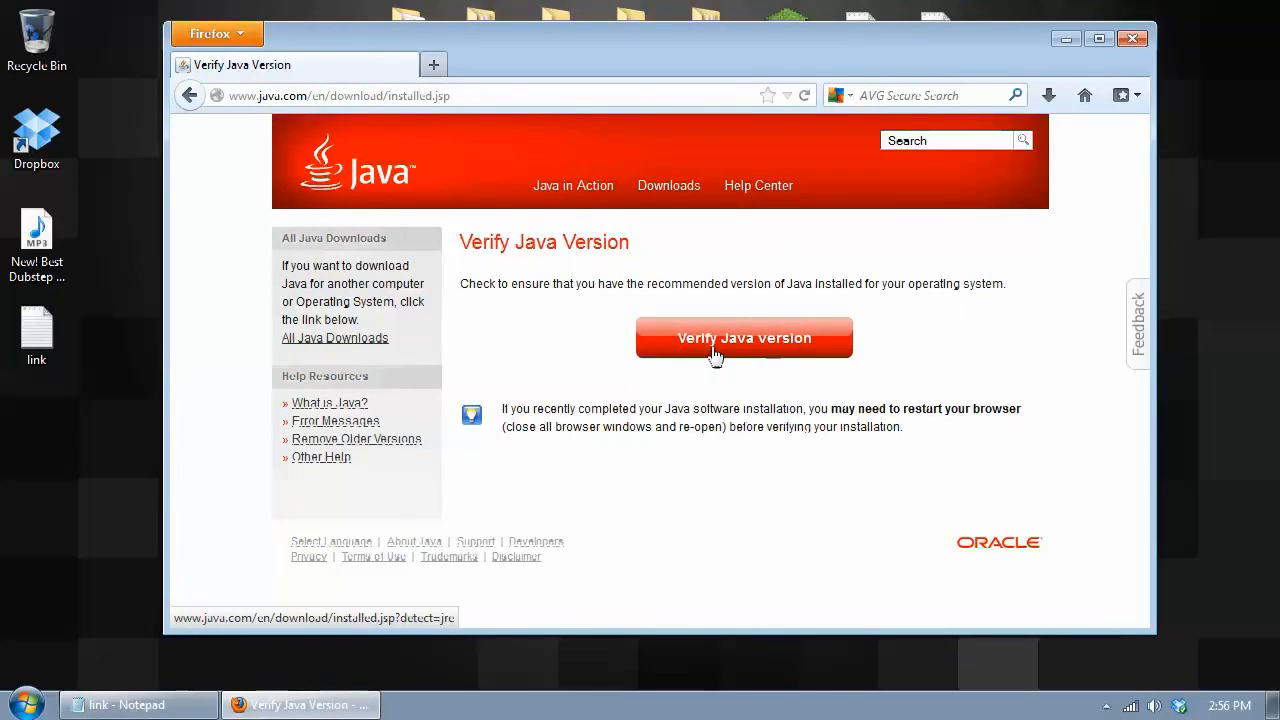
click(744, 337)
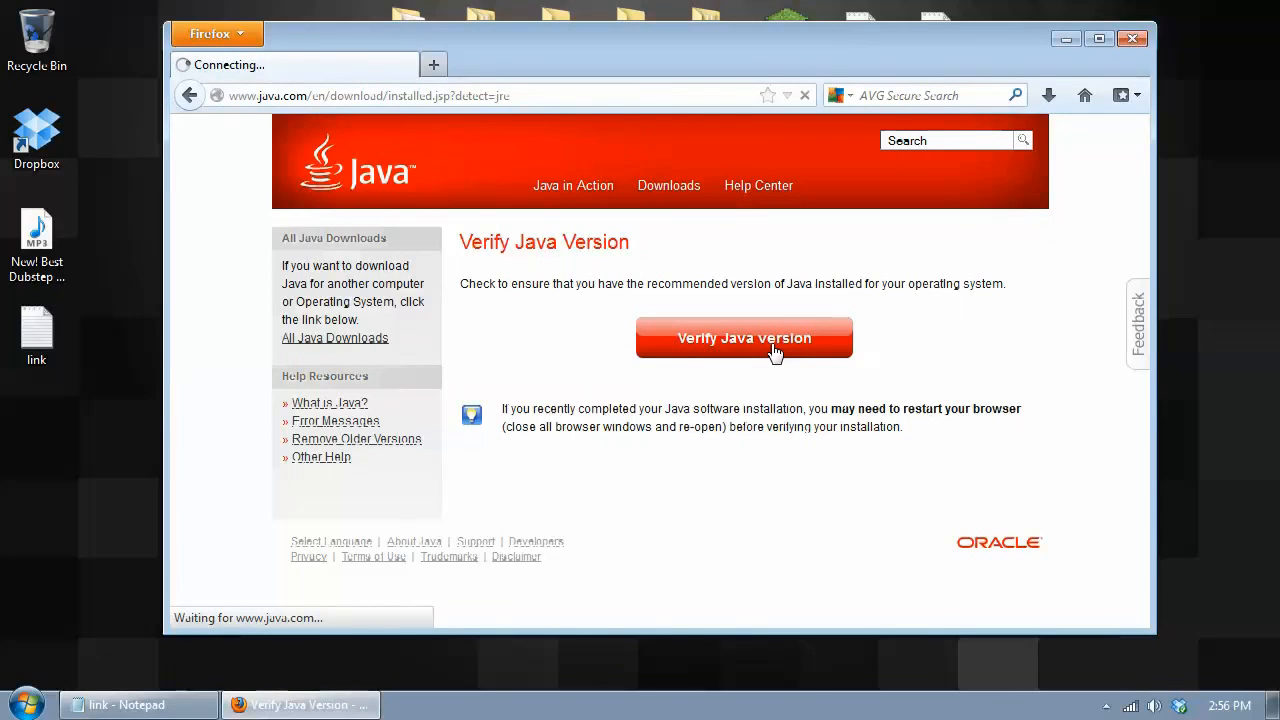
click(744, 337)
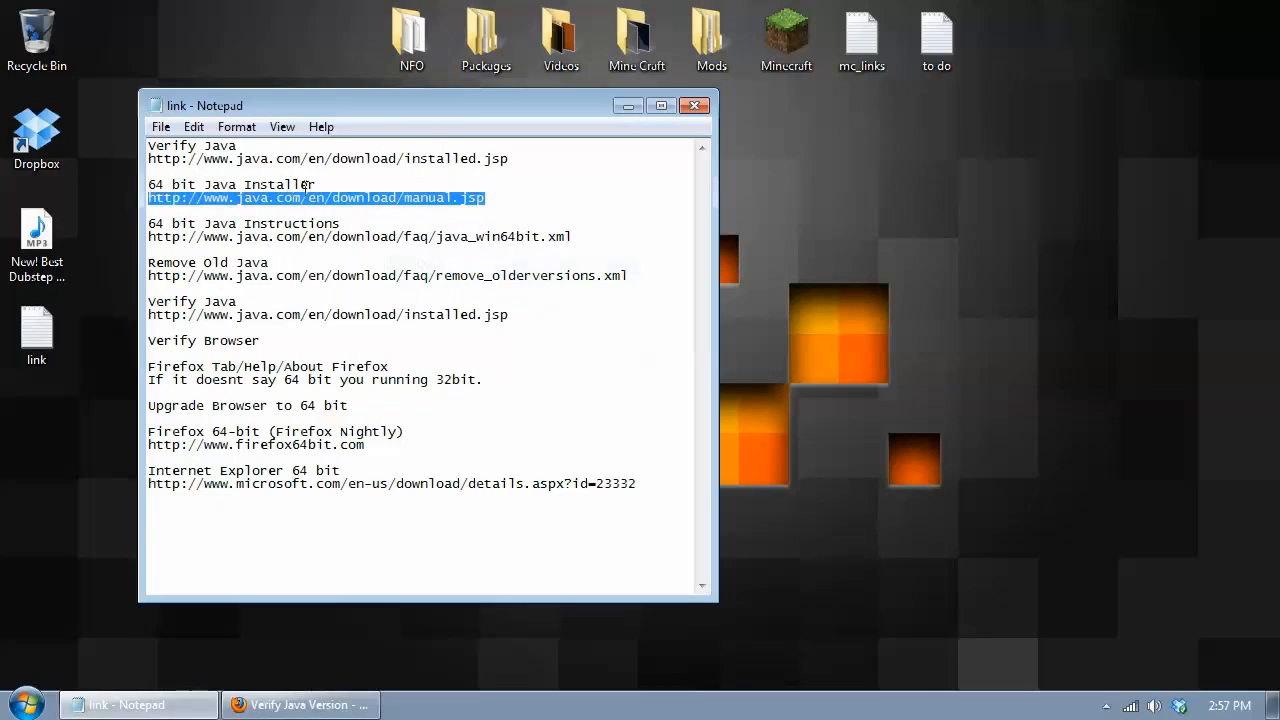
Open Computer Properties from the Start menu, confirm 64-bit Windows 7, then close it
click(455, 197)
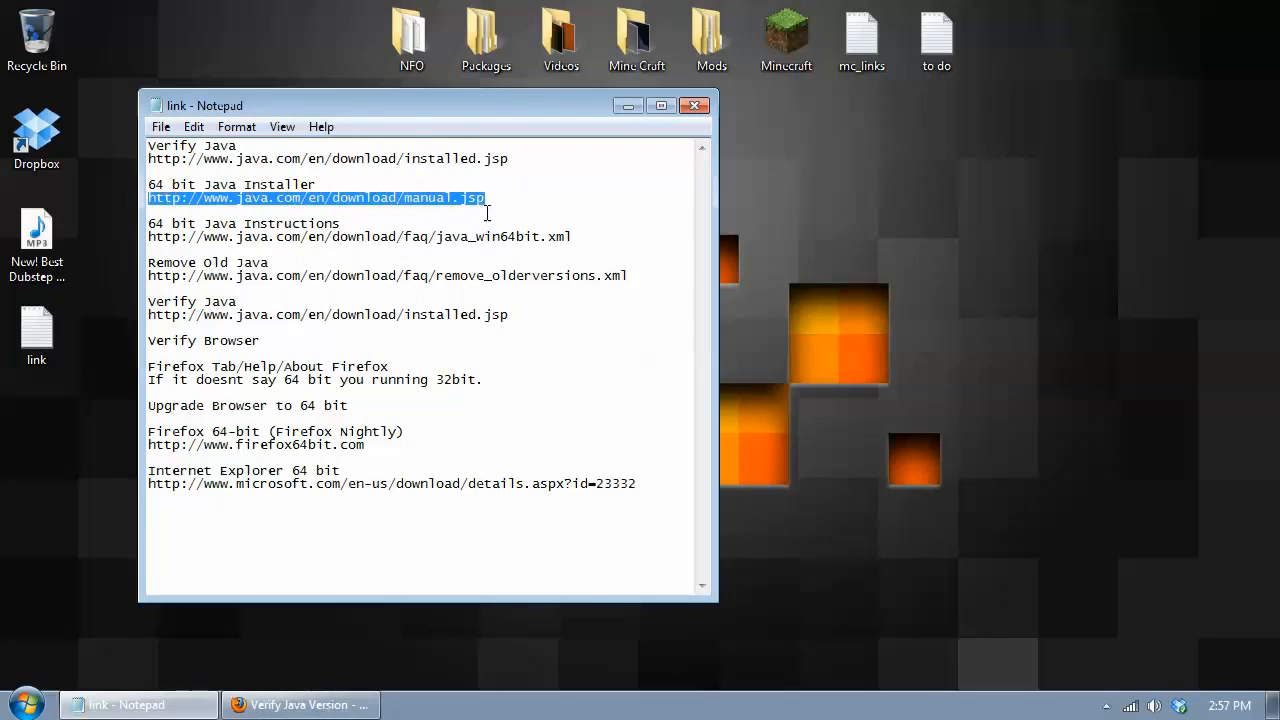
click(456, 573)
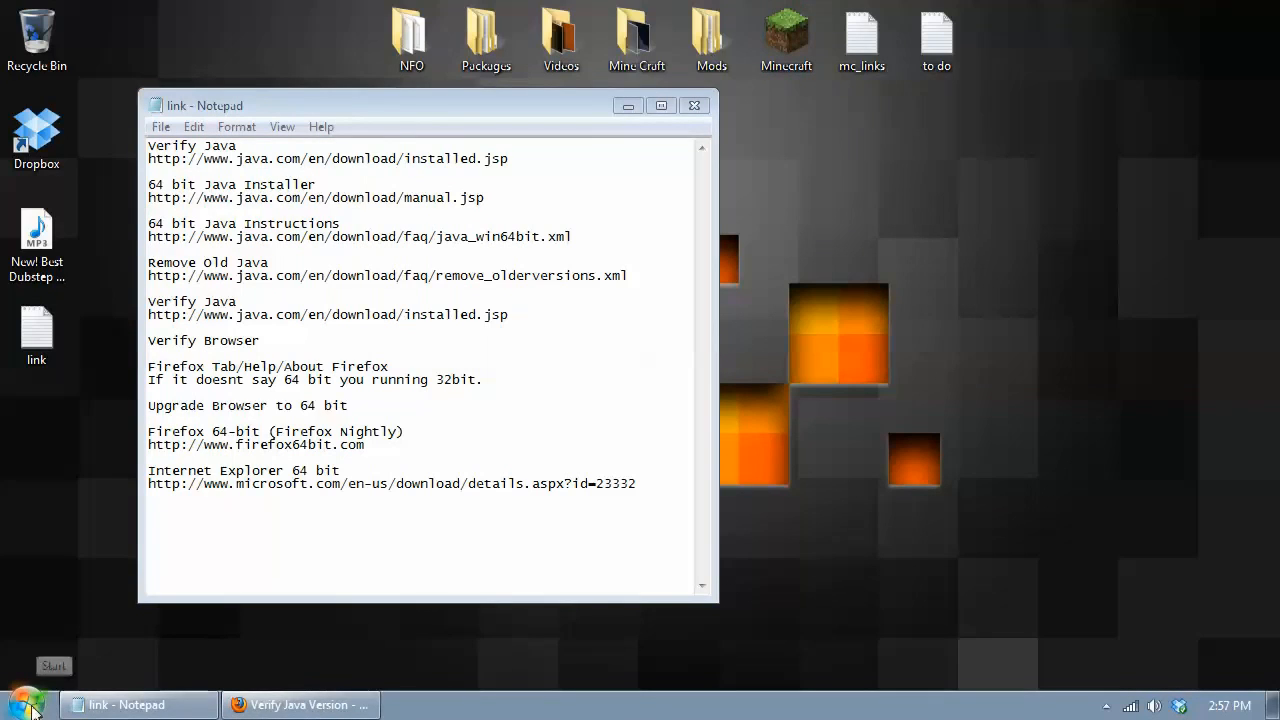
click(25, 704)
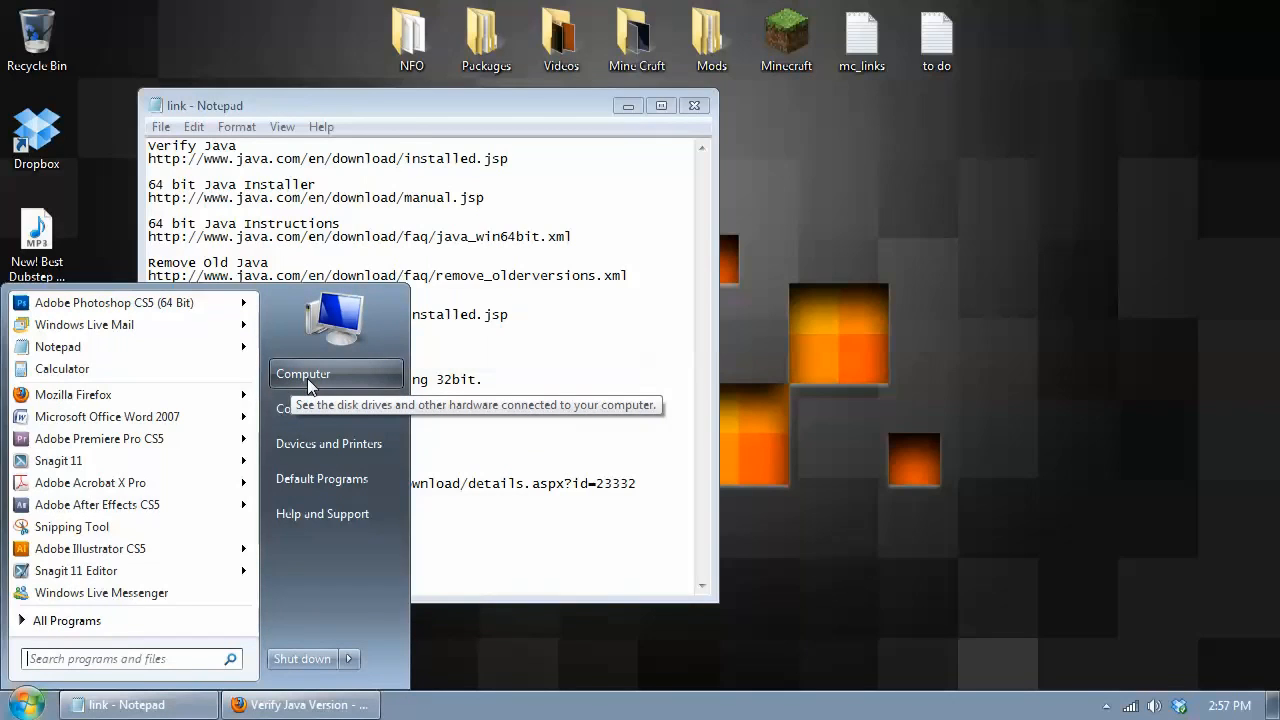
right_click(302, 373)
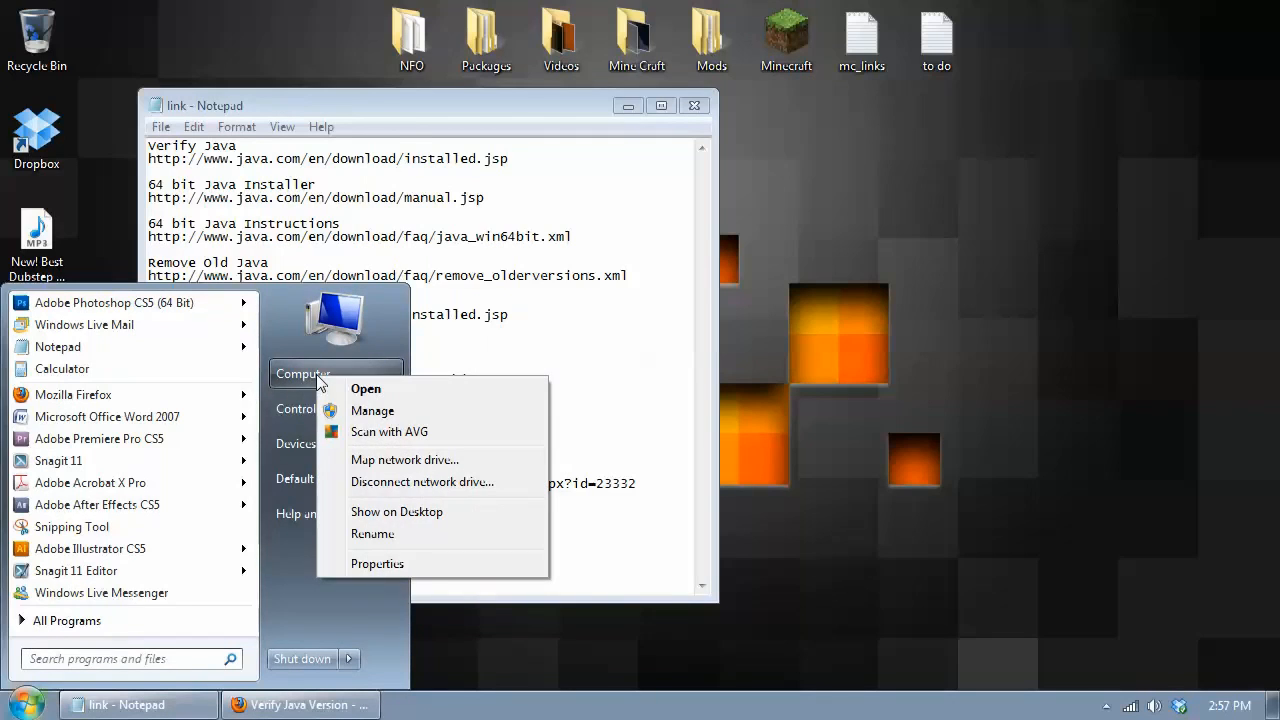
click(377, 563)
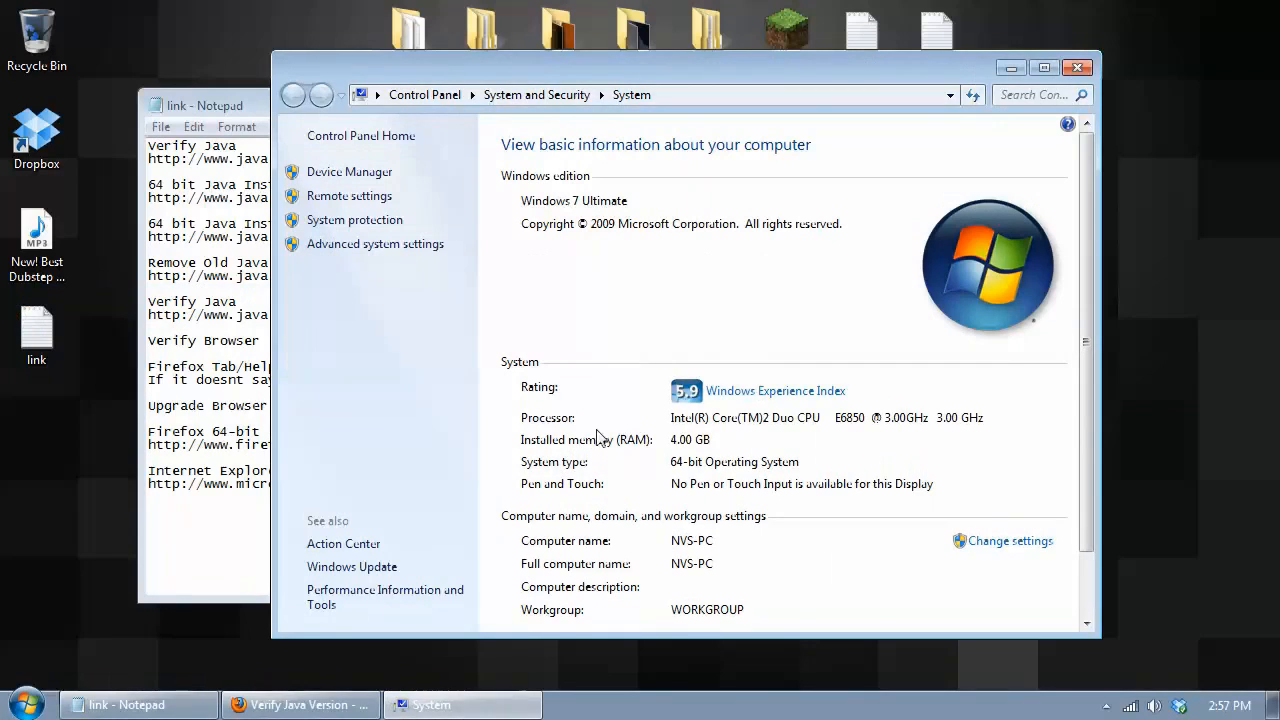
scroll(down, 3)
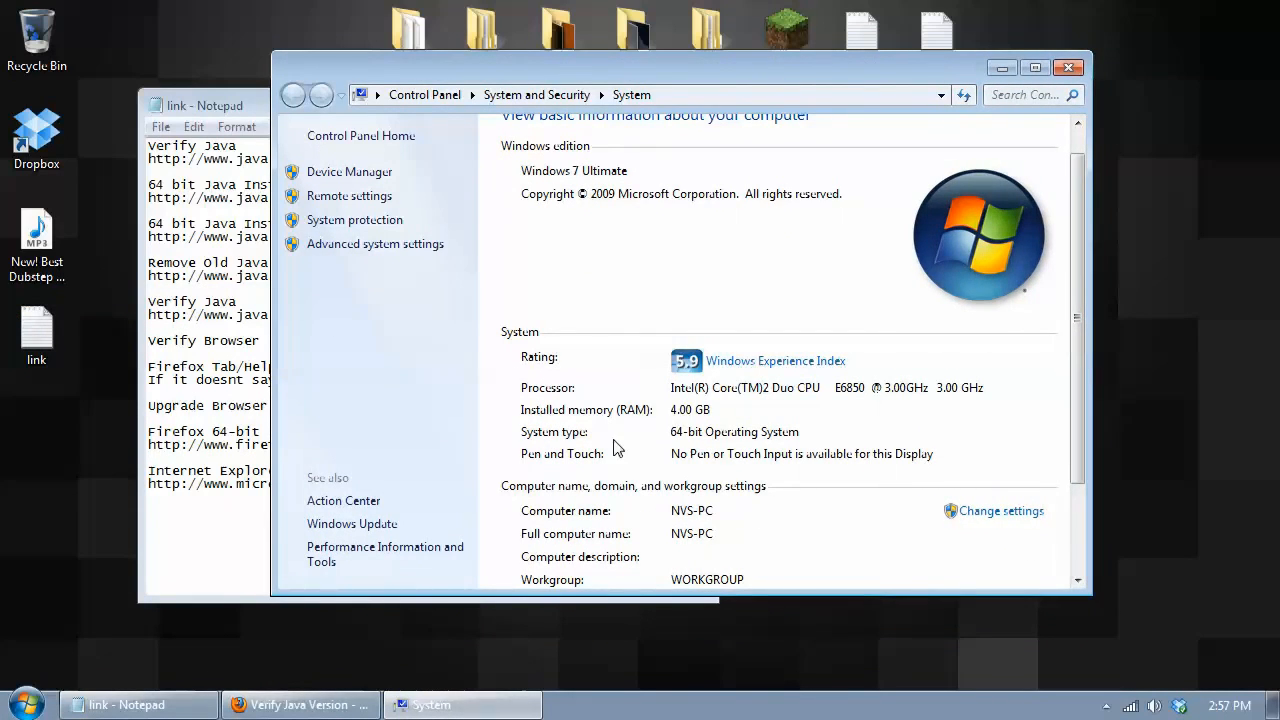
scroll(down, 3)
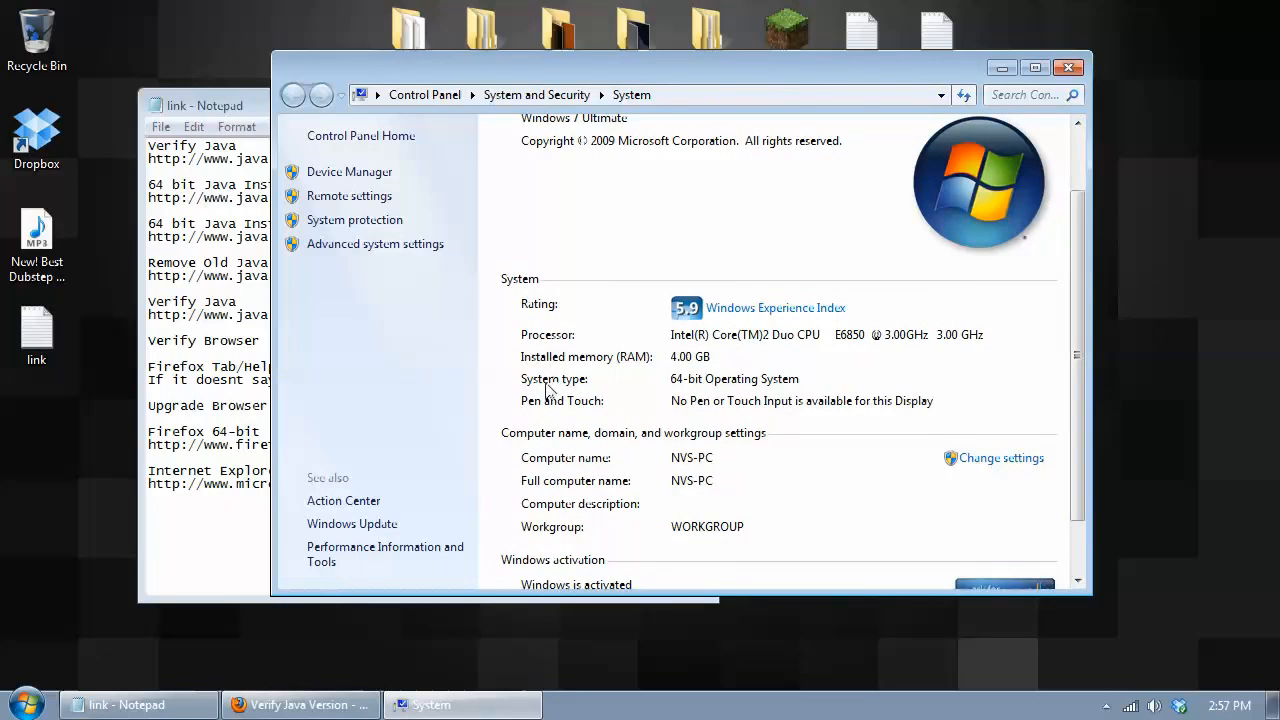
mouse_move(808, 396)
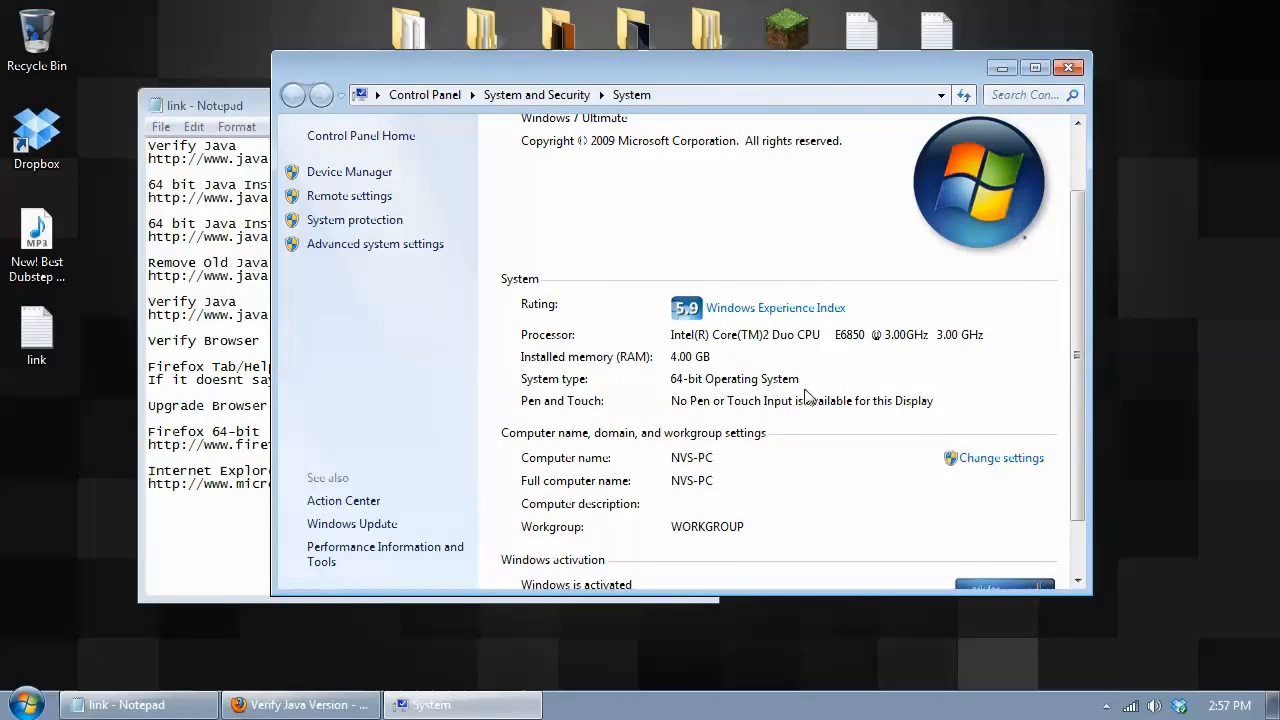
mouse_move(783, 398)
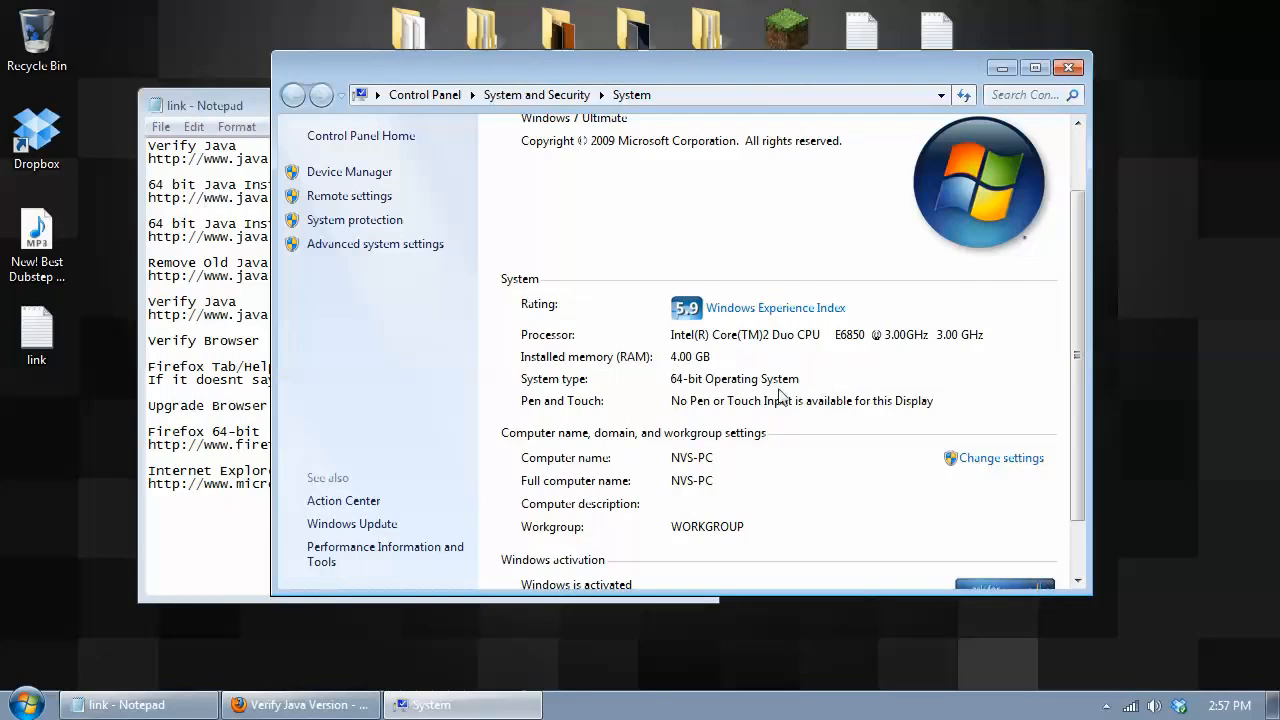
mouse_move(785, 400)
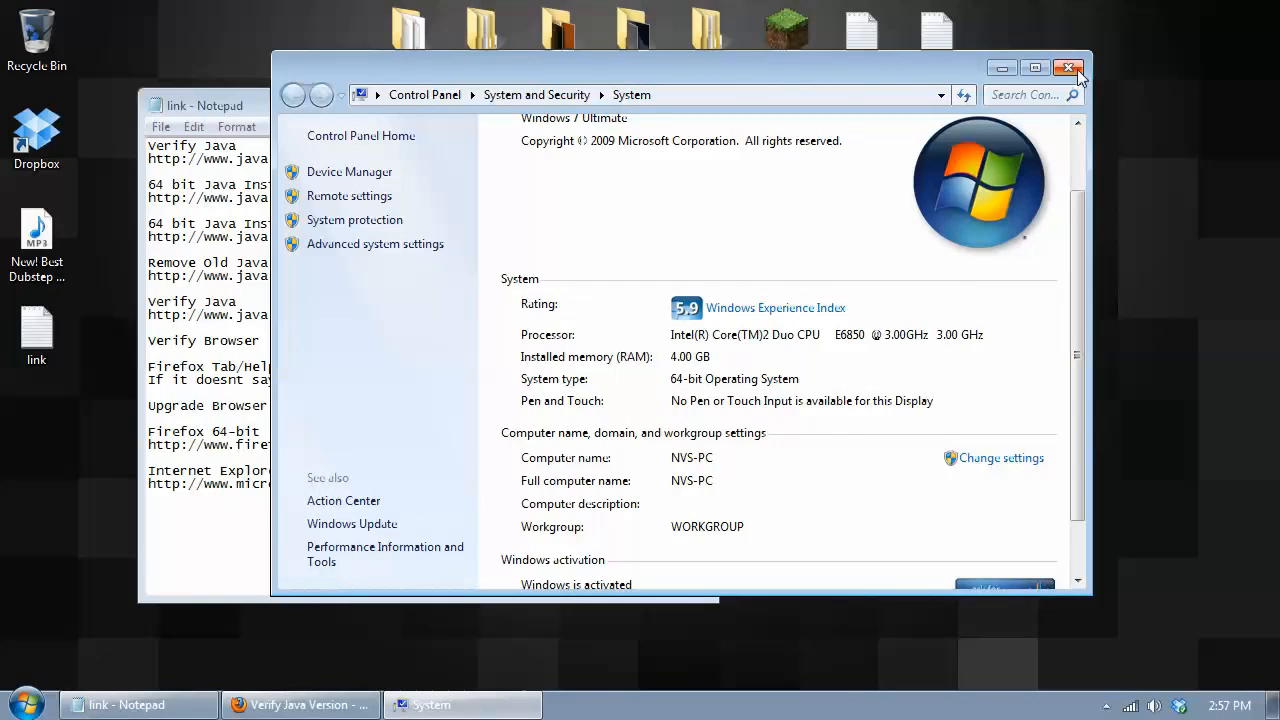
click(1069, 67)
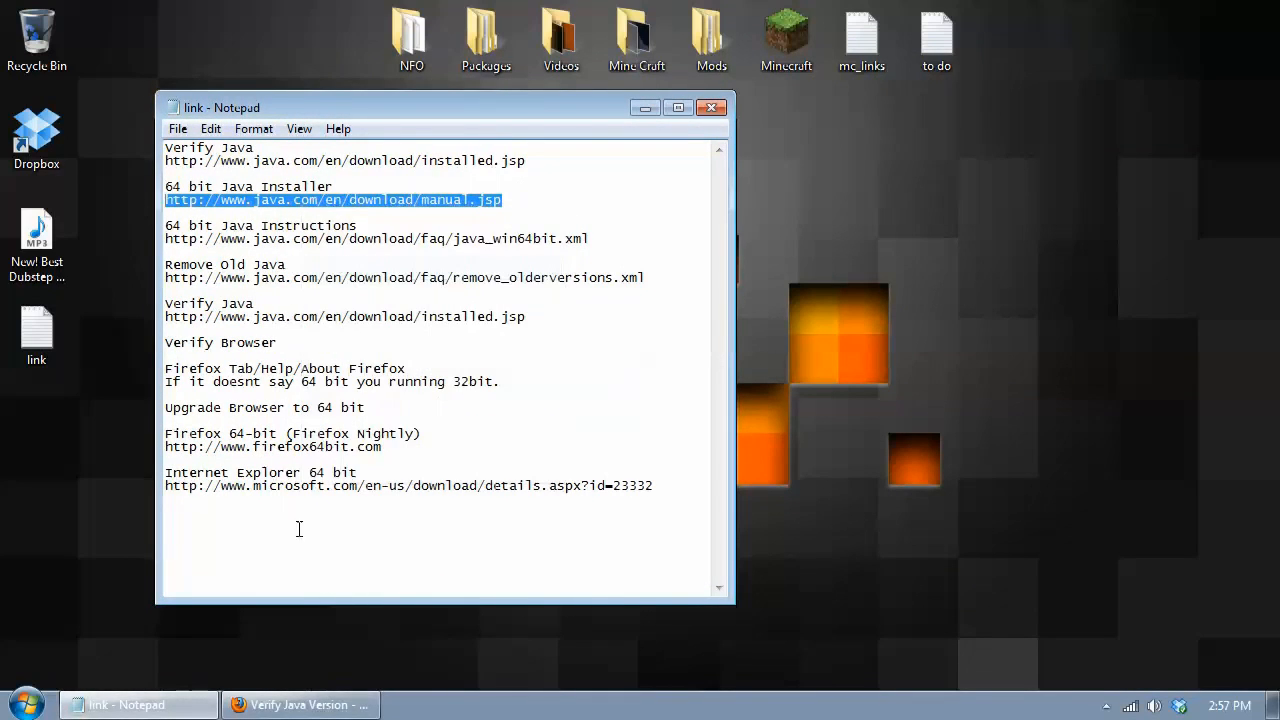
Load the manual.jsp link in Firefox and scroll to Windows Offline (64-bit)
right_click(330, 96)
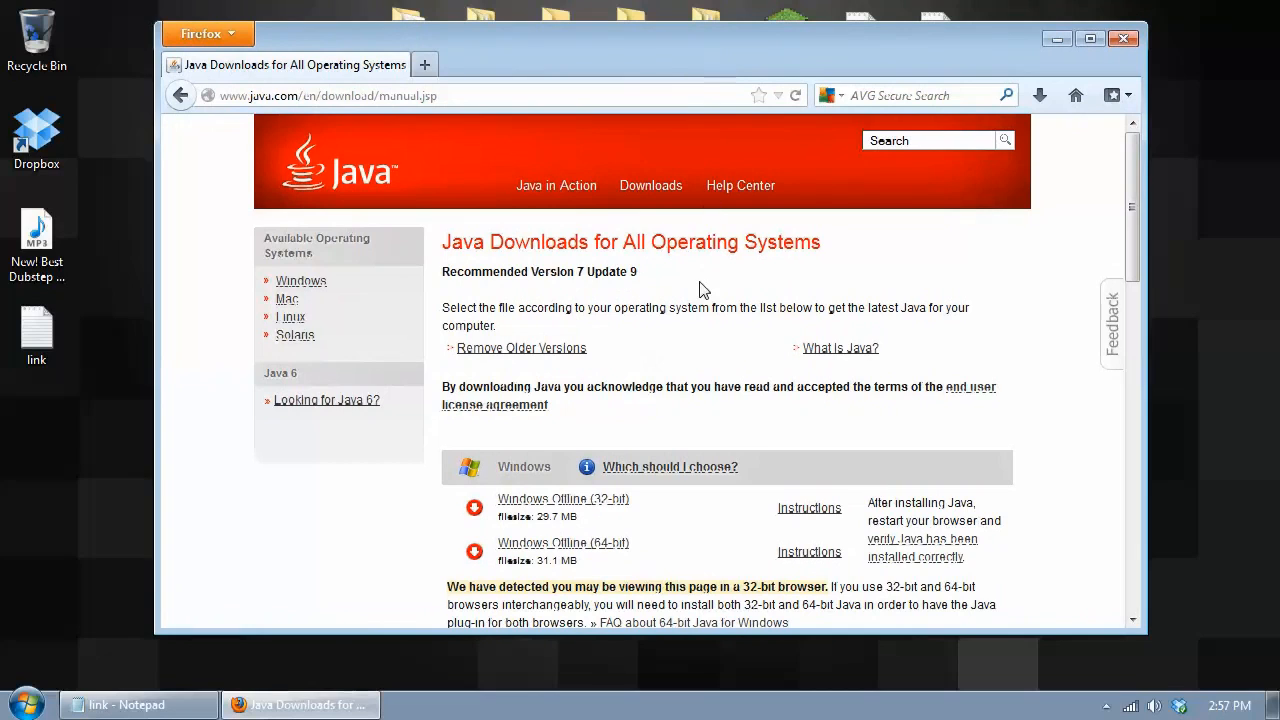
scroll(down, 3)
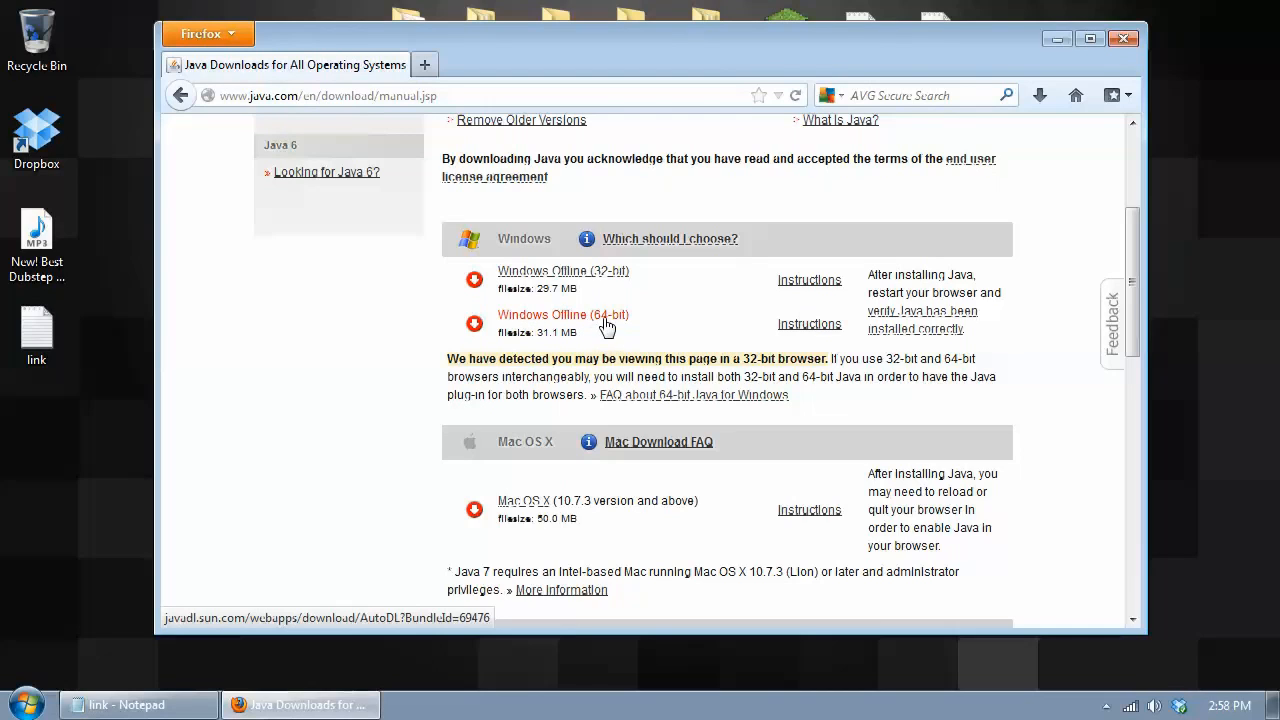
Save jre-7u9-windows-x64.exe from Windows Offline (64-bit) and close the download windows
click(563, 314)
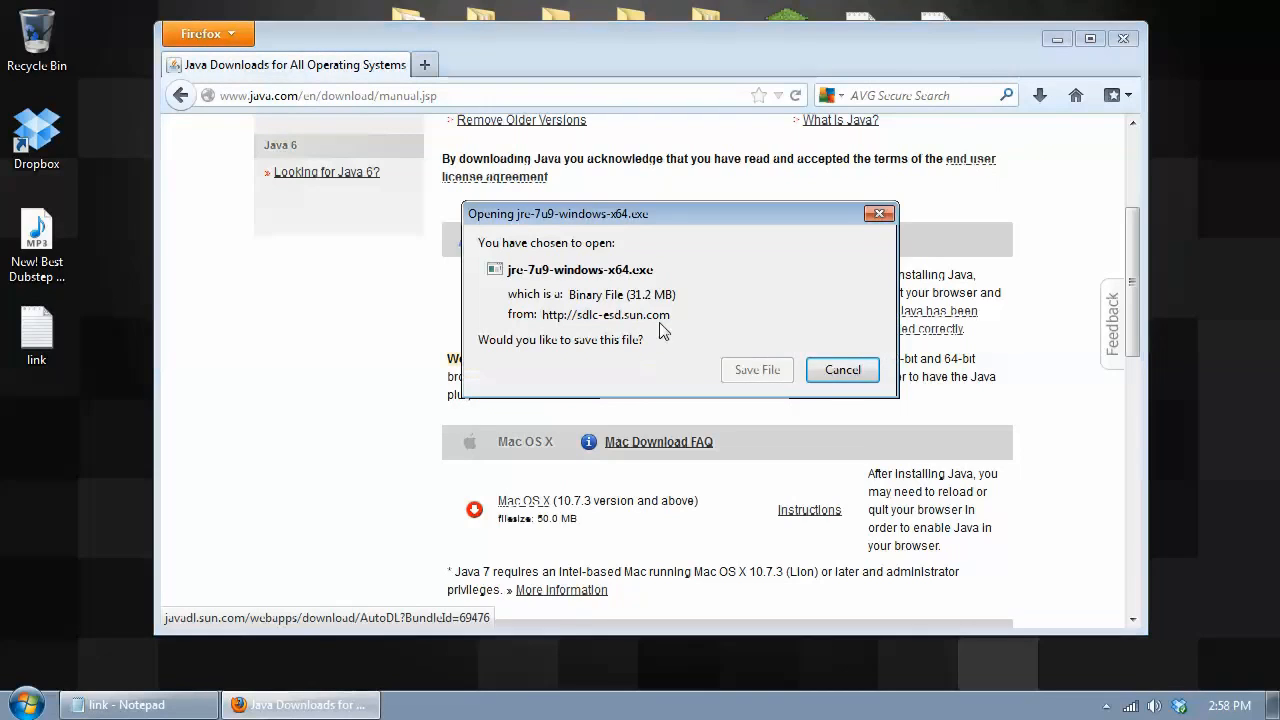
click(756, 369)
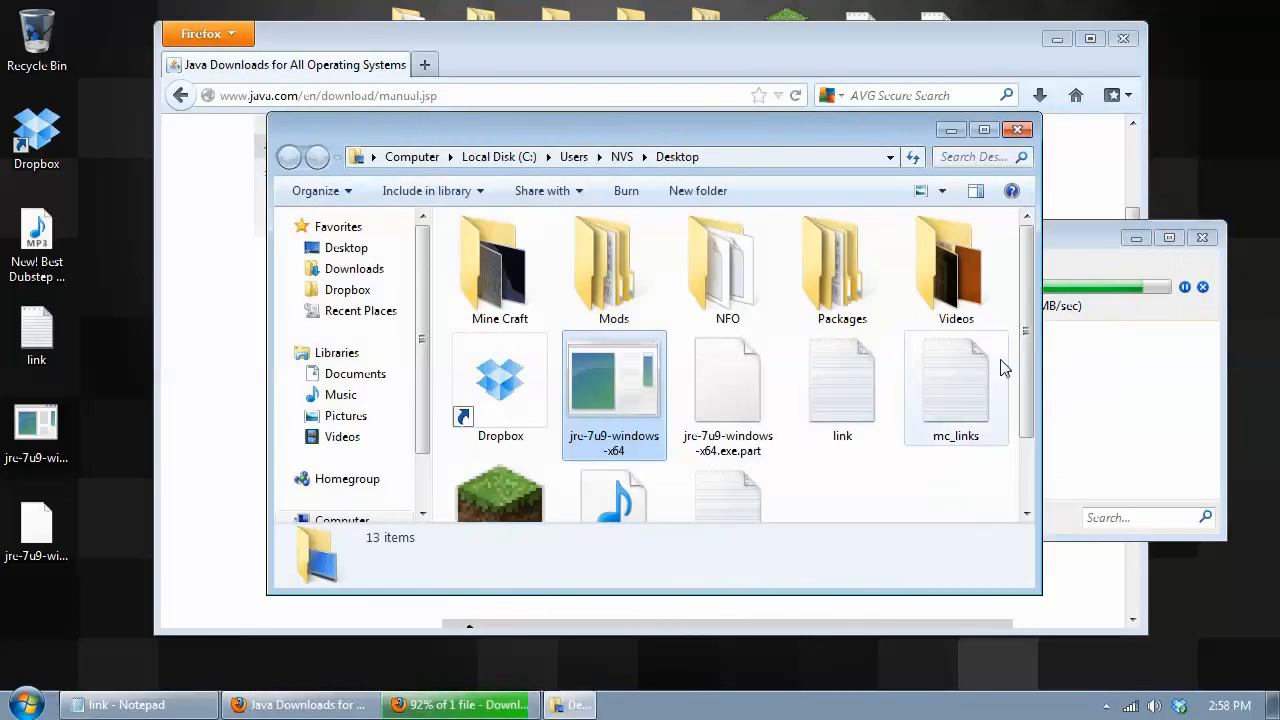
click(613, 385)
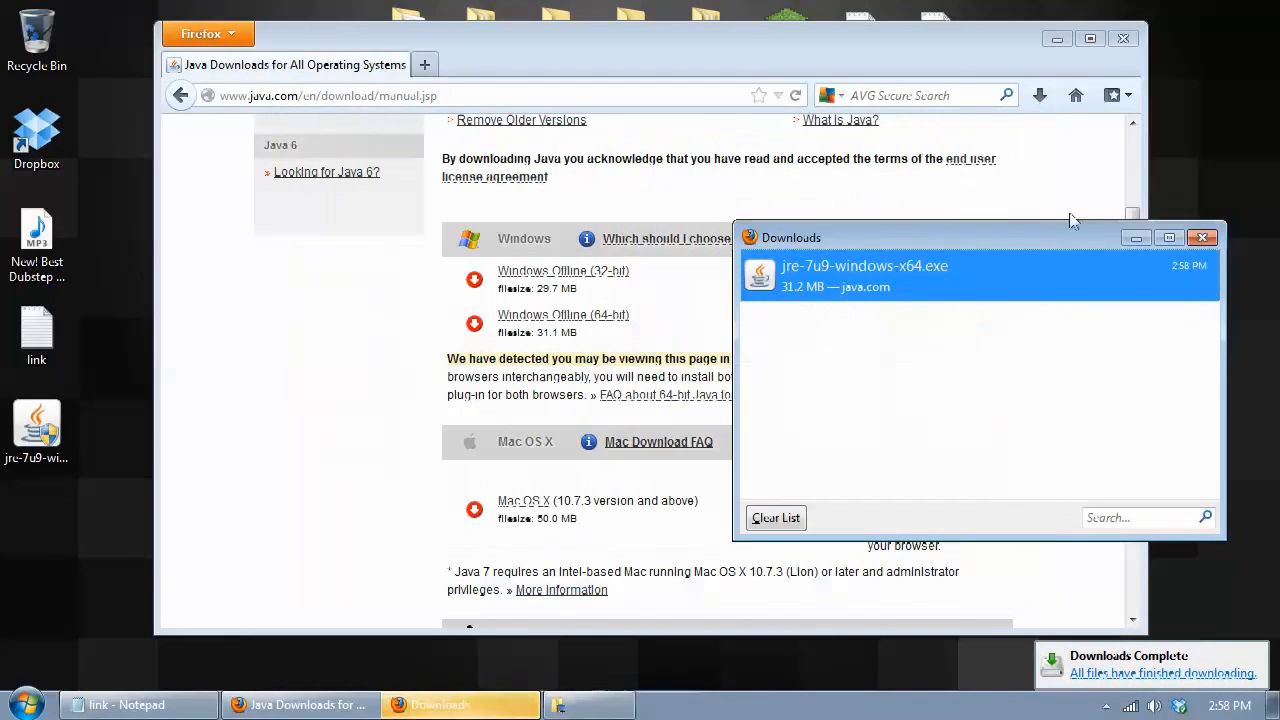
click(1202, 237)
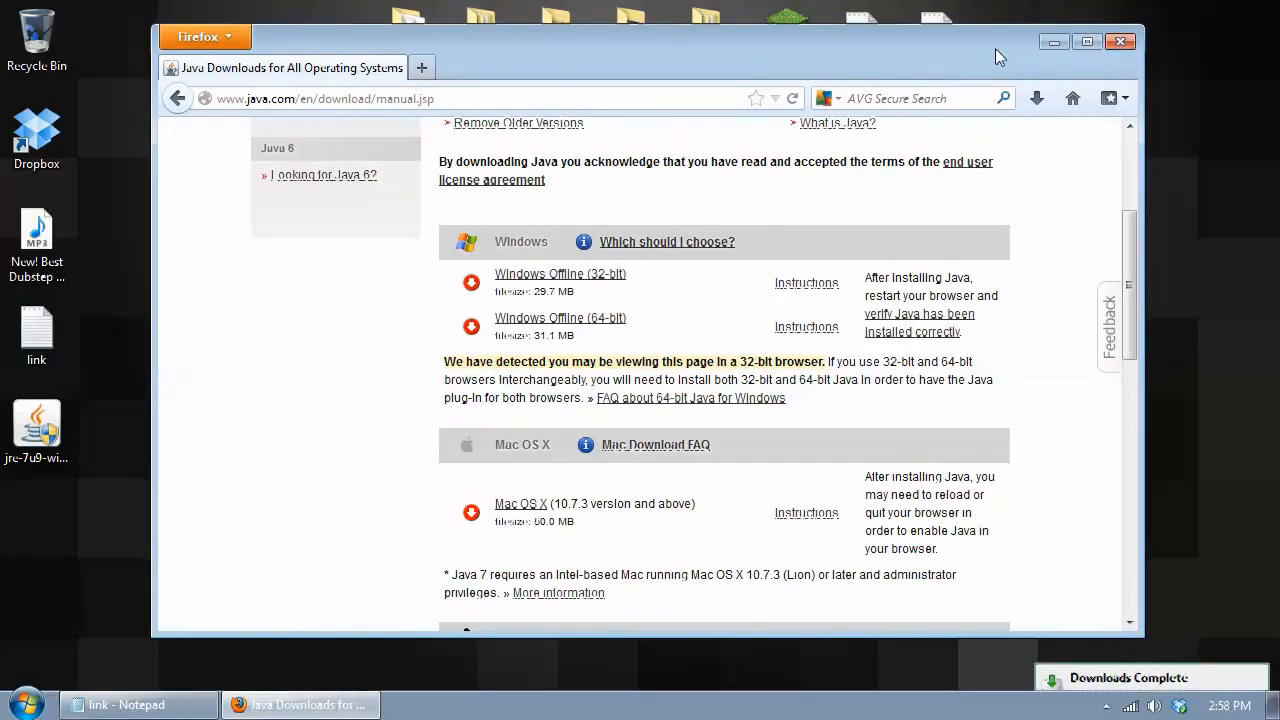
Open the java_win64bit.xml FAQ link and scroll to the 32-bit versus 64-bit browser checks
click(130, 705)
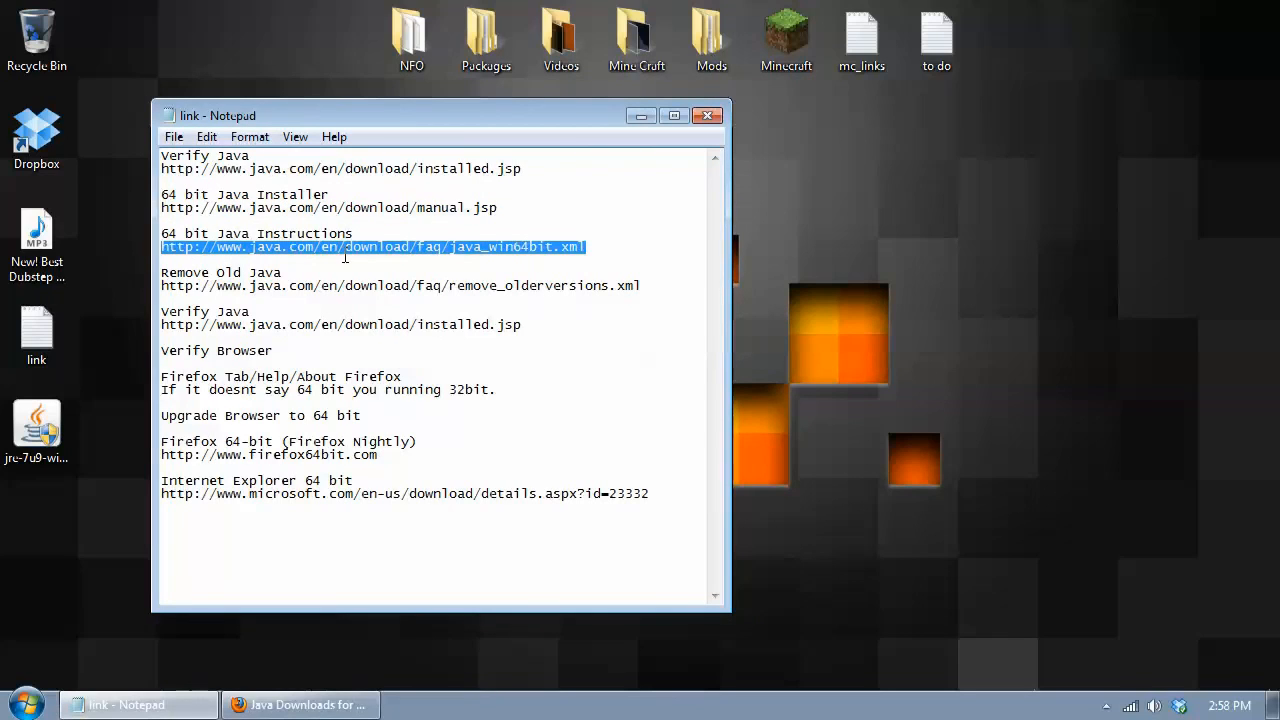
mouse_move(557, 124)
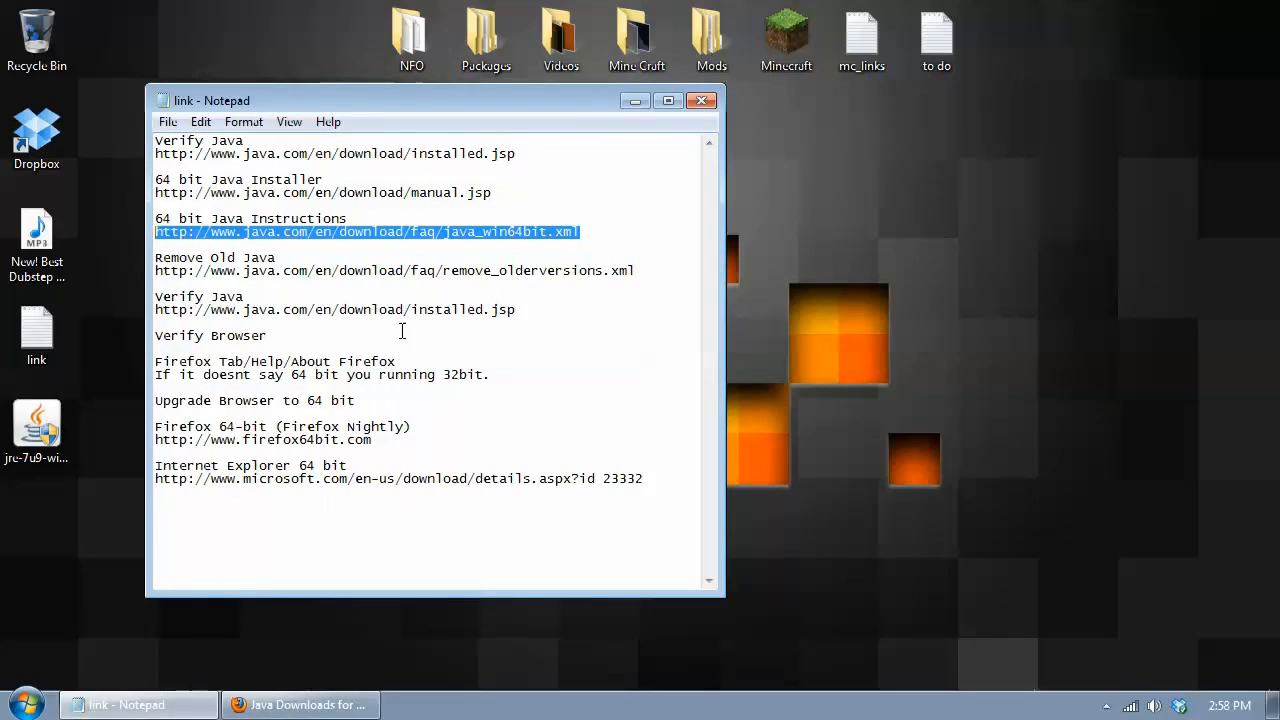
right_click(310, 98)
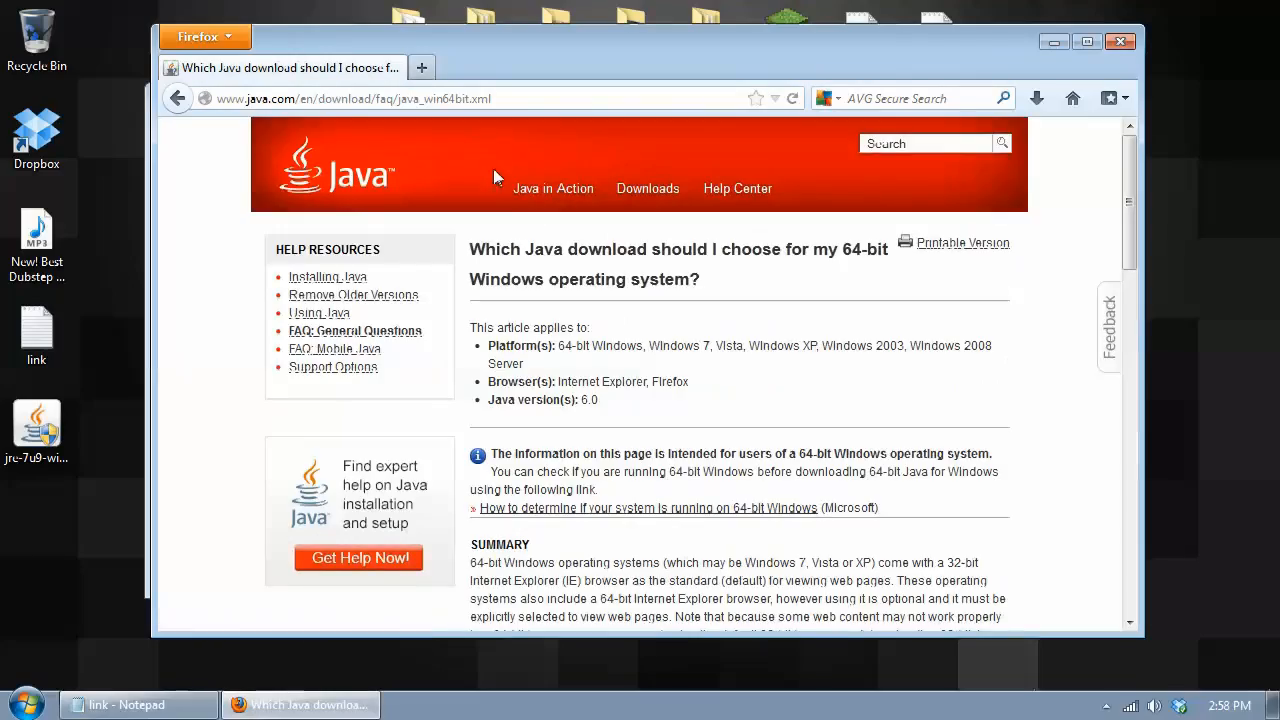
scroll(down, 3)
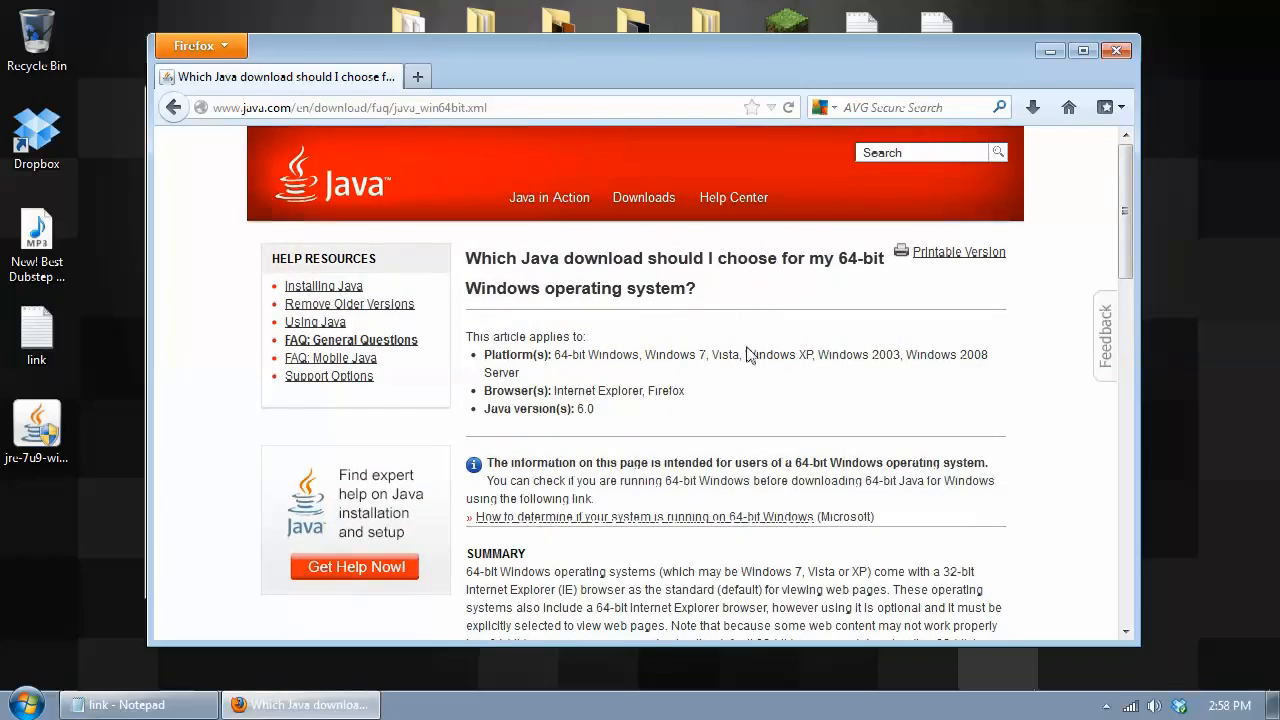
scroll(down, 3)
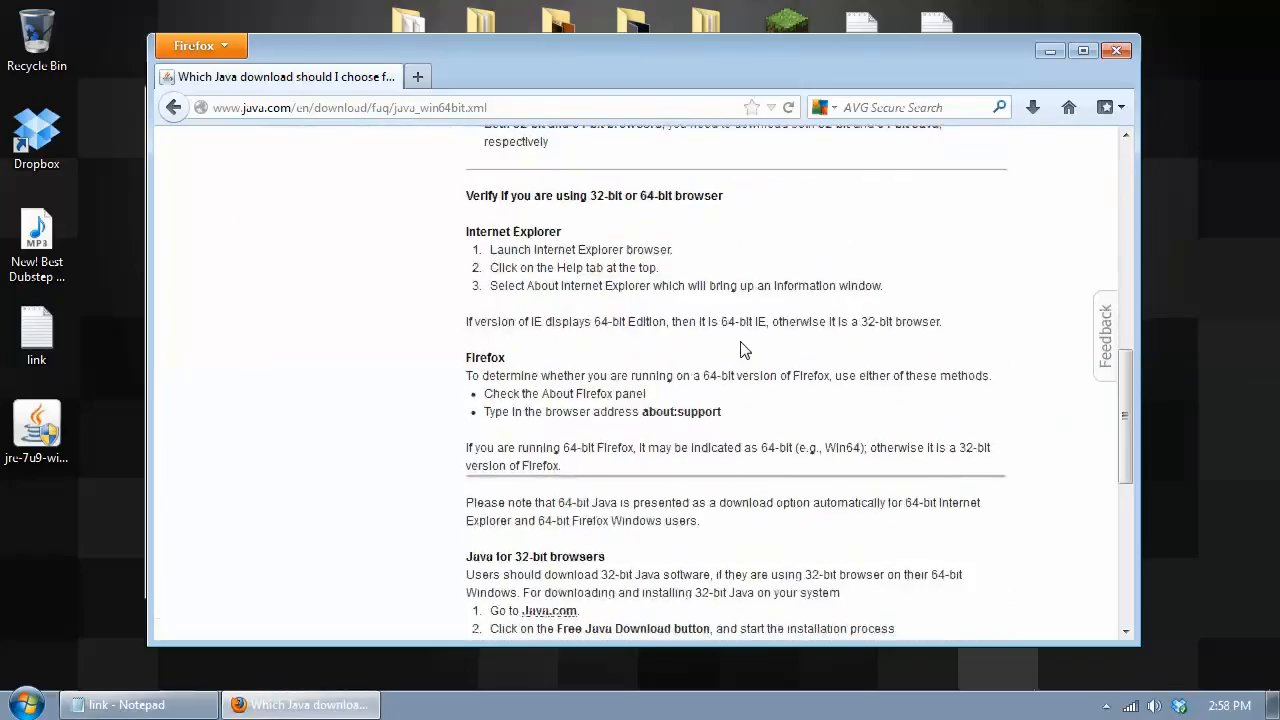
scroll(down, 3)
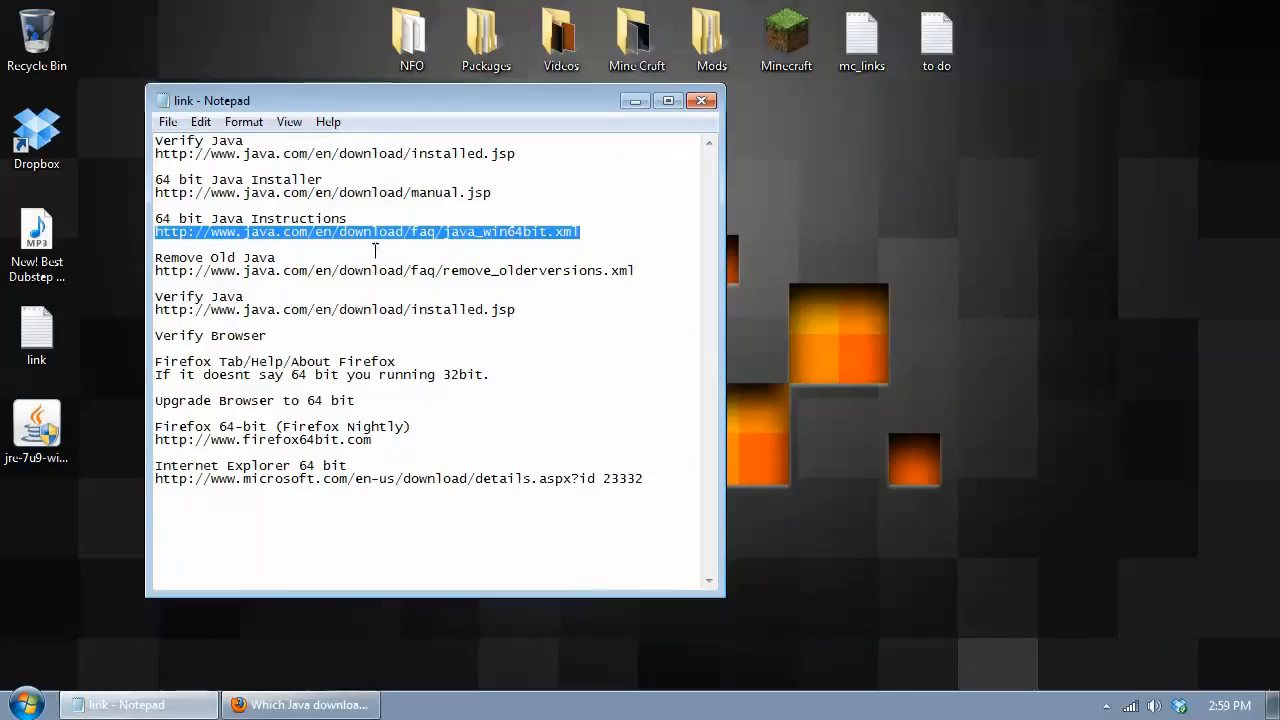
mouse_move(135, 238)
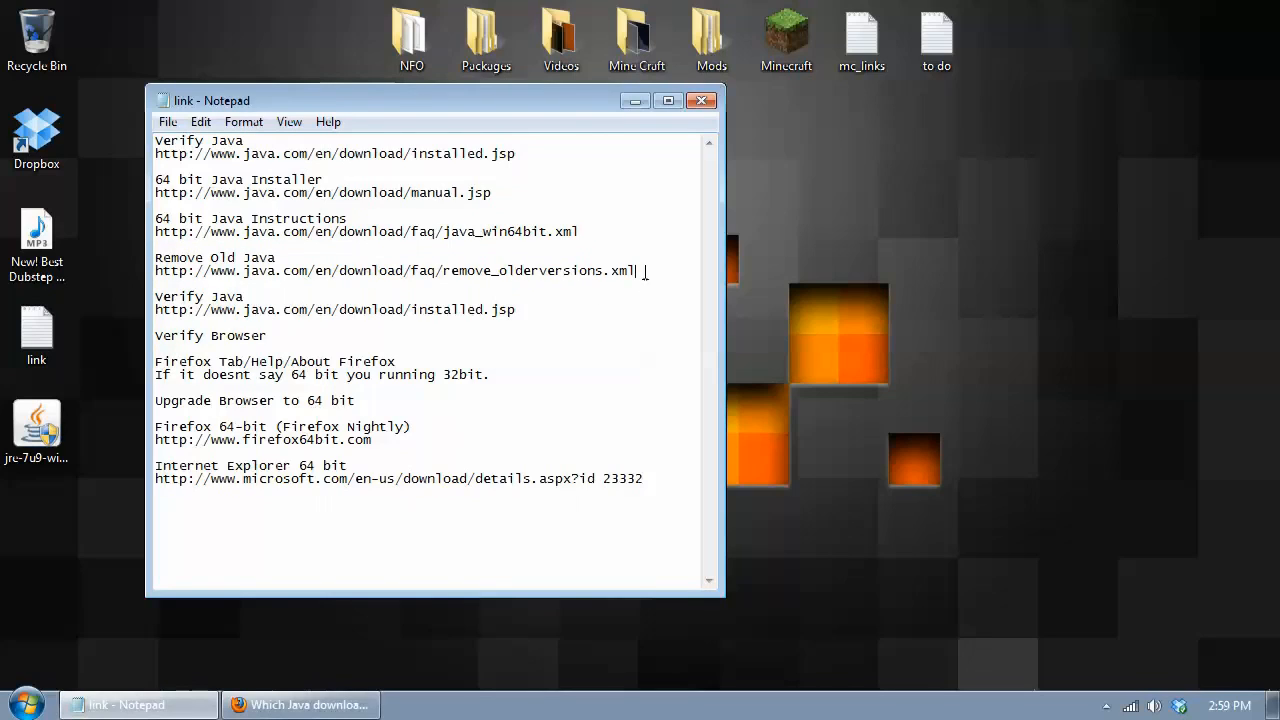
Move the Notepad window and select the remove_olderversions link for removing old Java
drag(212, 100, 236, 115)
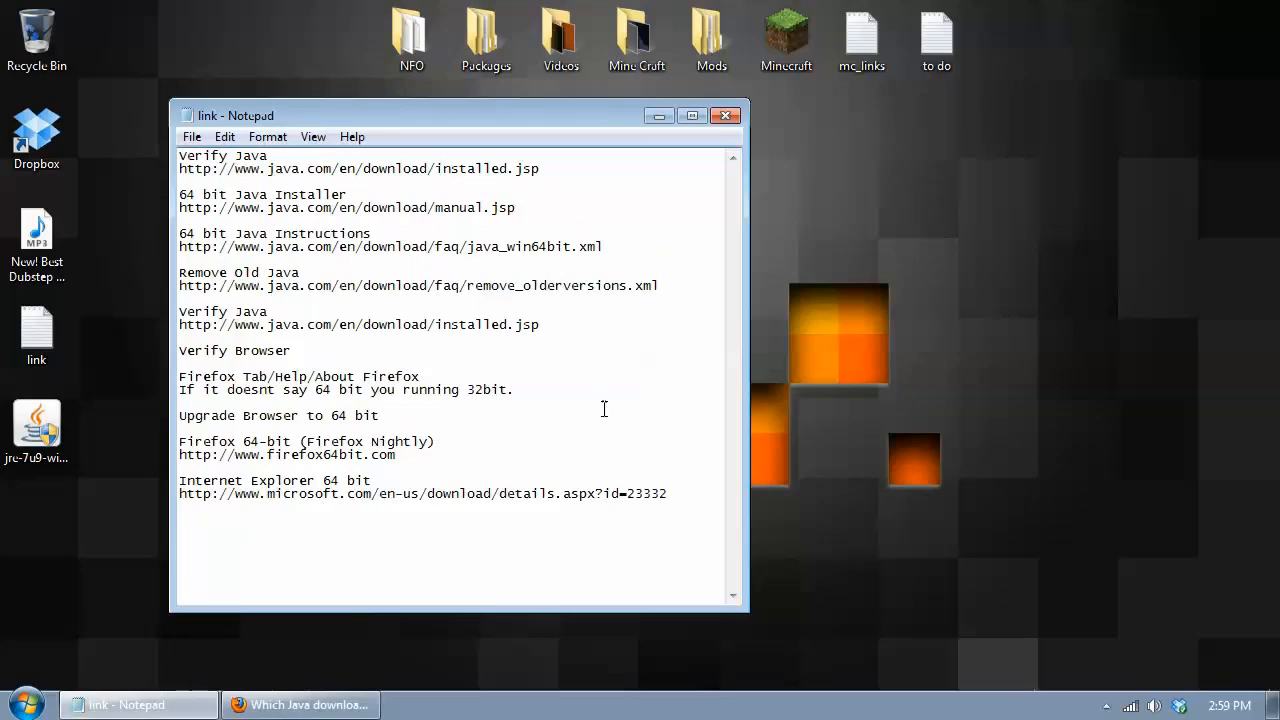
drag(339, 285, 658, 285)
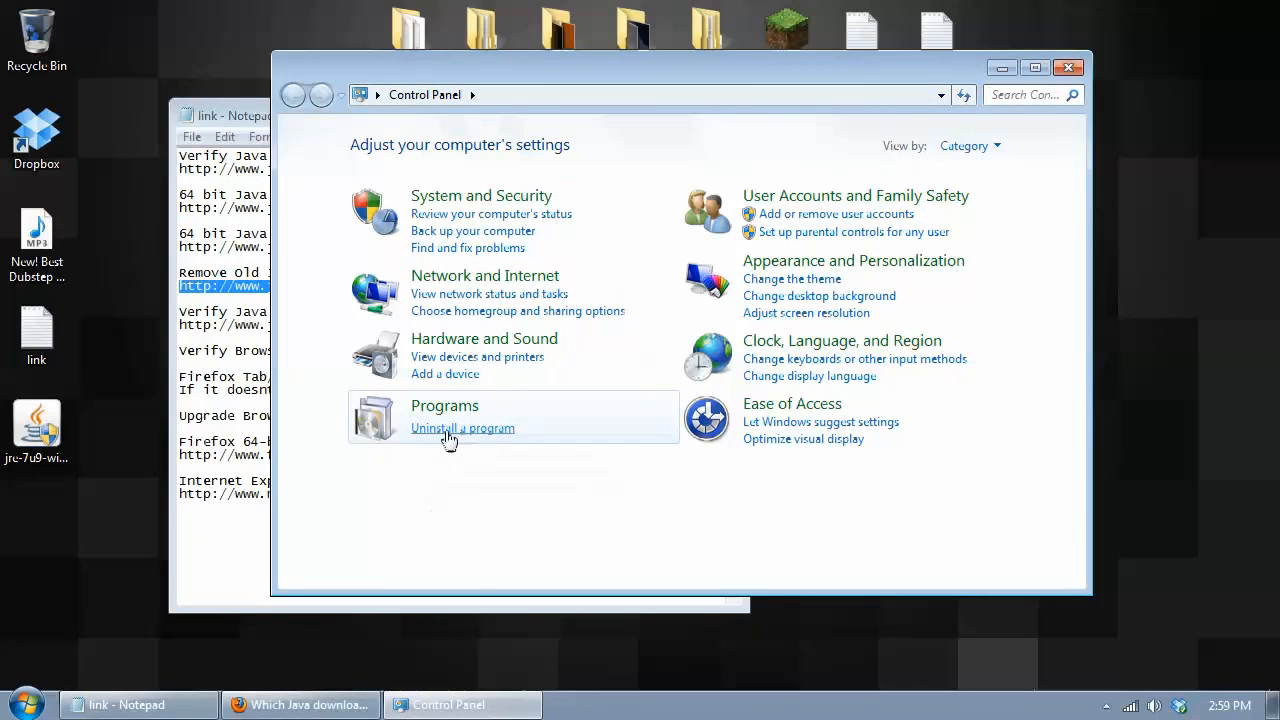
Open the installed programs list and select Java 7 Update 9
click(462, 428)
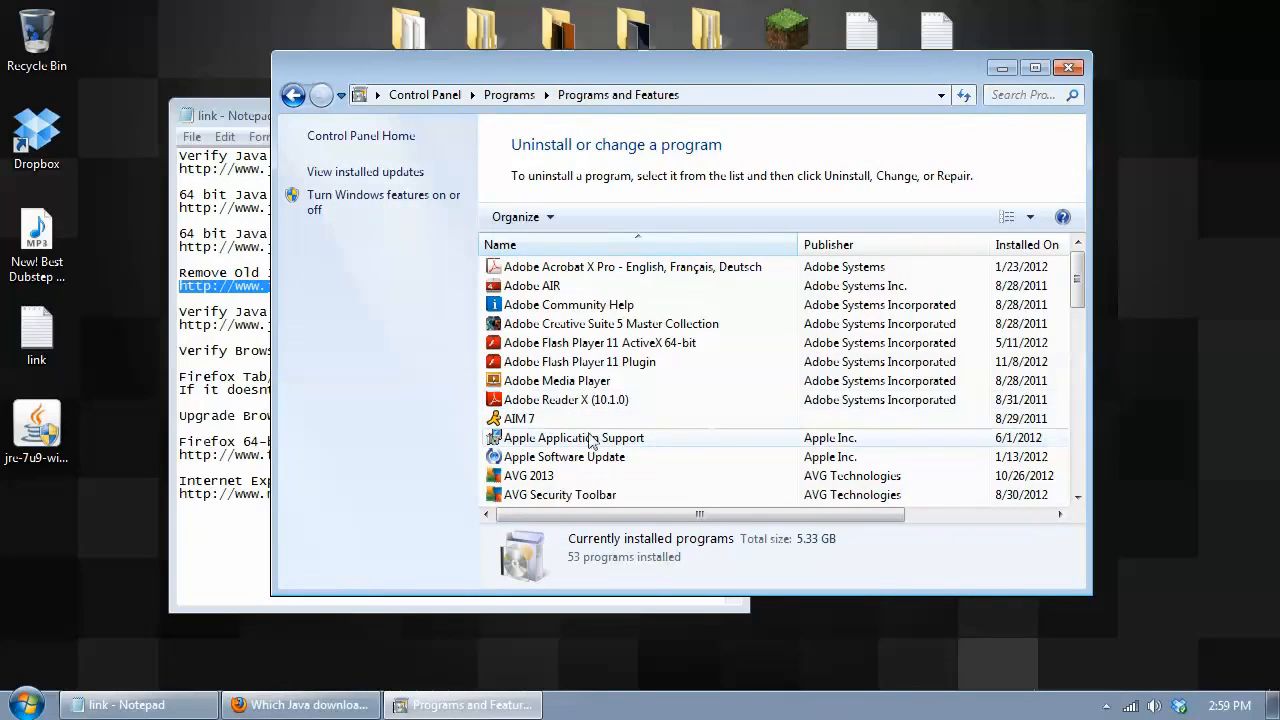
scroll(down, 3)
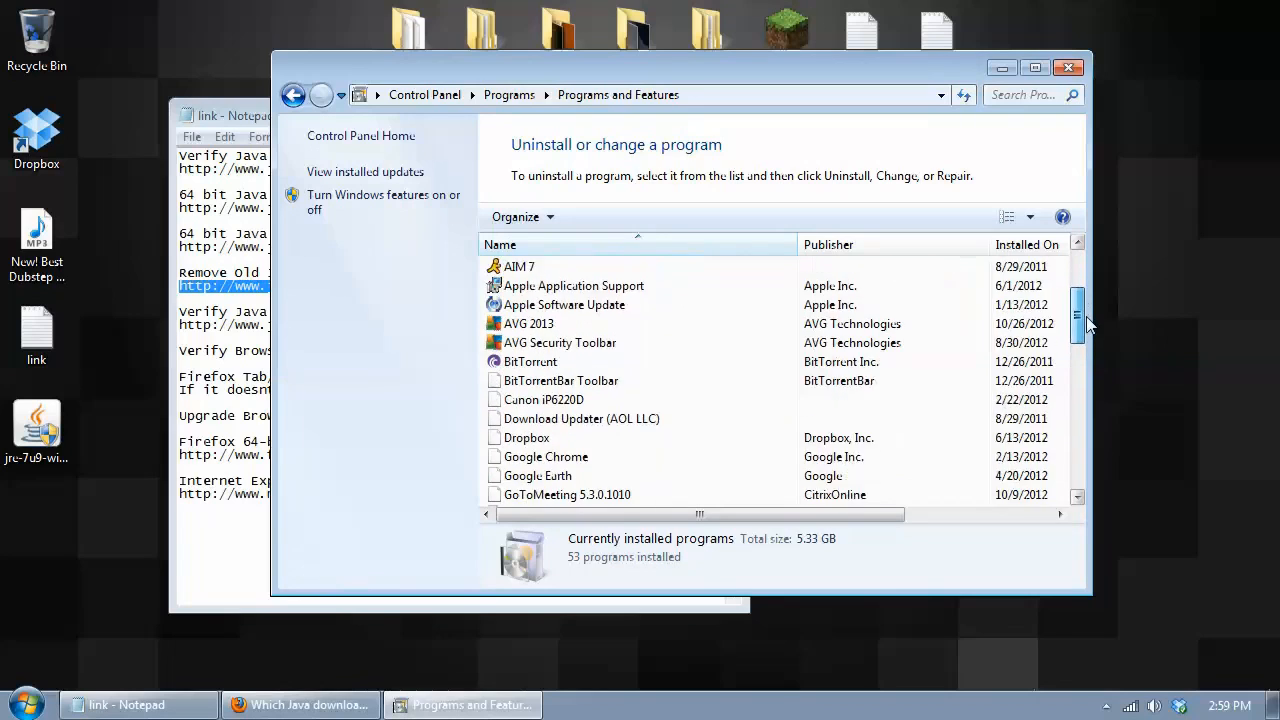
scroll(down, 3)
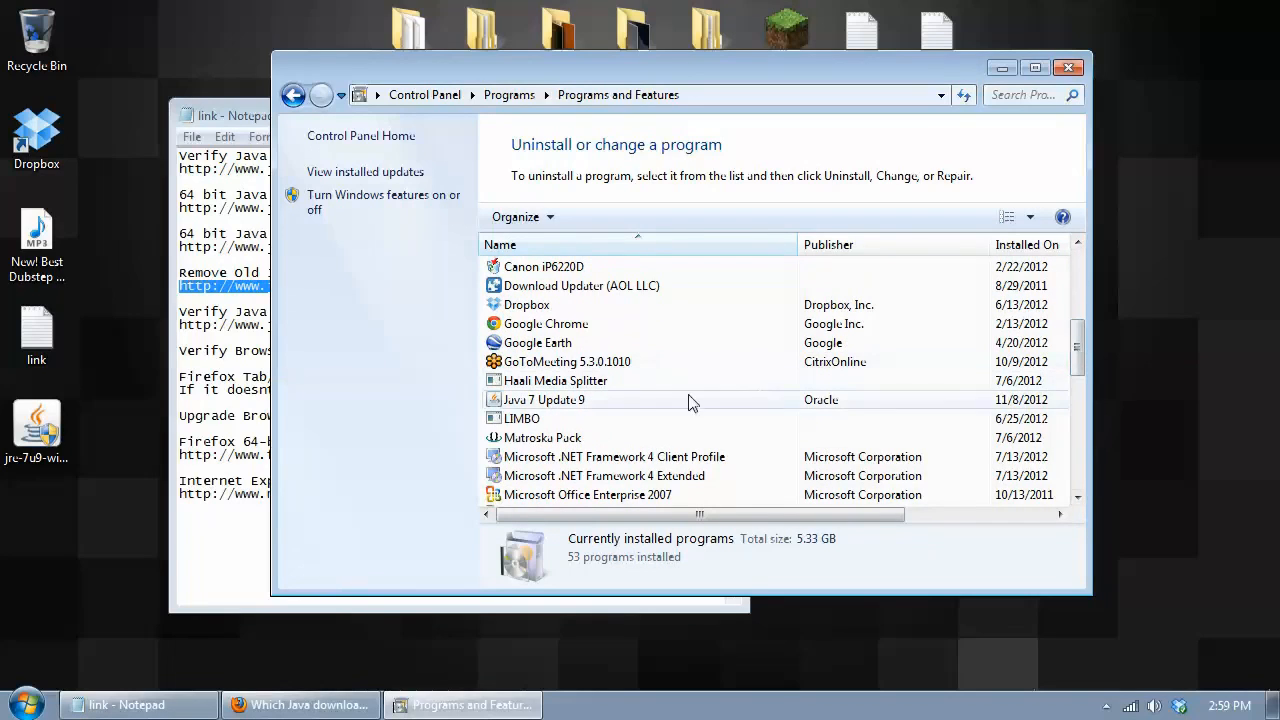
click(544, 399)
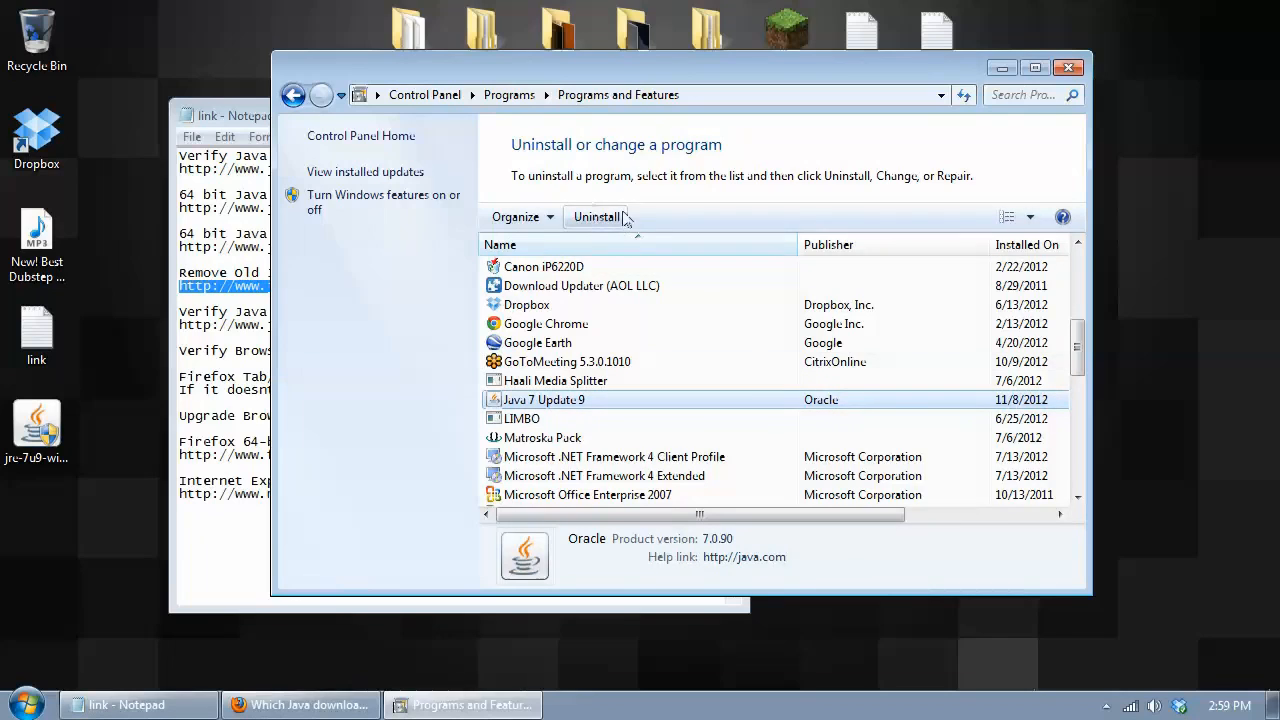
mouse_move(596, 217)
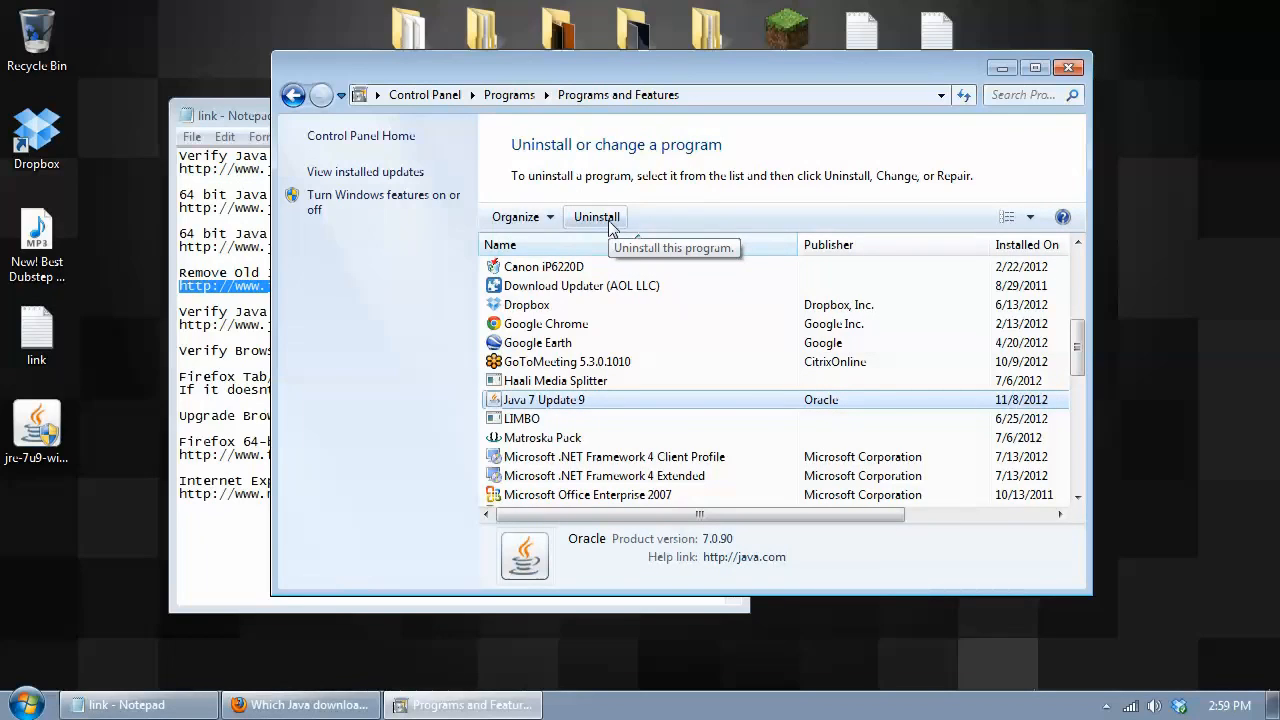
Uninstall Java 7 Update 9, closing the browser so removal continues, then close the list
click(596, 217)
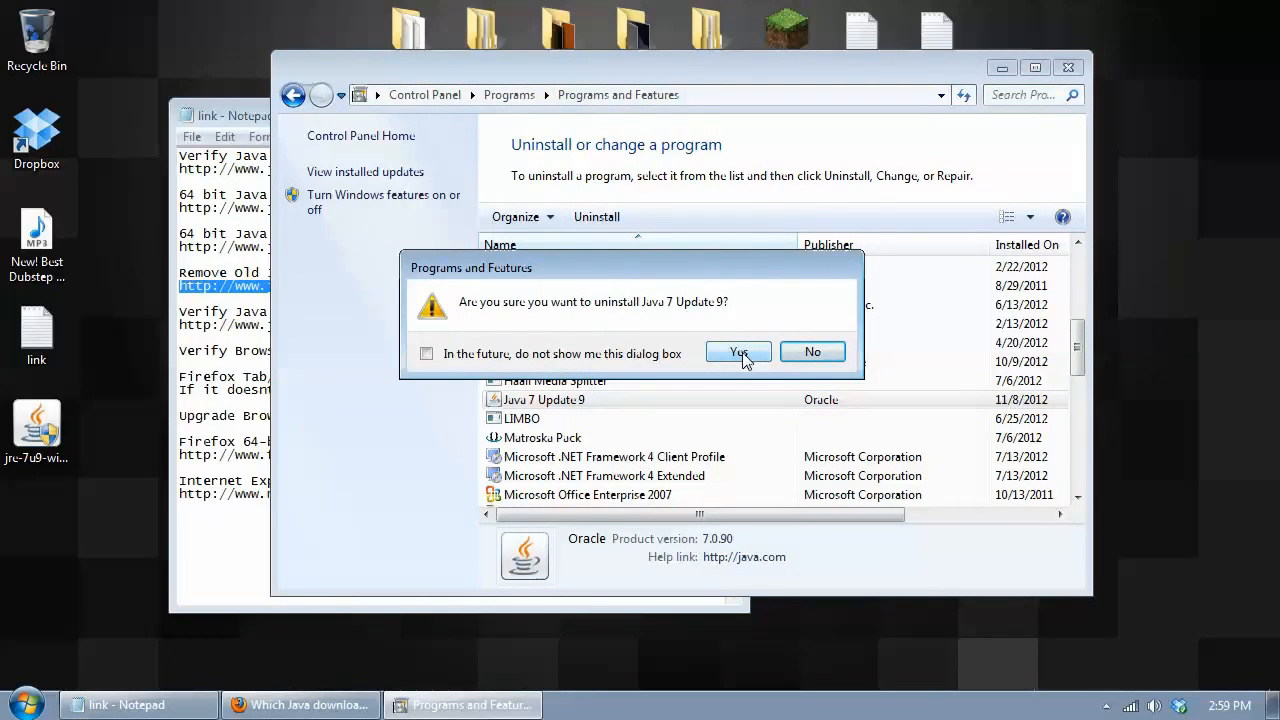
click(738, 352)
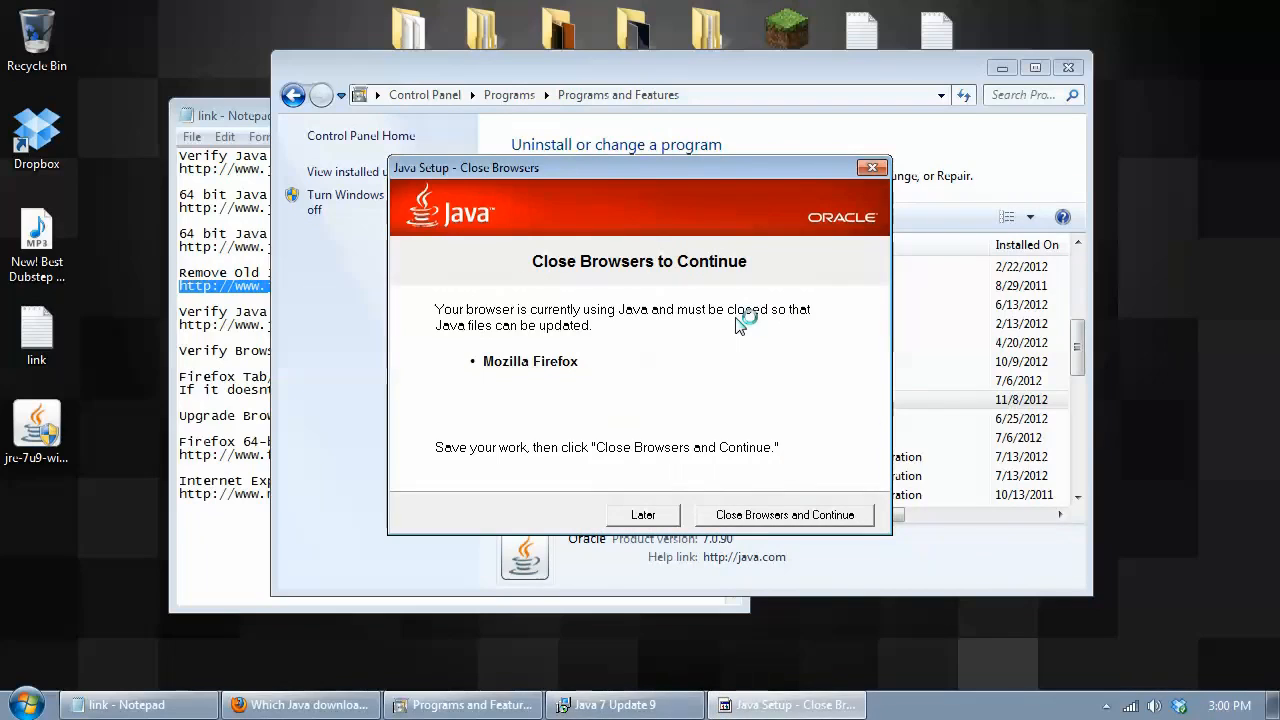
click(784, 514)
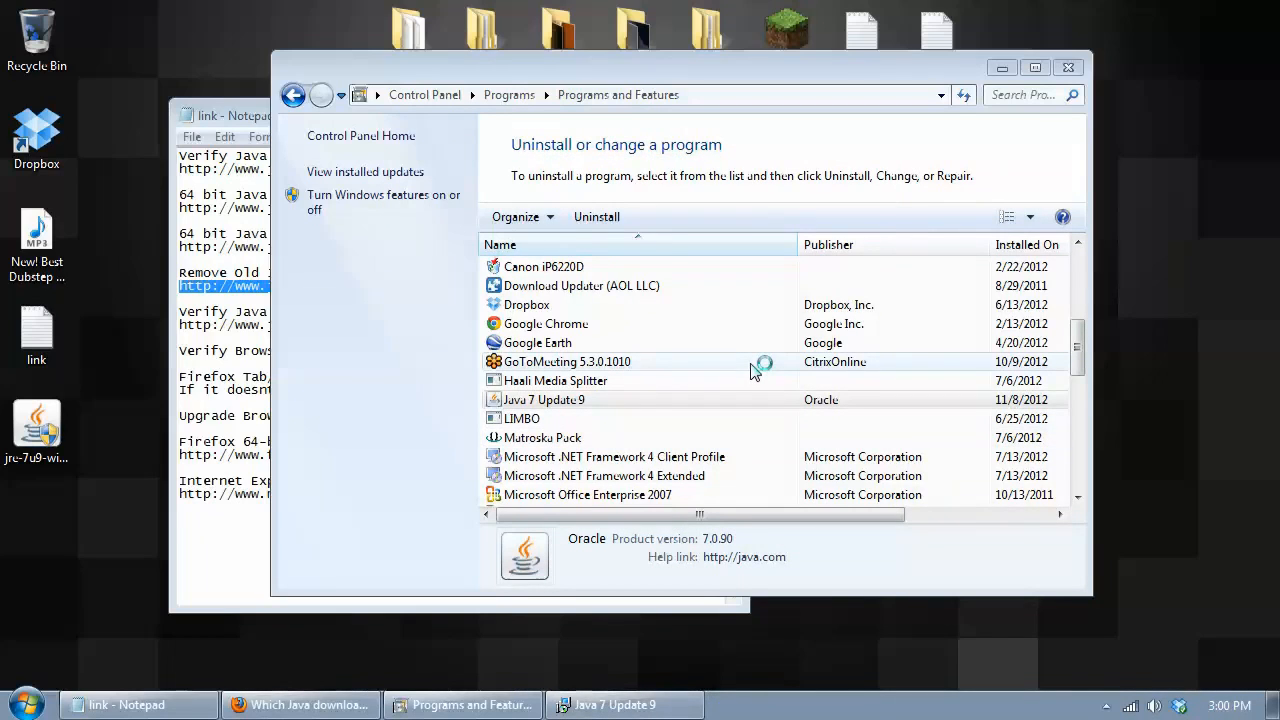
click(300, 705)
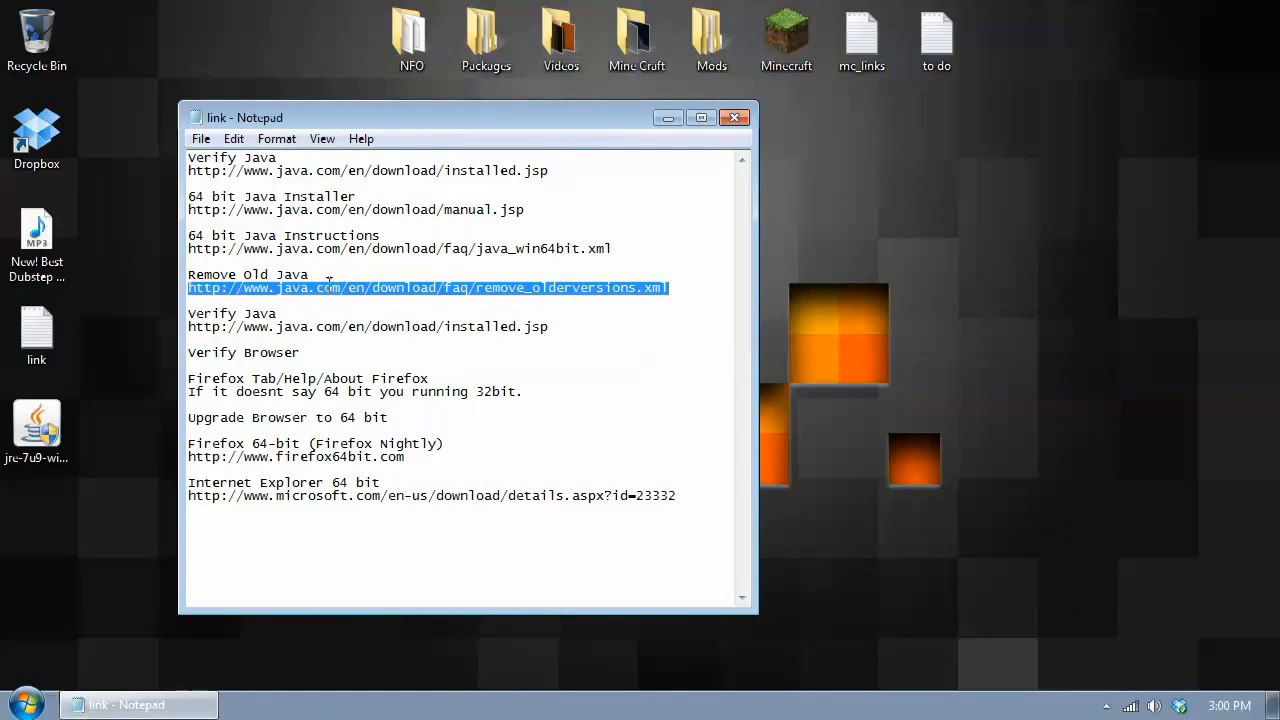
mouse_move(40, 425)
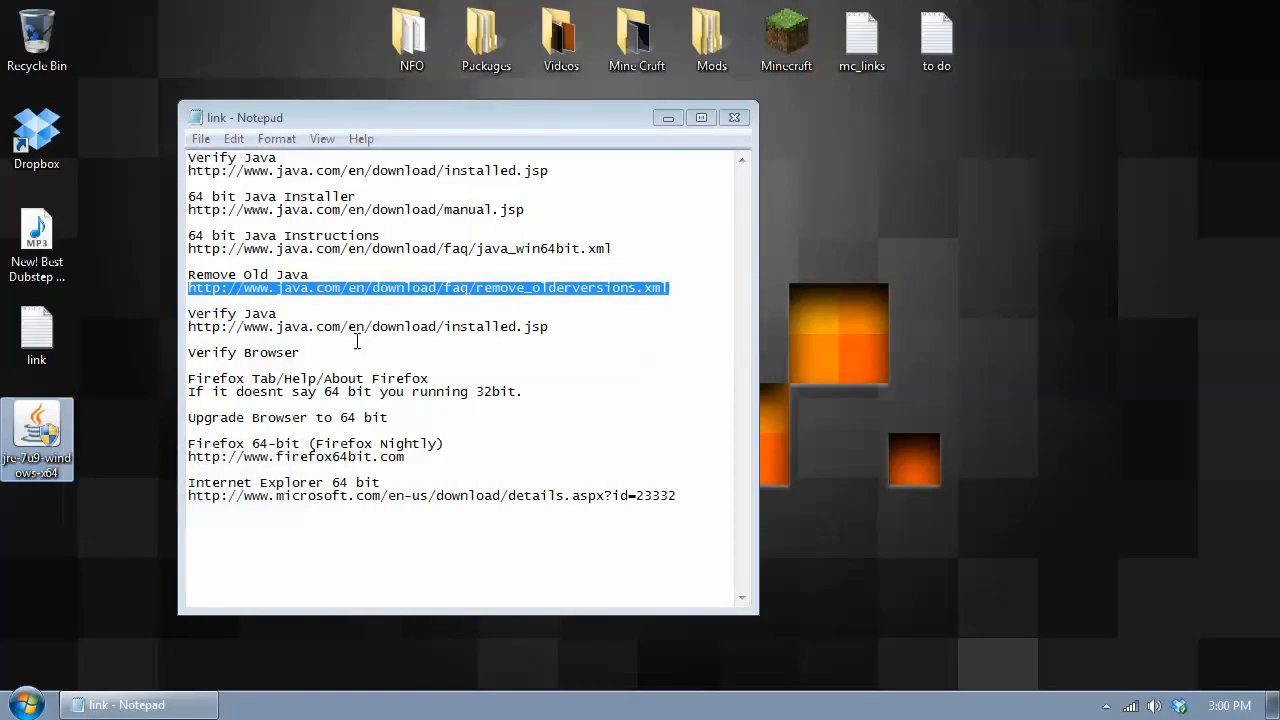
mouse_move(37, 425)
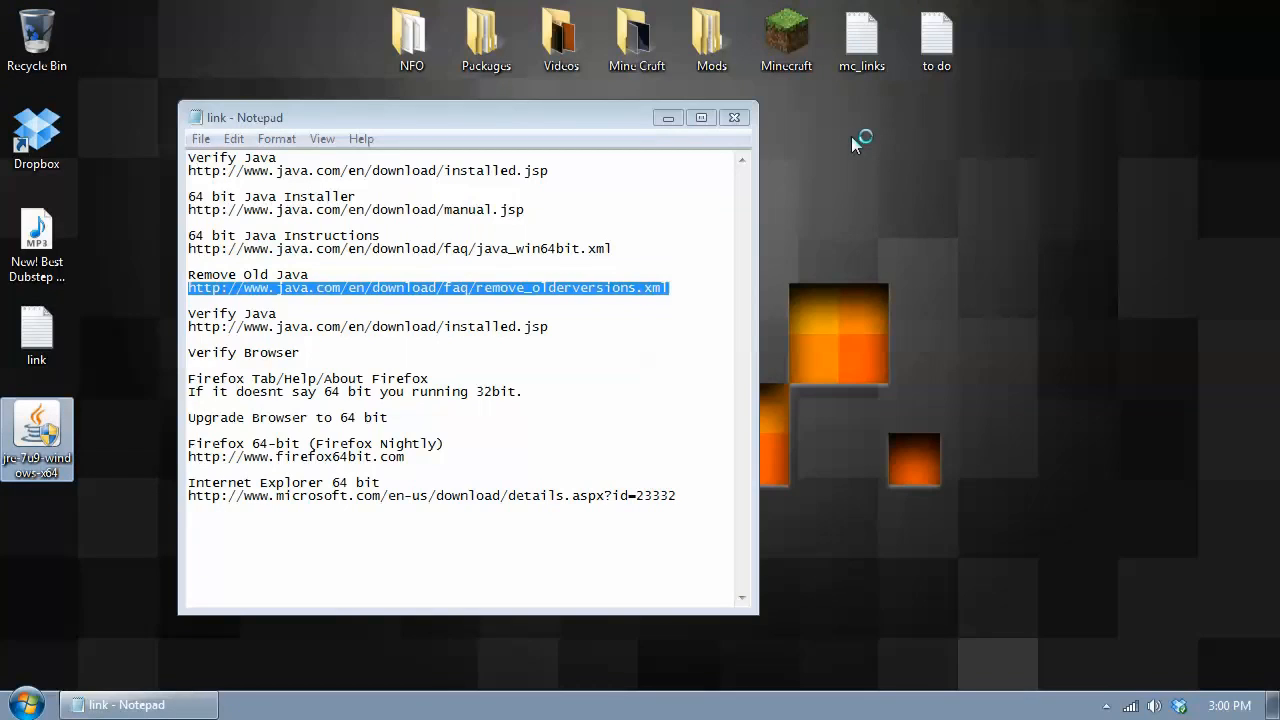
Run the jre-7u9-windows-x64 installer, install 64-bit Java, and dismiss the success window
double_click(37, 438)
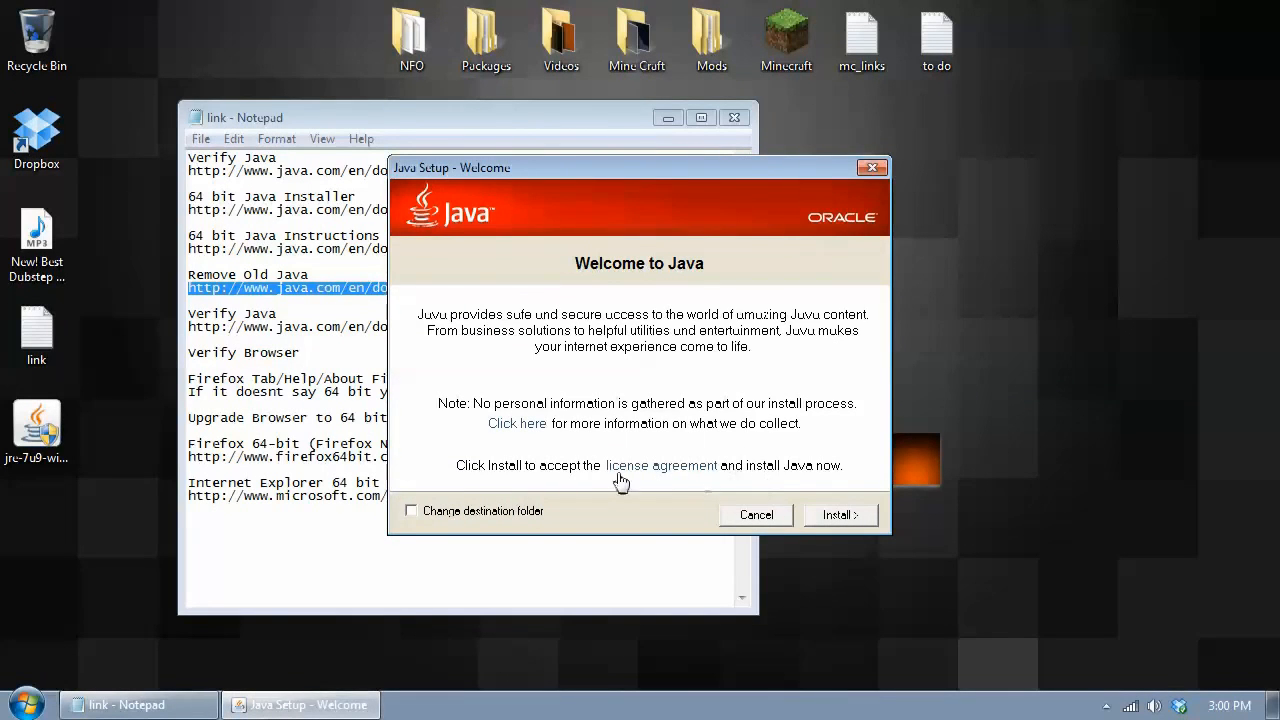
mouse_move(795, 437)
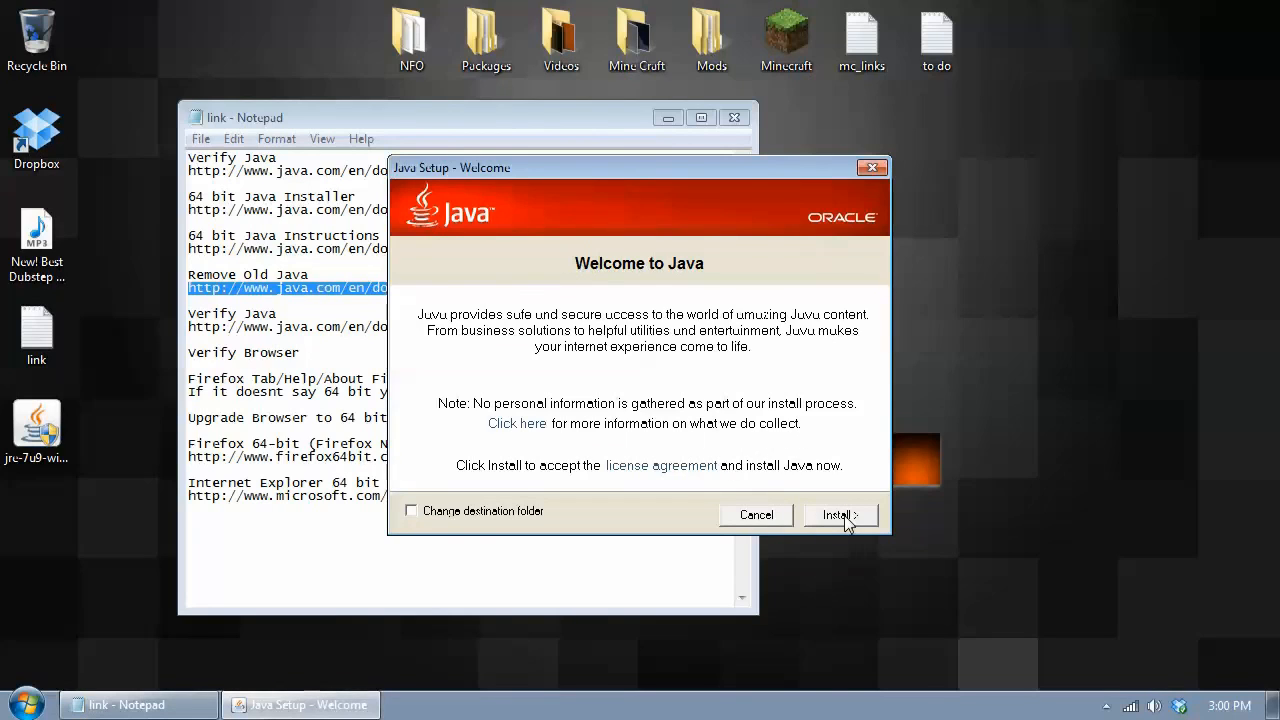
click(838, 514)
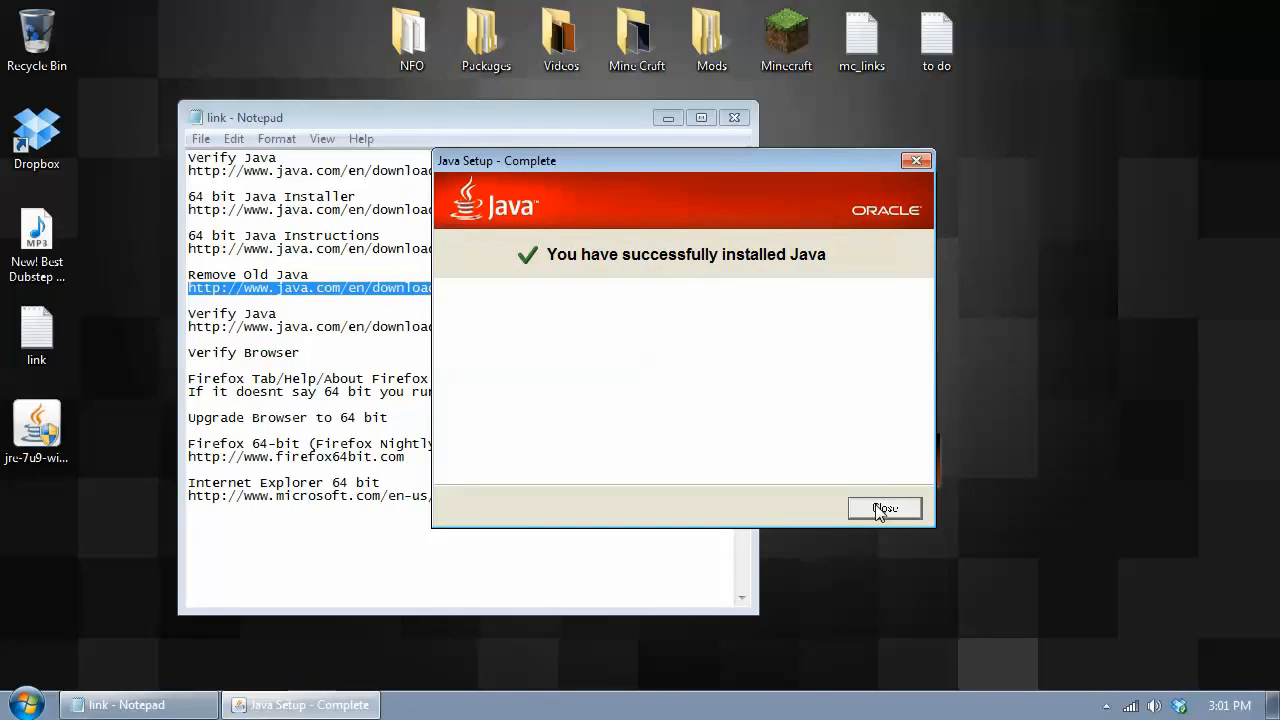
click(884, 509)
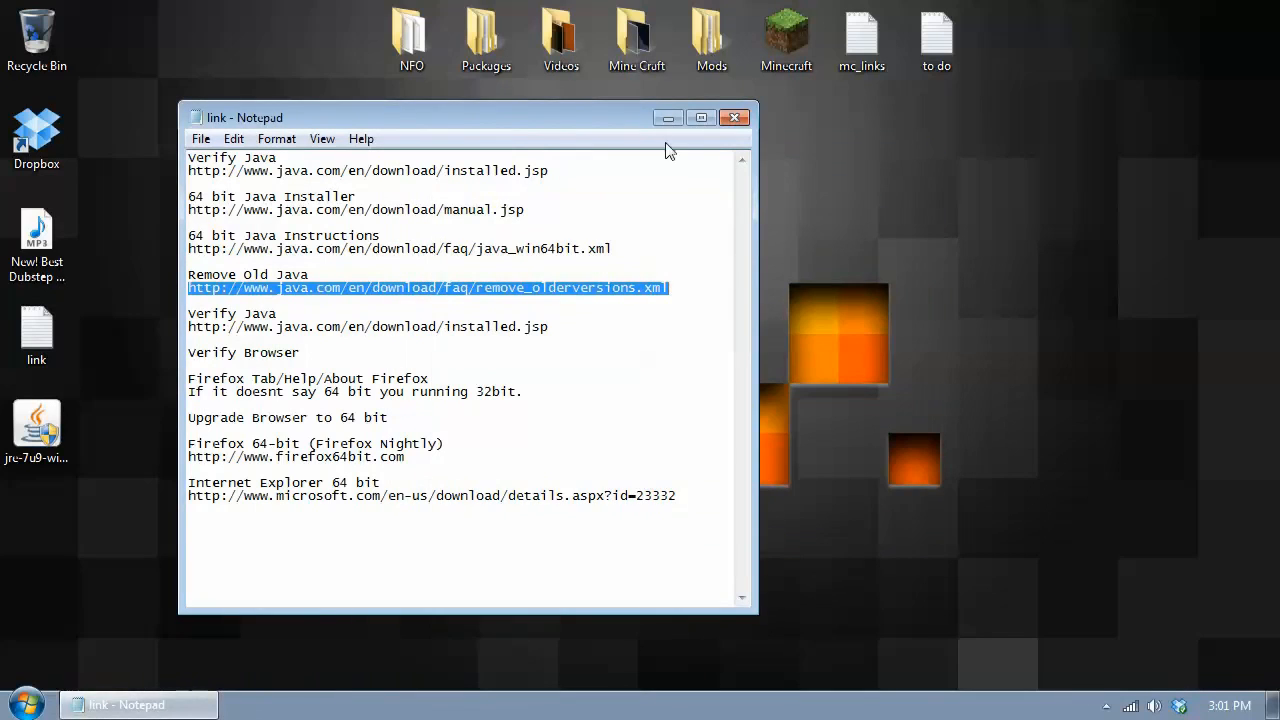
Launch Firefox and open About Firefox, confirming version 16.0.2, then close it
drag(467, 117, 615, 118)
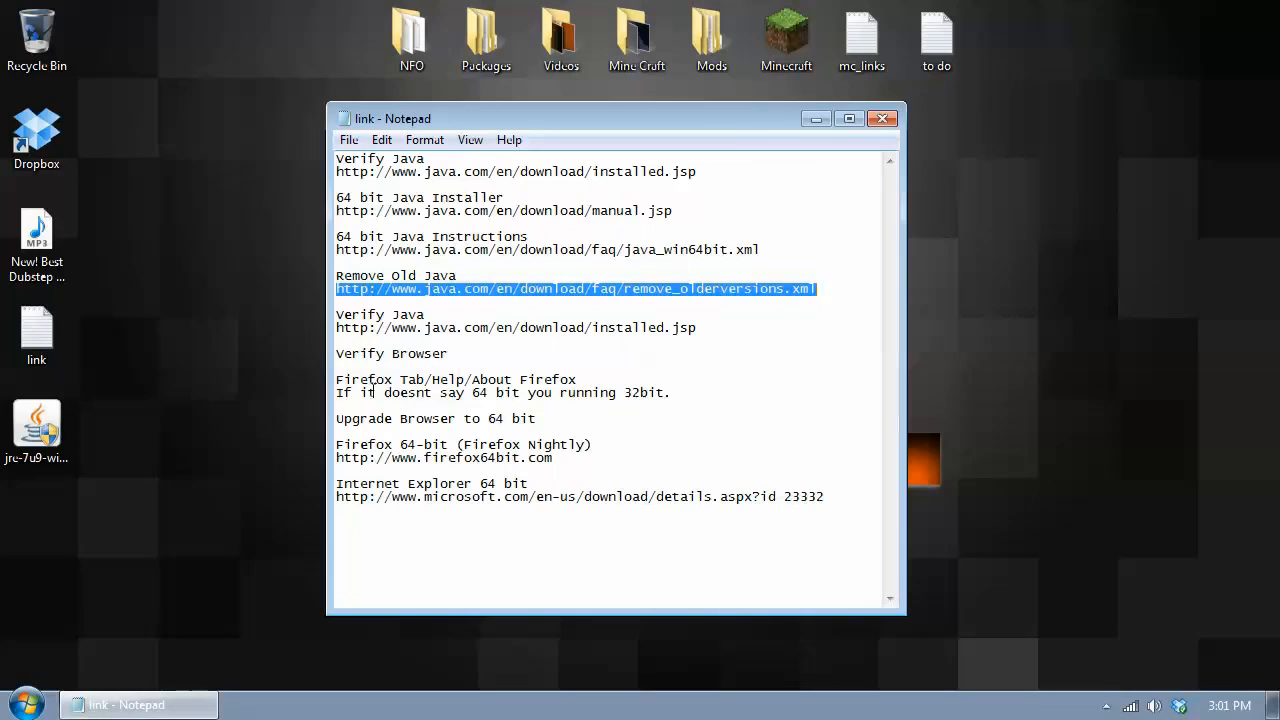
click(27, 704)
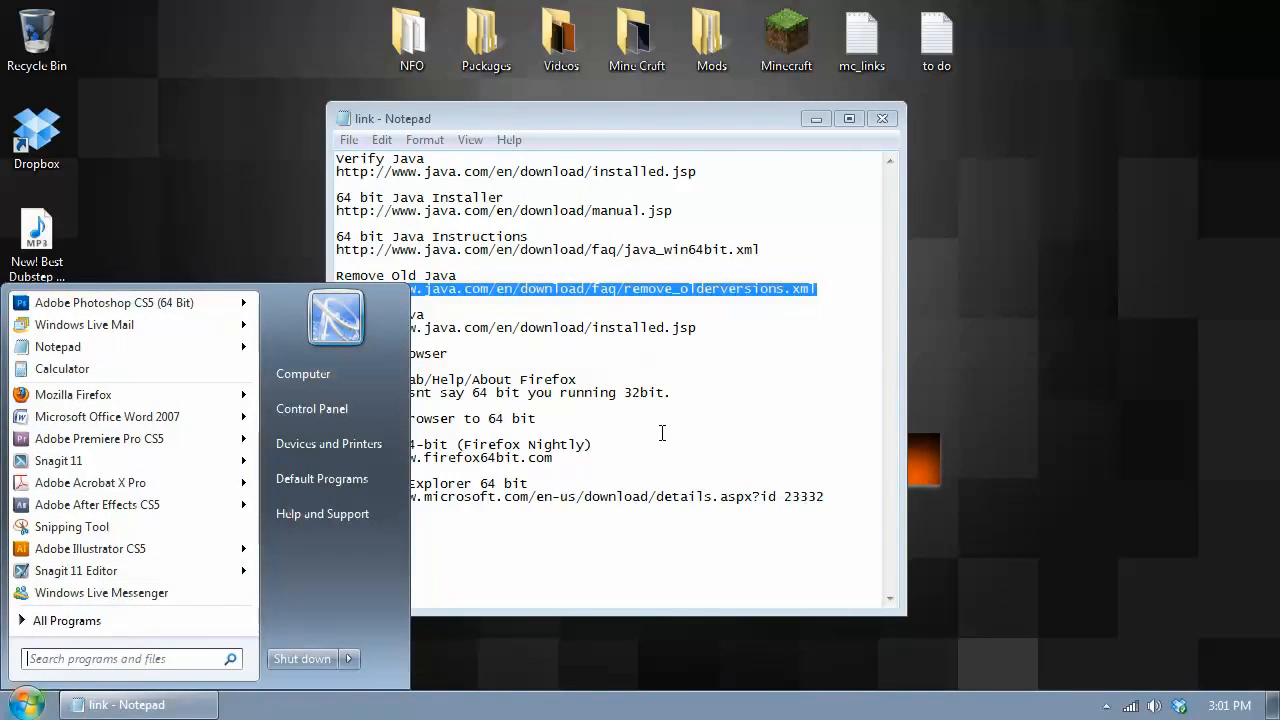
click(660, 432)
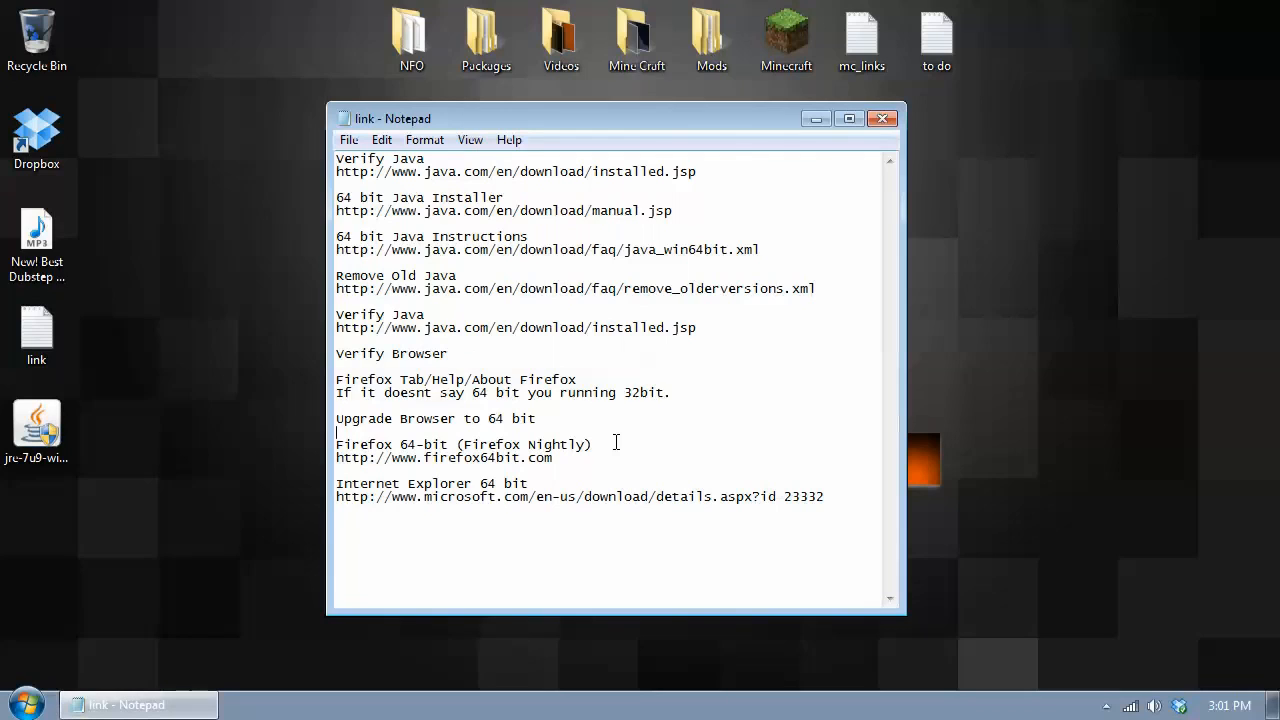
click(27, 704)
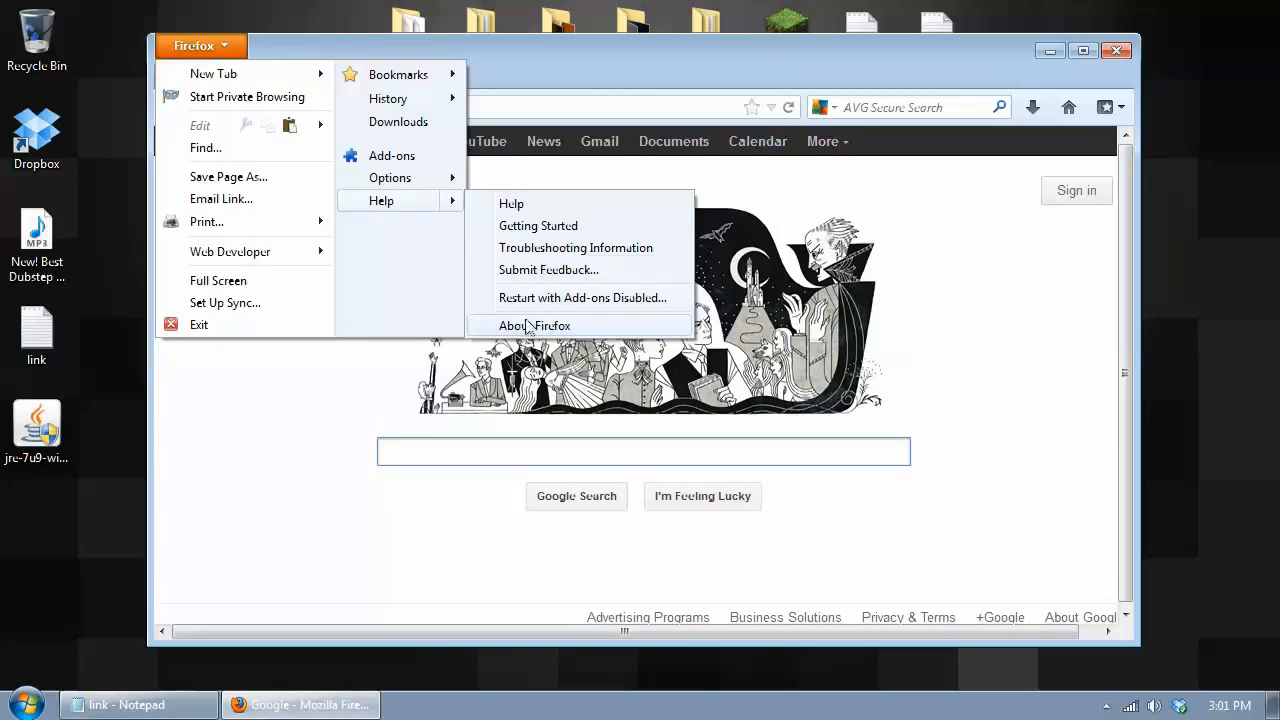
mouse_move(556, 333)
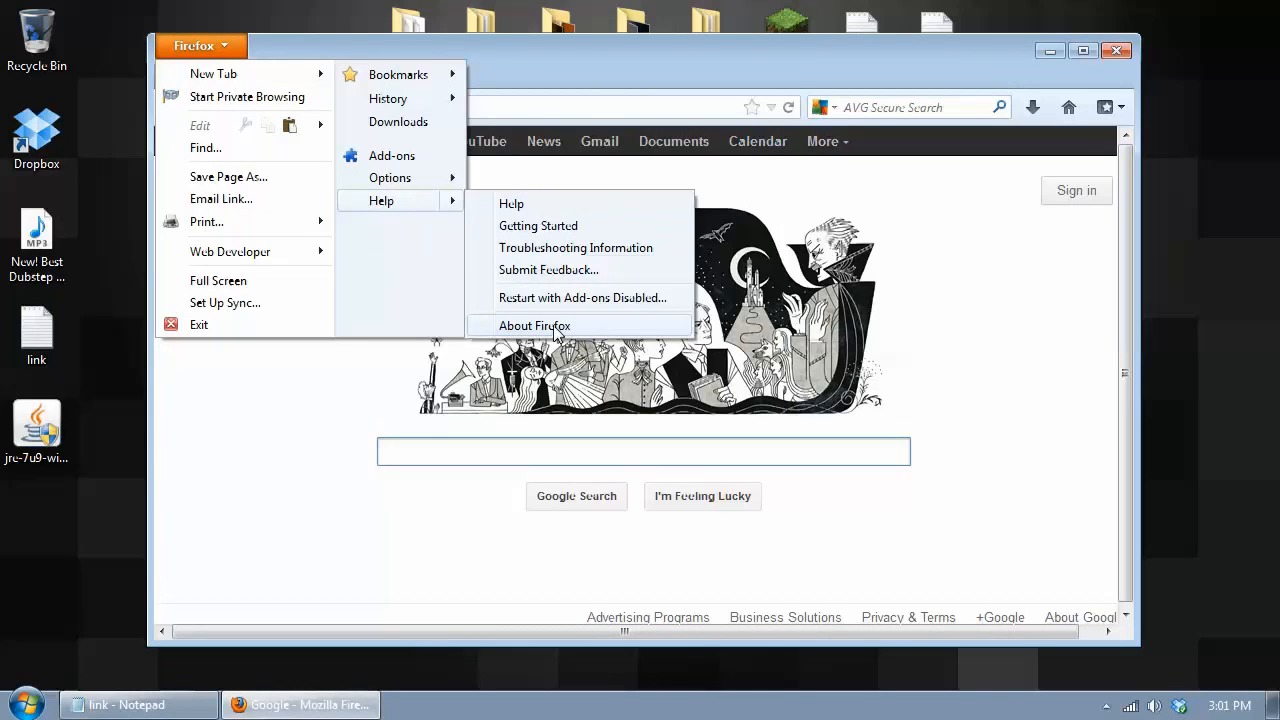
click(534, 325)
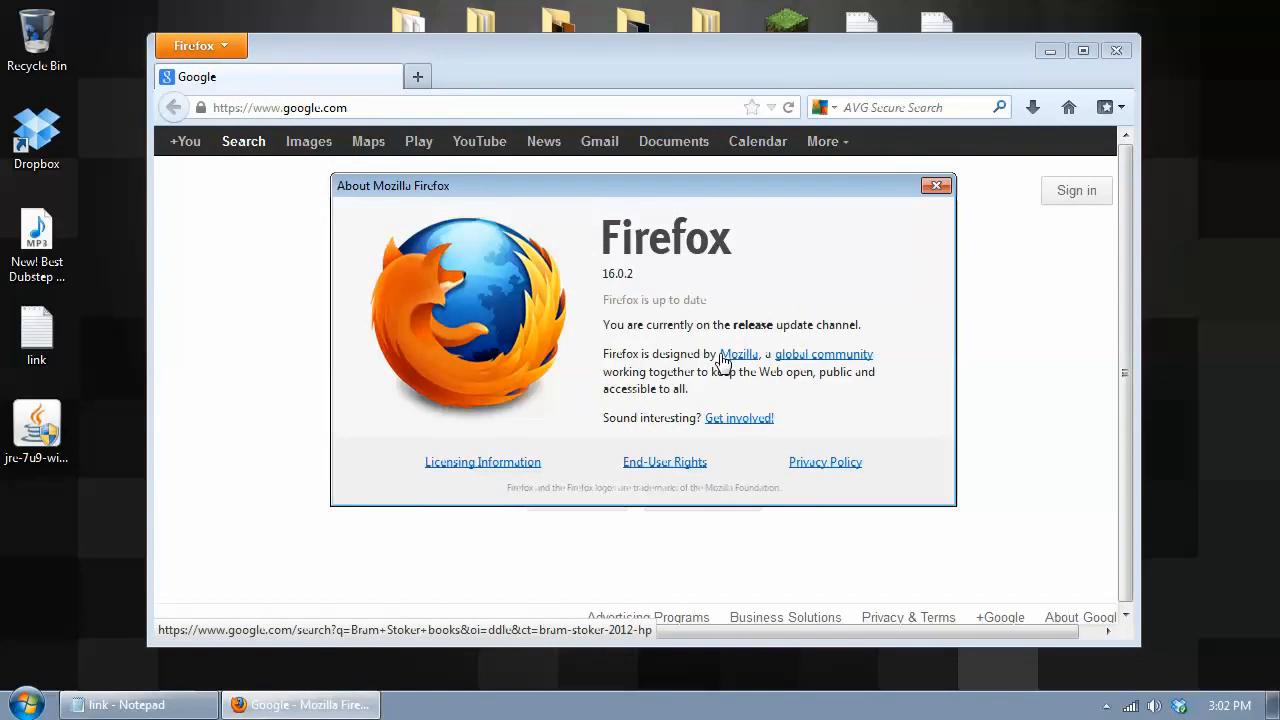
drag(393, 185, 420, 207)
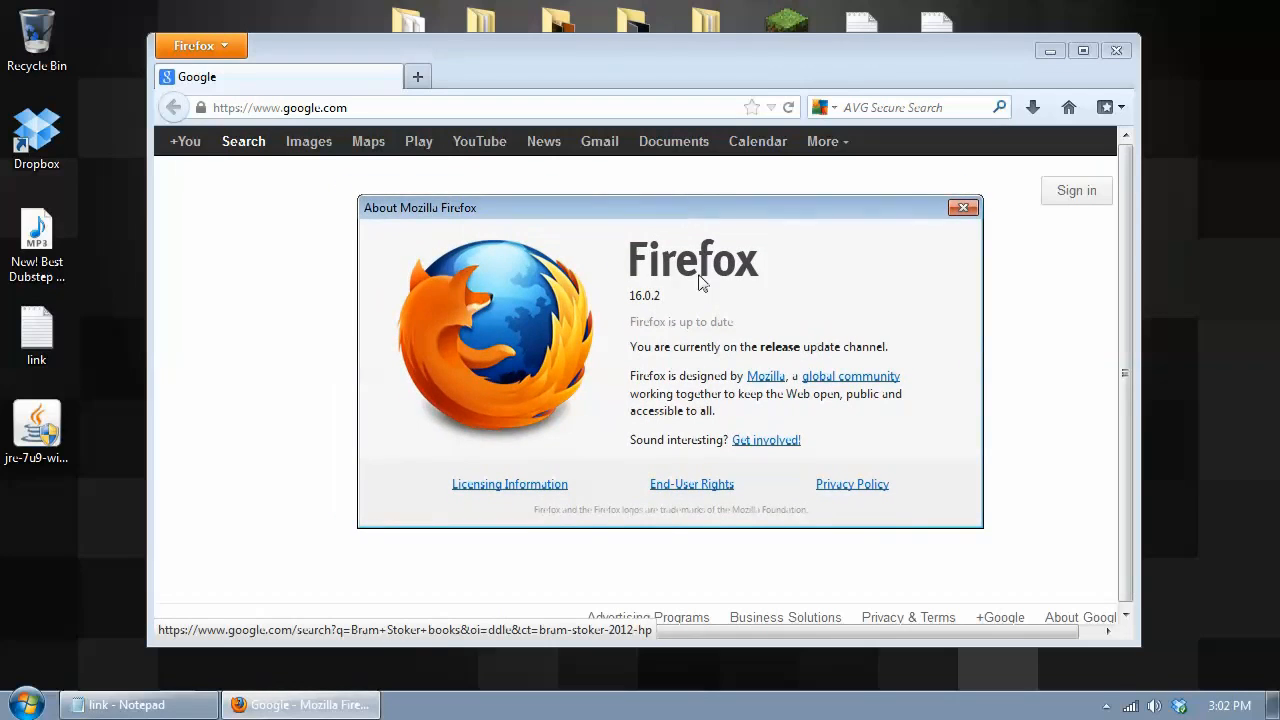
mouse_move(795, 221)
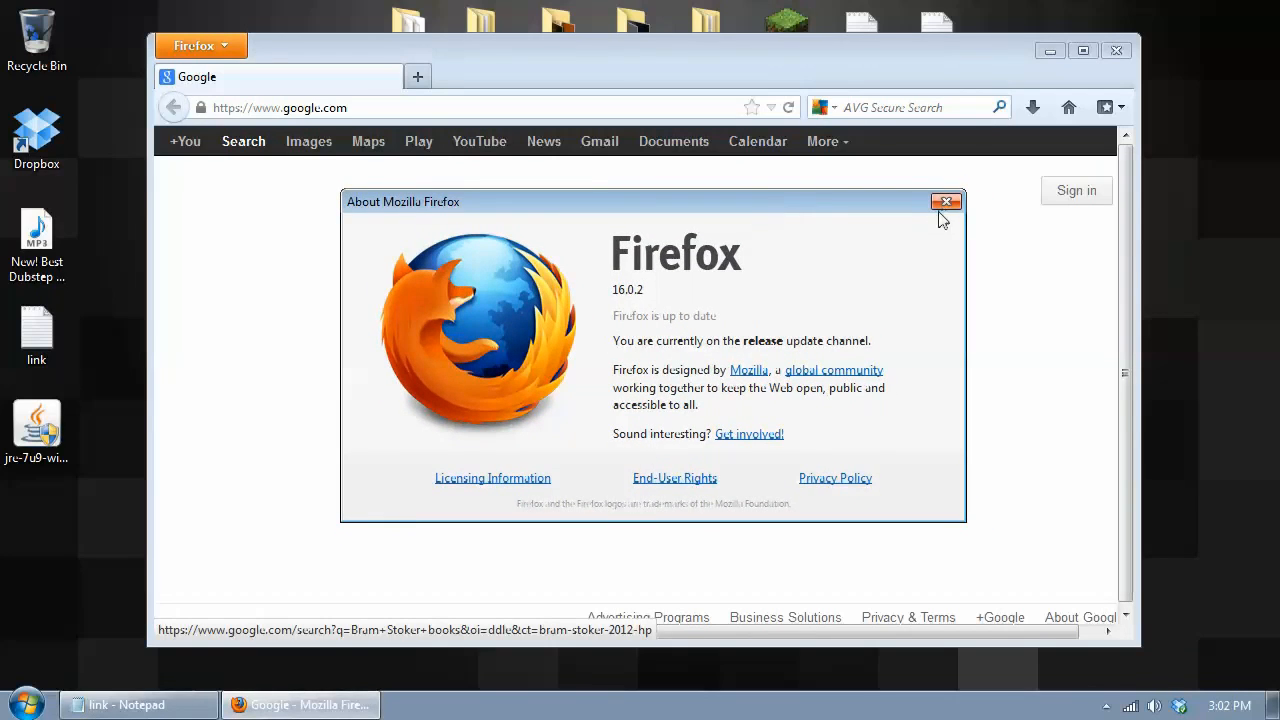
click(947, 201)
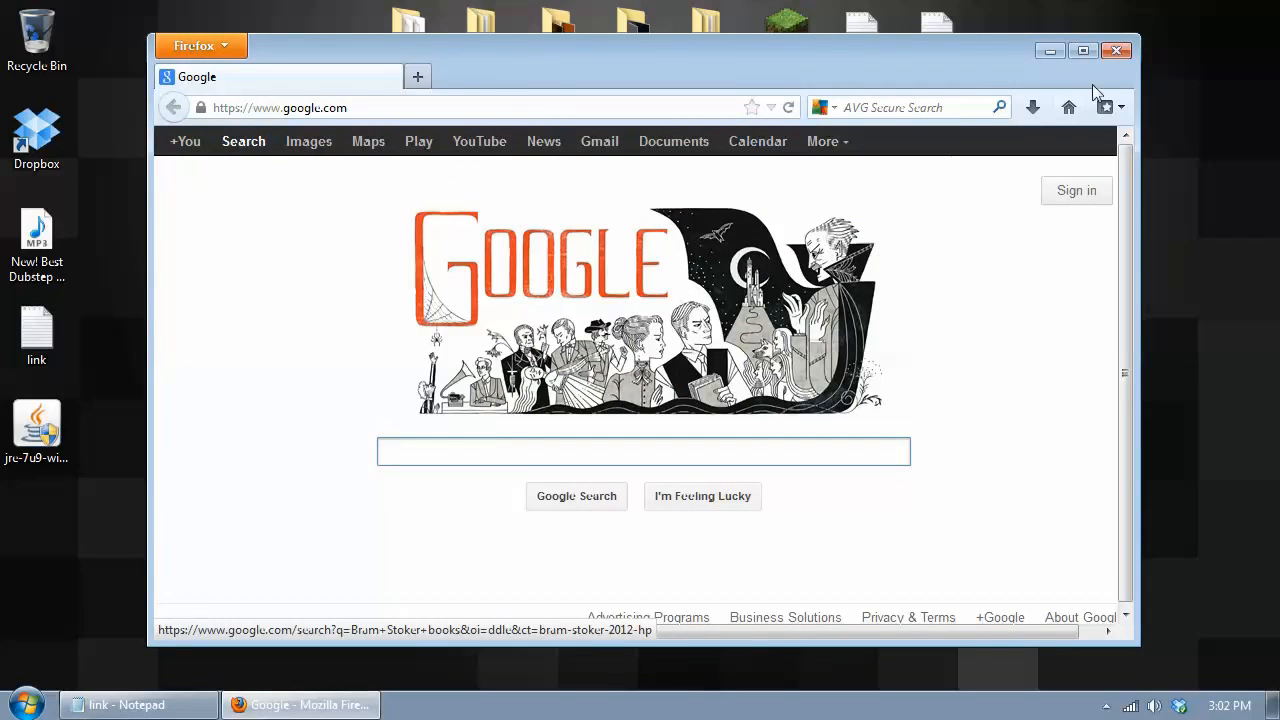
click(137, 705)
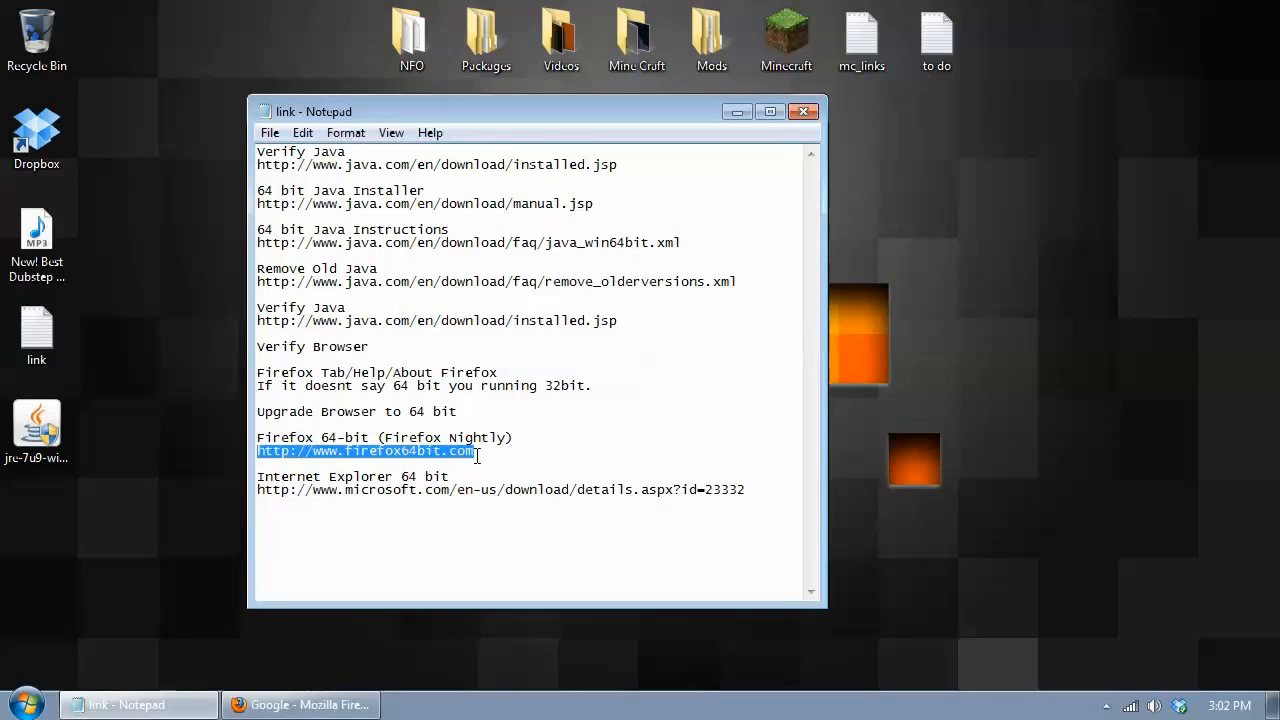
click(300, 705)
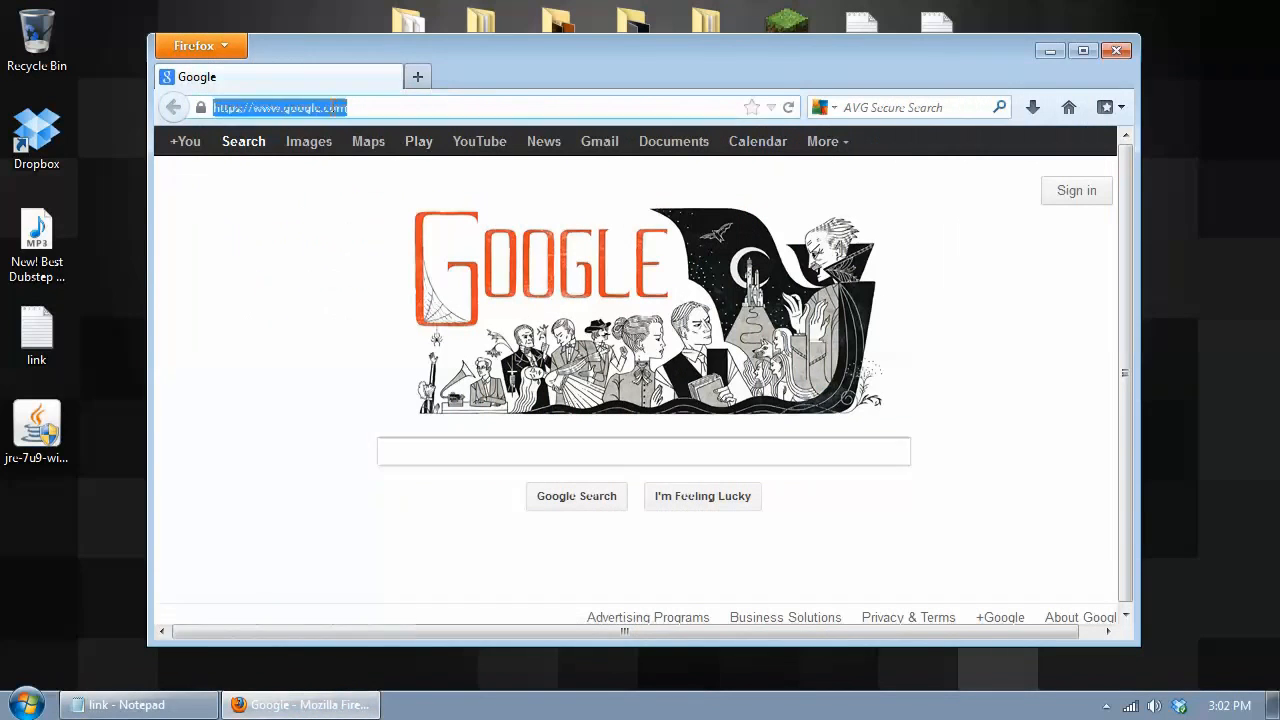
text(www.firefox64bit.com)
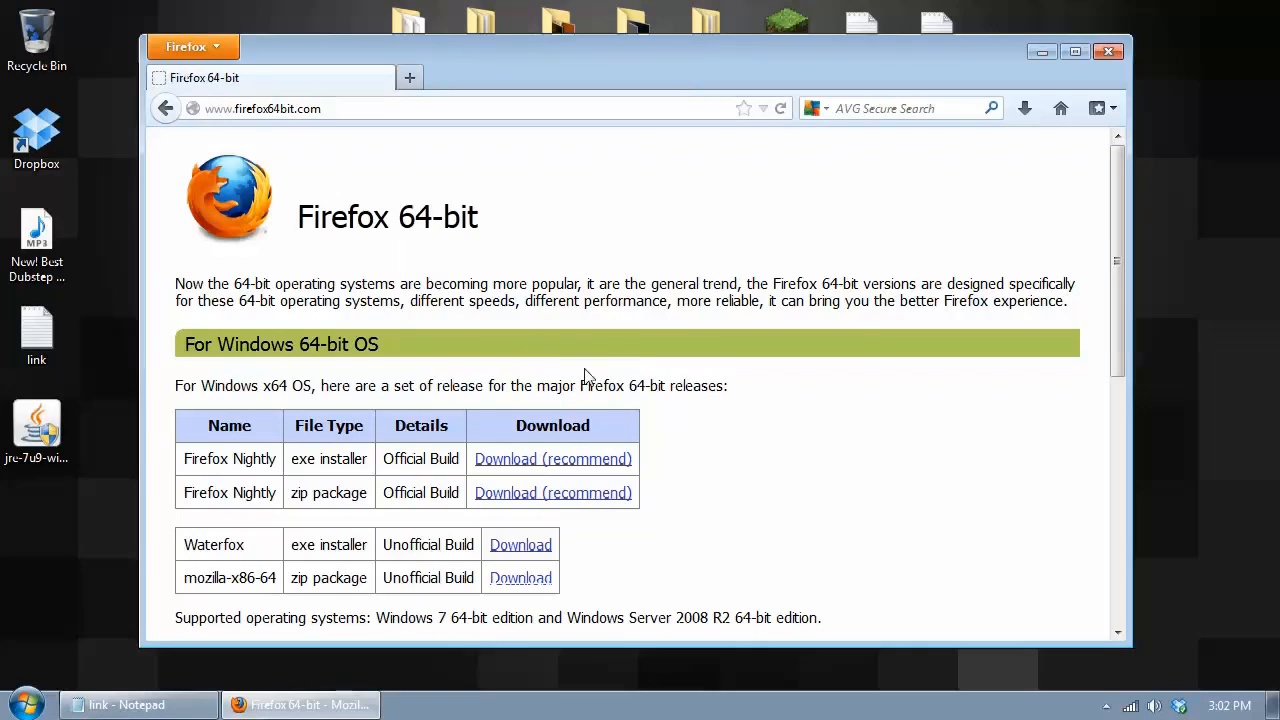
scroll(down, 3)
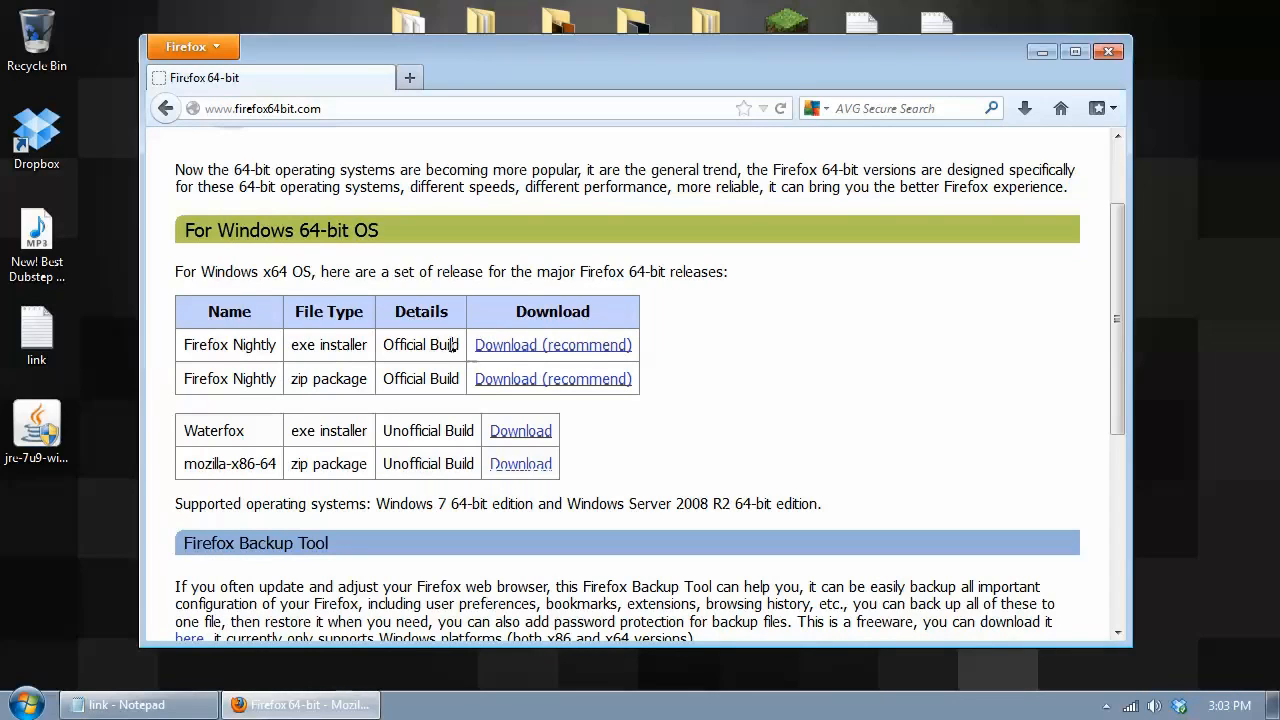
click(552, 344)
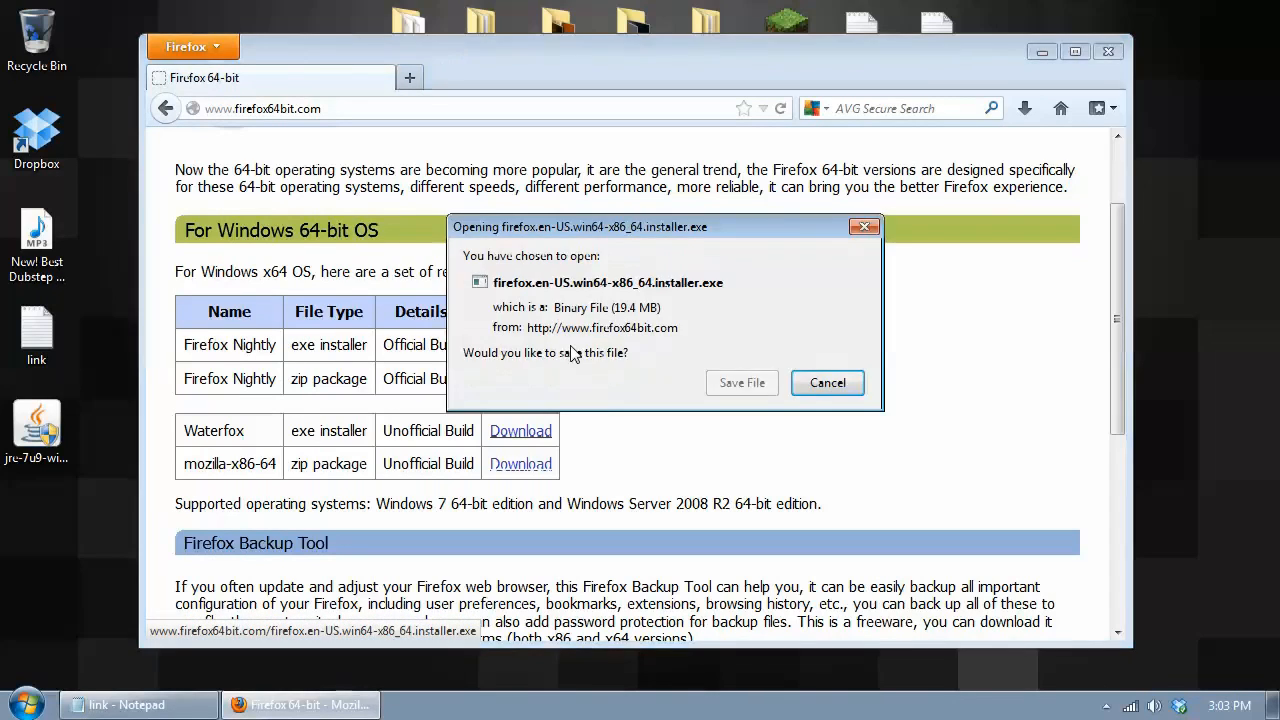
click(741, 383)
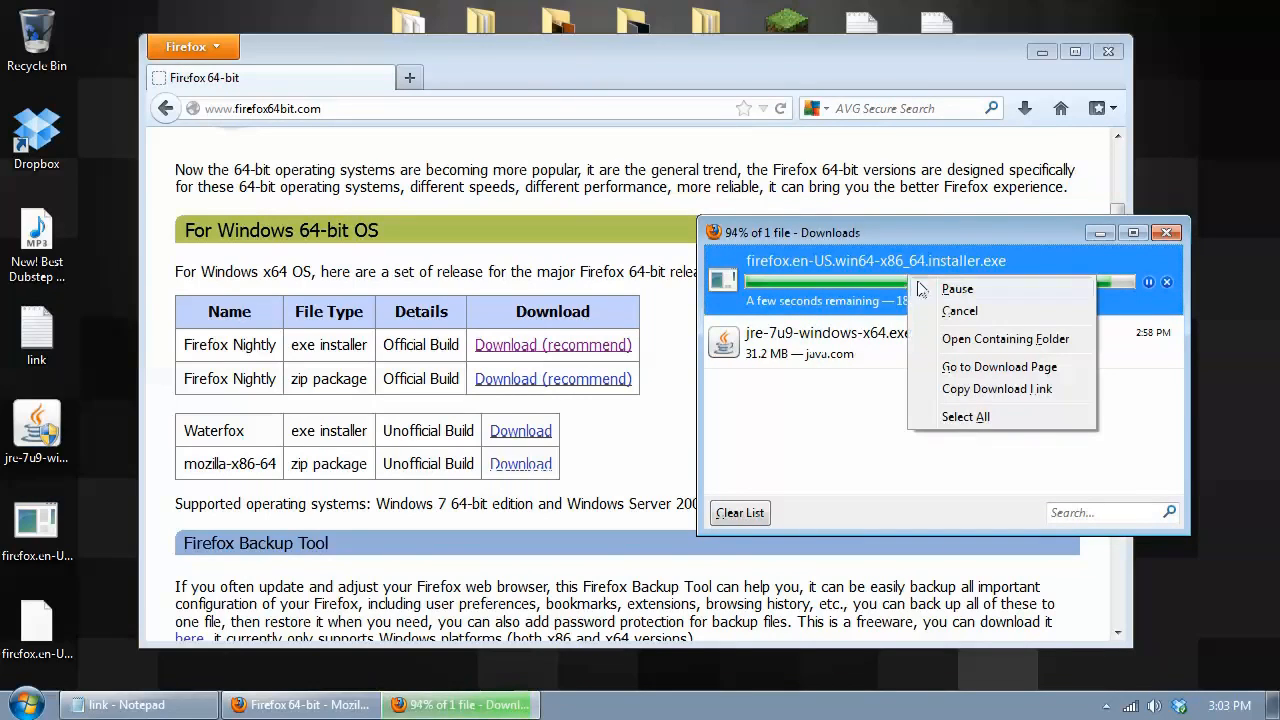
mouse_move(985, 345)
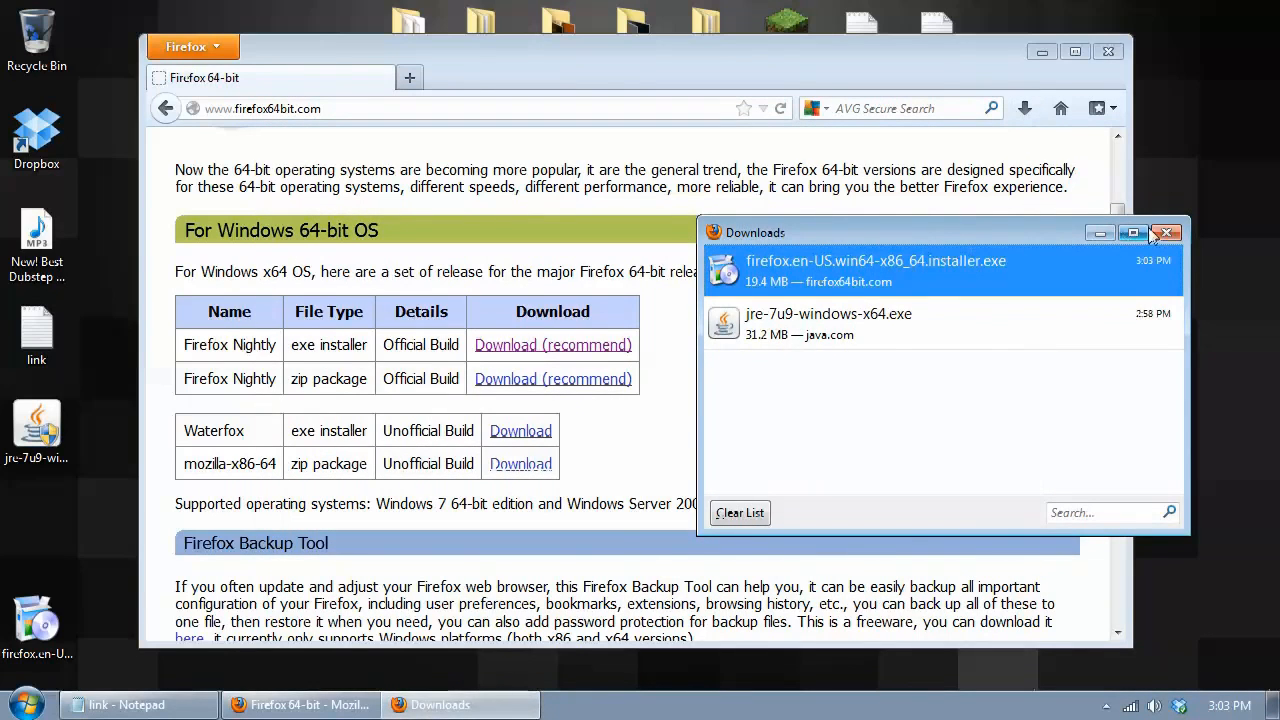
click(1166, 232)
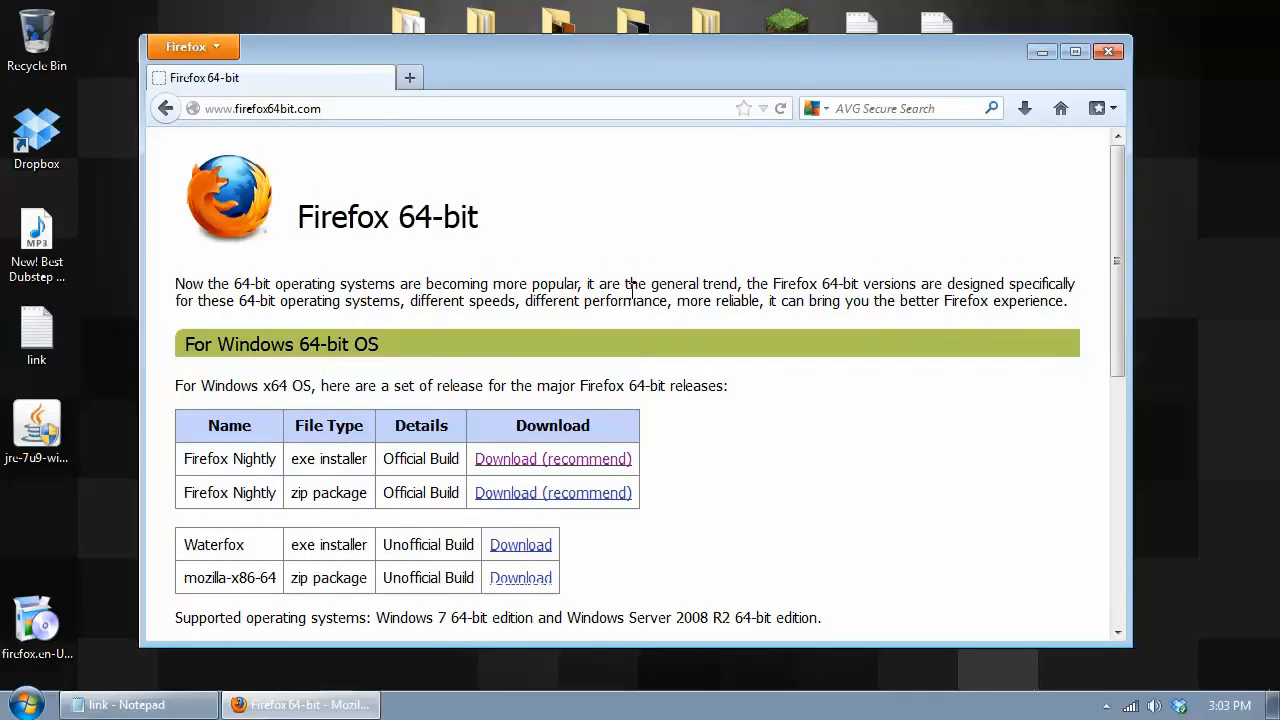
scroll(down, 3)
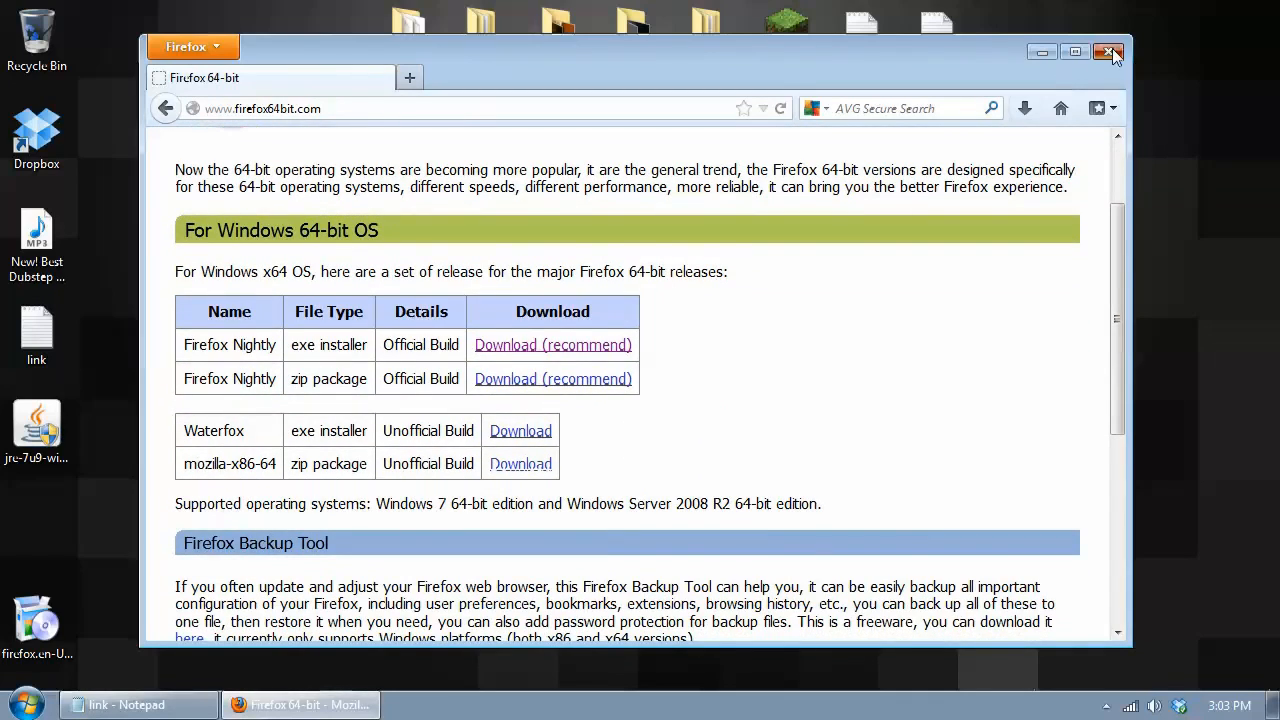
Custom-install Nightly to C:\Program Files\Nightly with both shortcuts, then launch it
click(1108, 51)
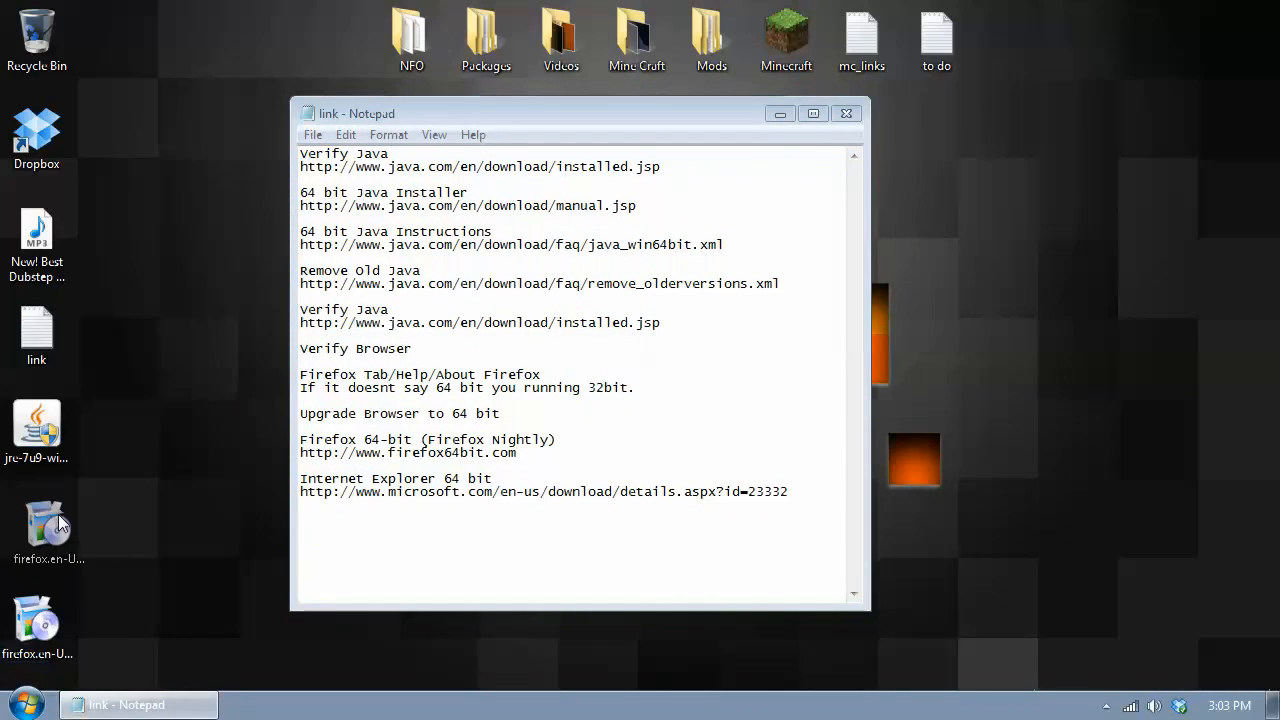
mouse_move(40, 525)
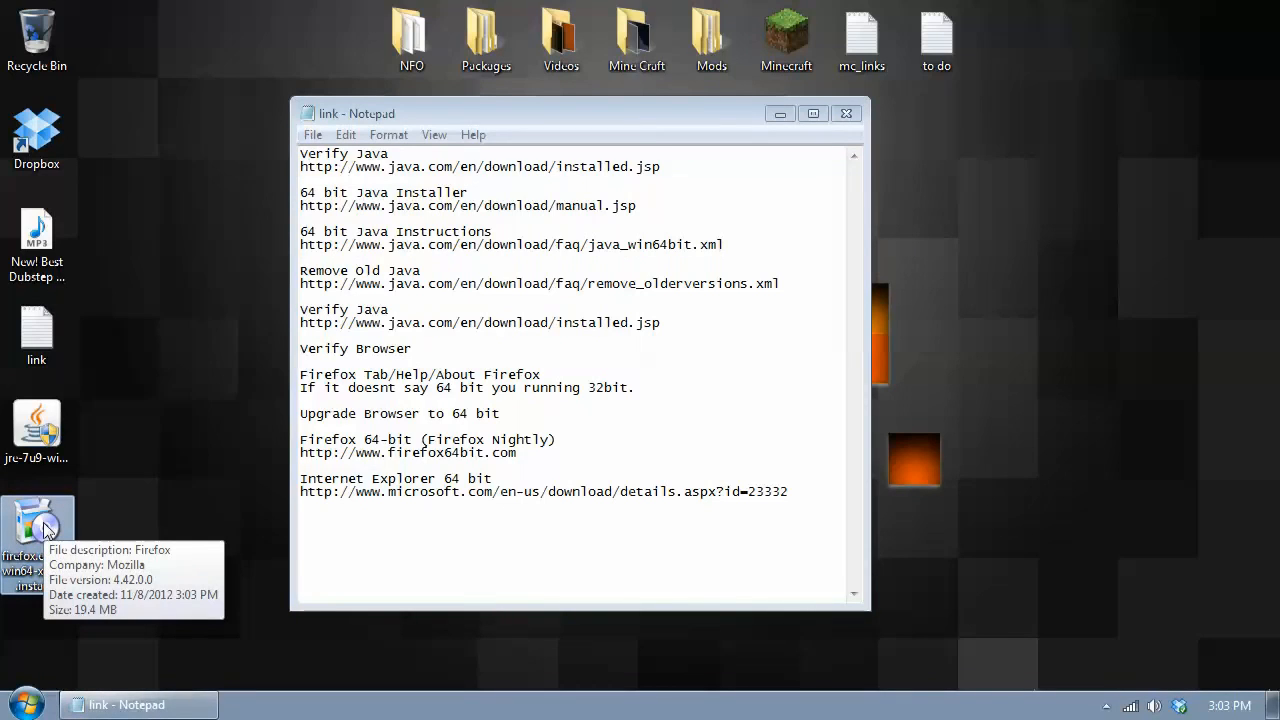
double_click(37, 525)
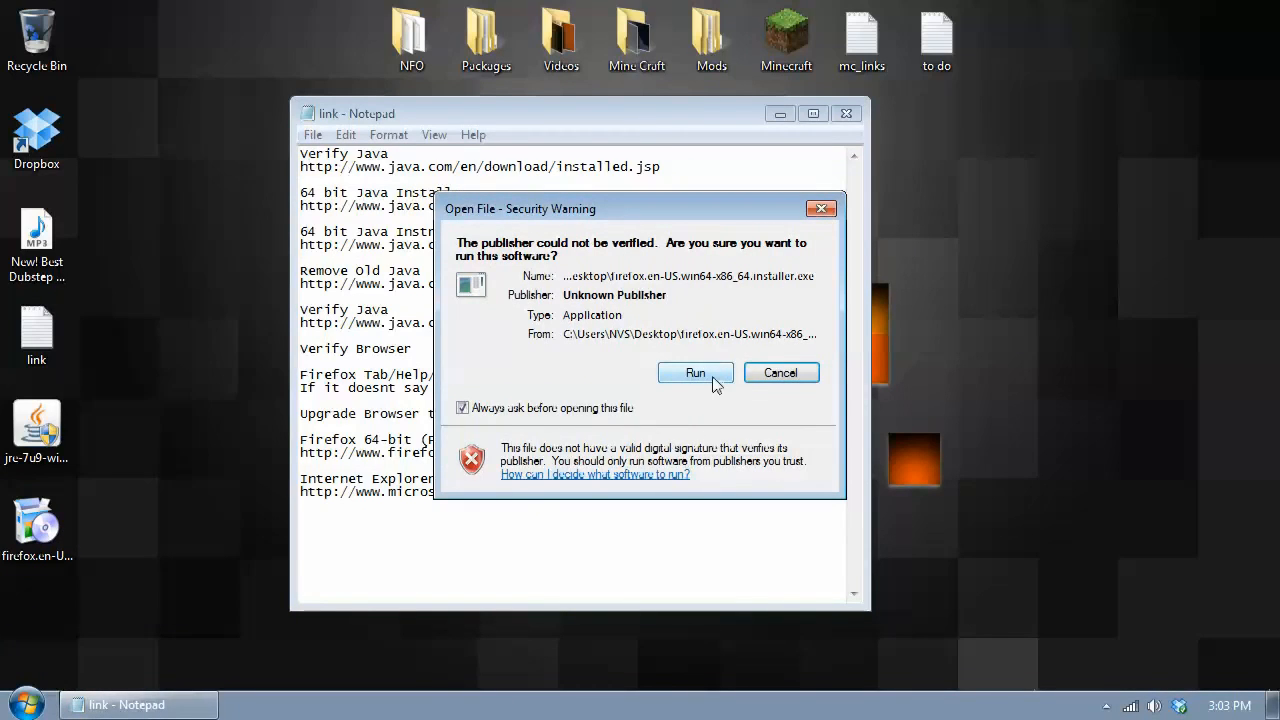
click(695, 372)
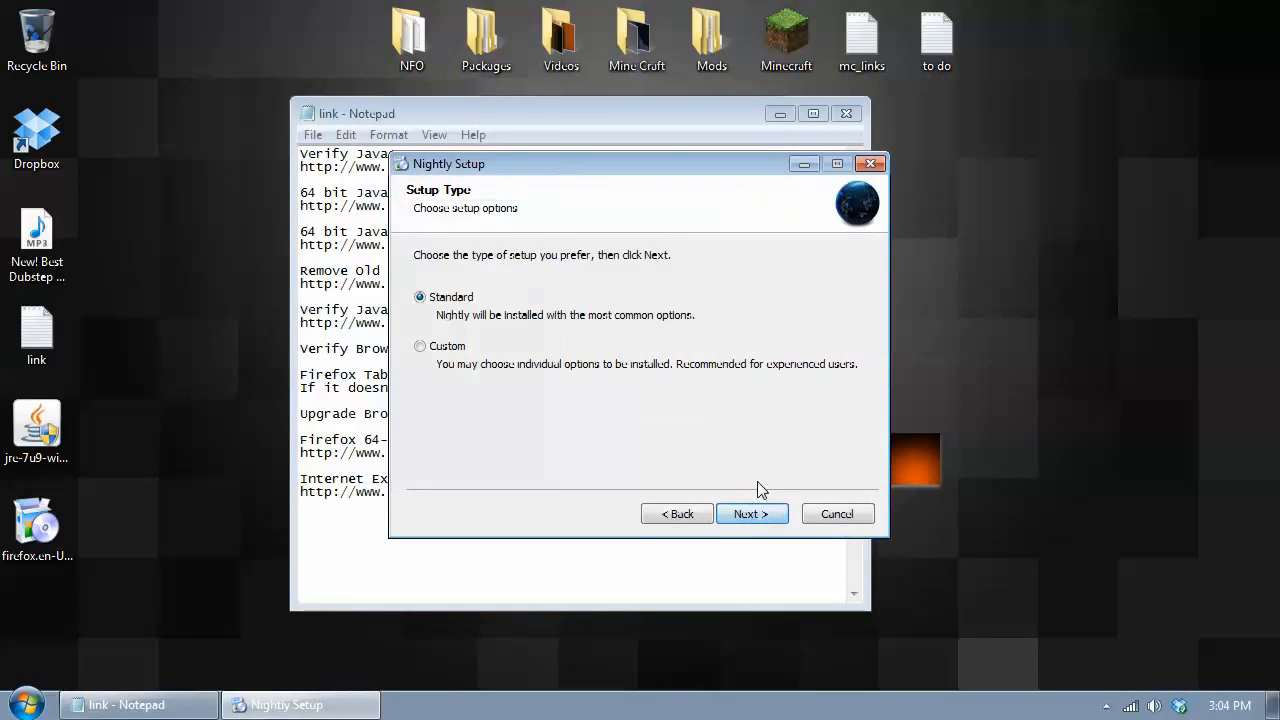
click(420, 346)
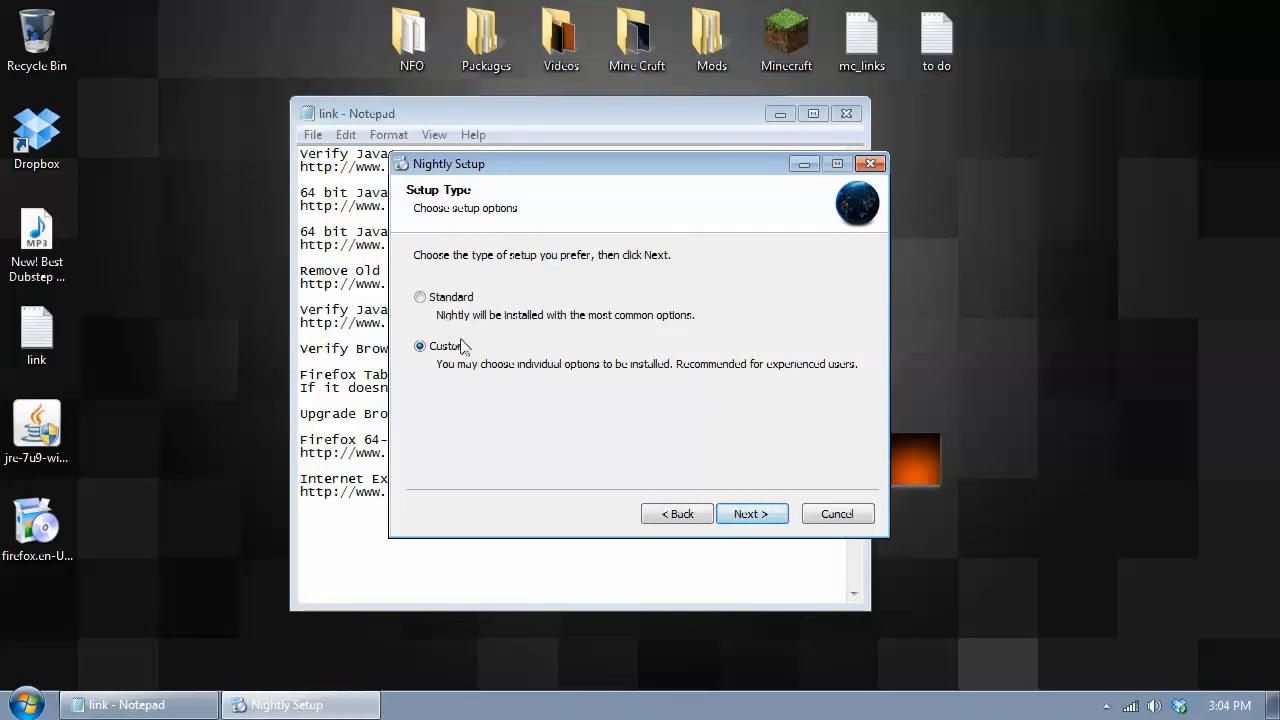
click(751, 513)
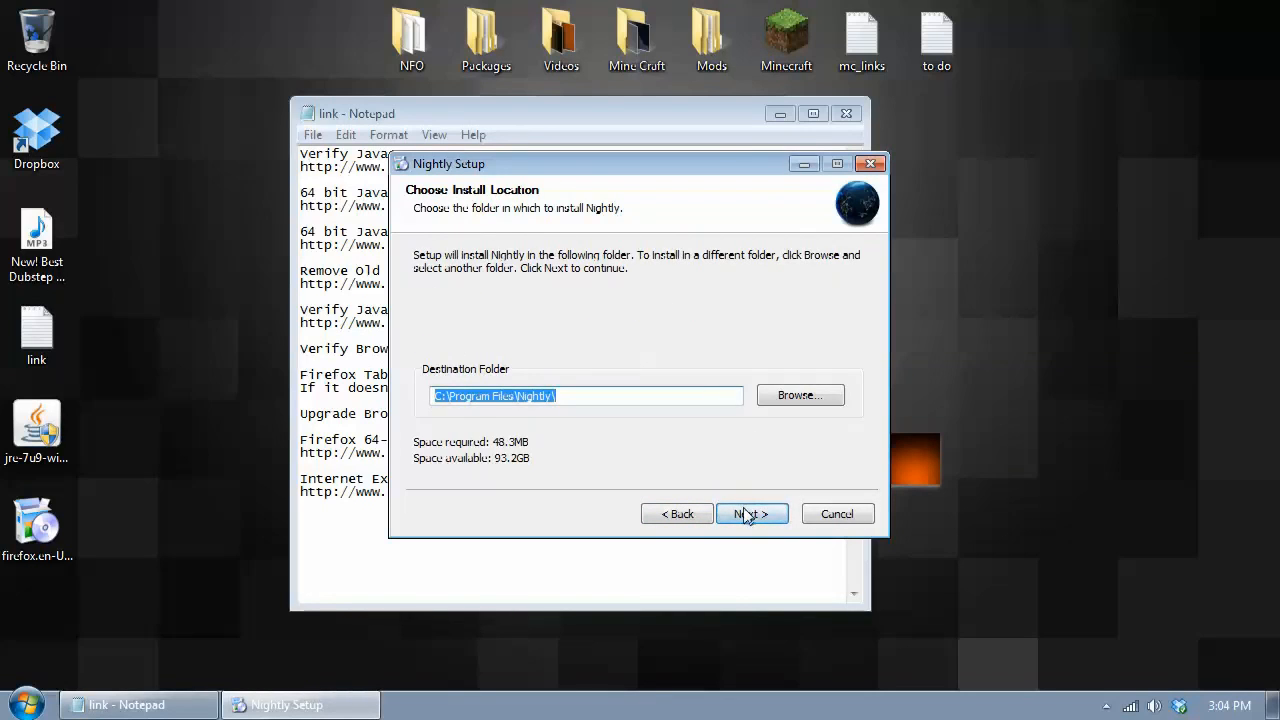
click(751, 513)
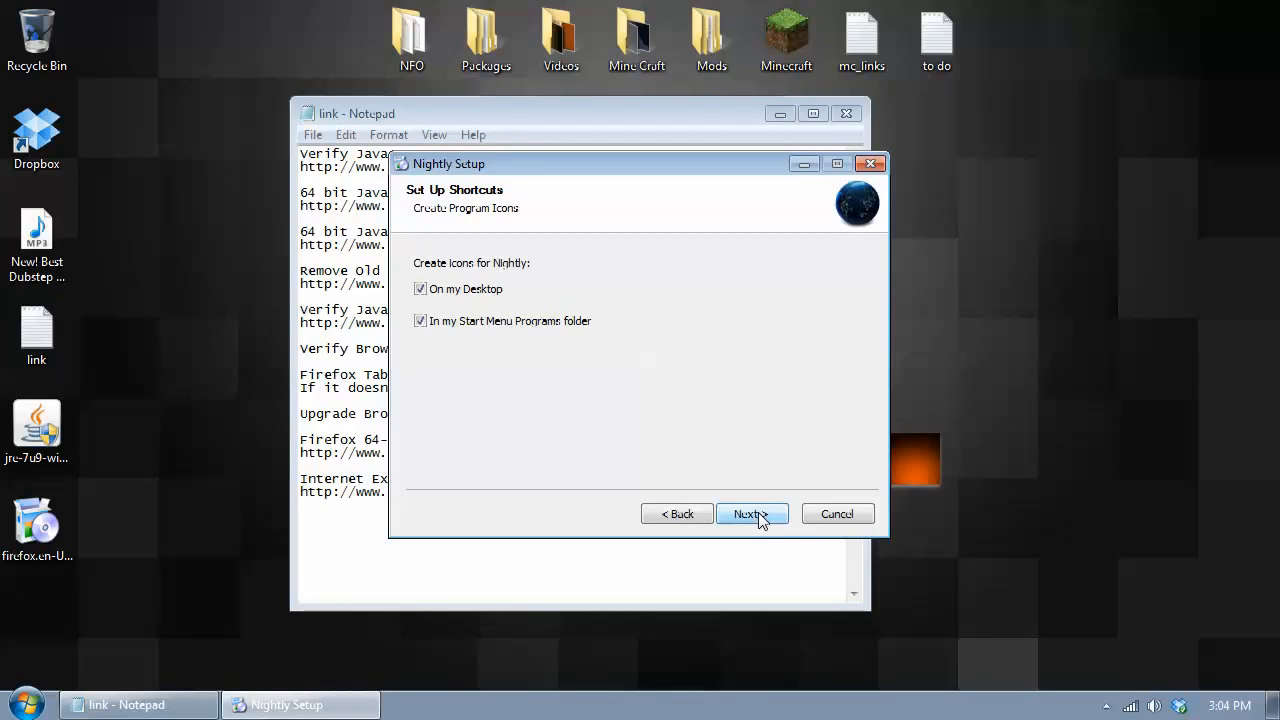
click(751, 513)
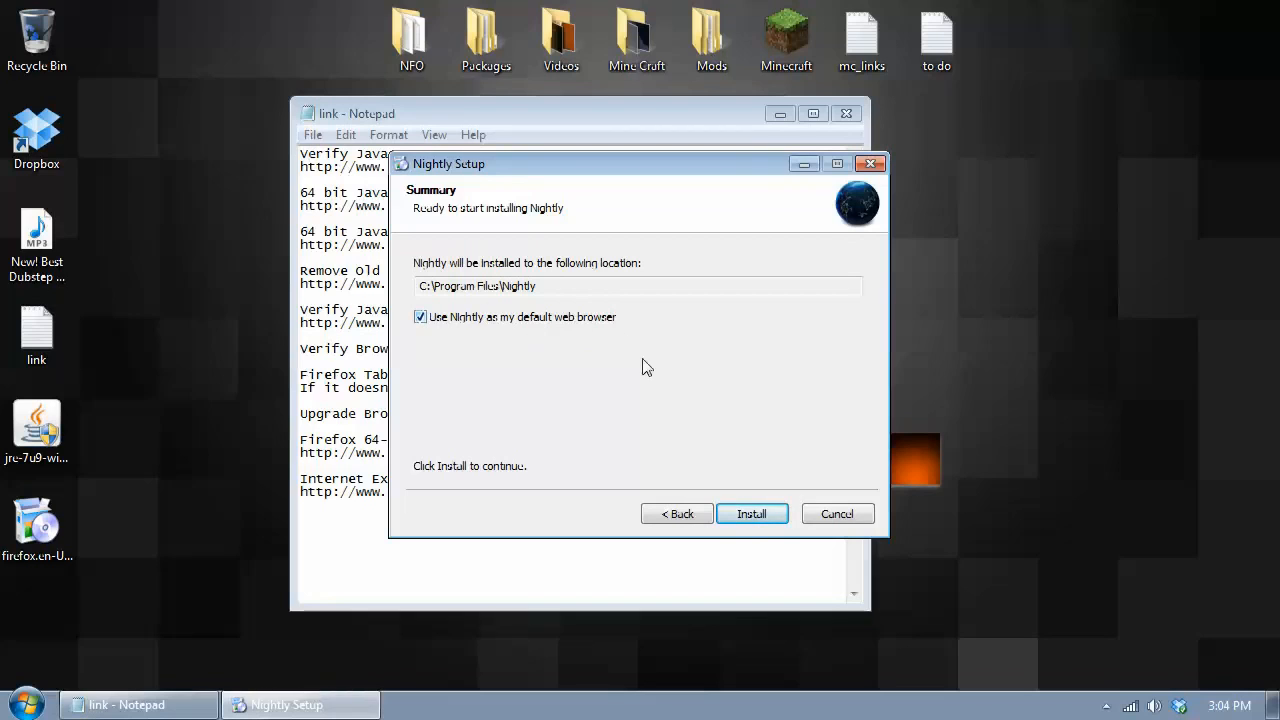
click(751, 513)
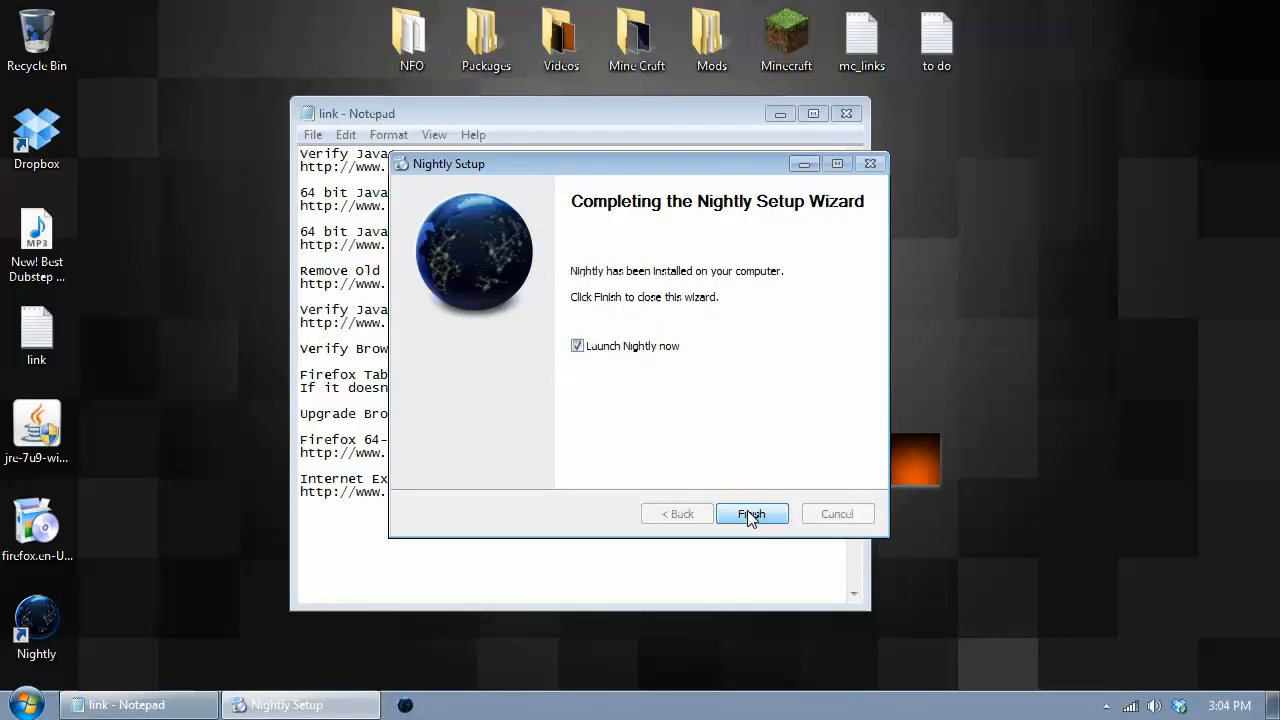
click(751, 513)
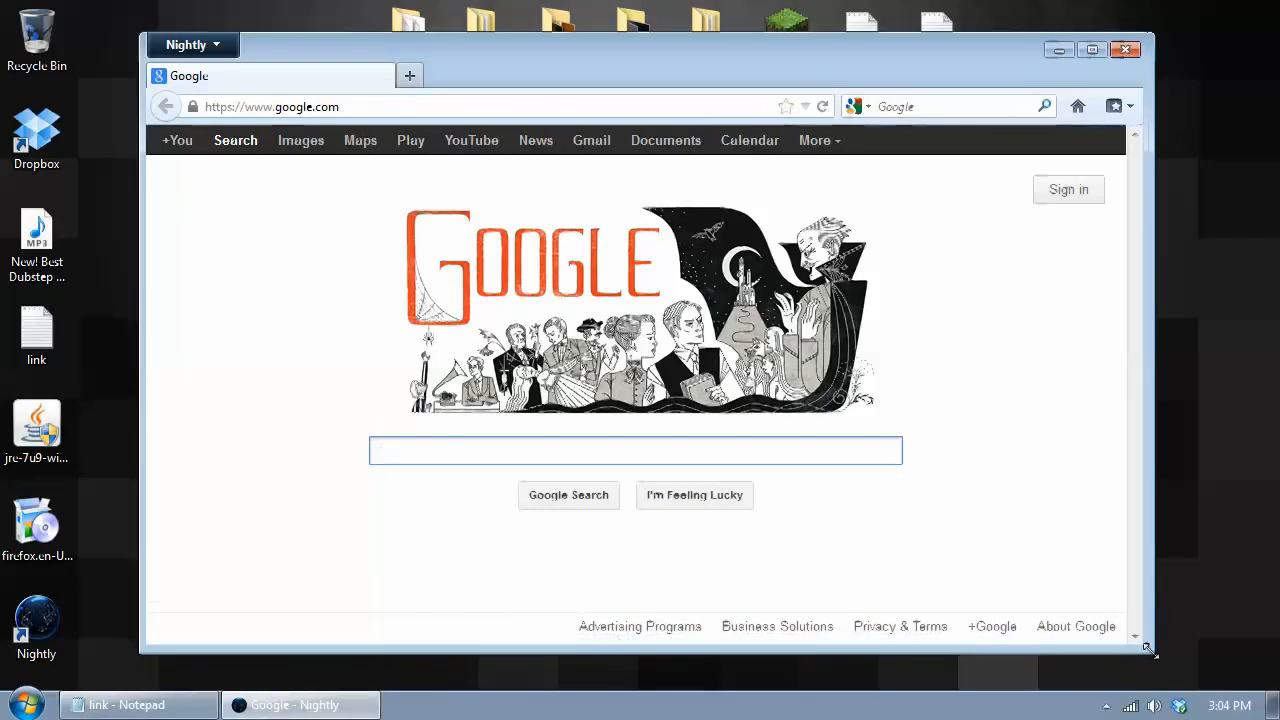
click(270, 106)
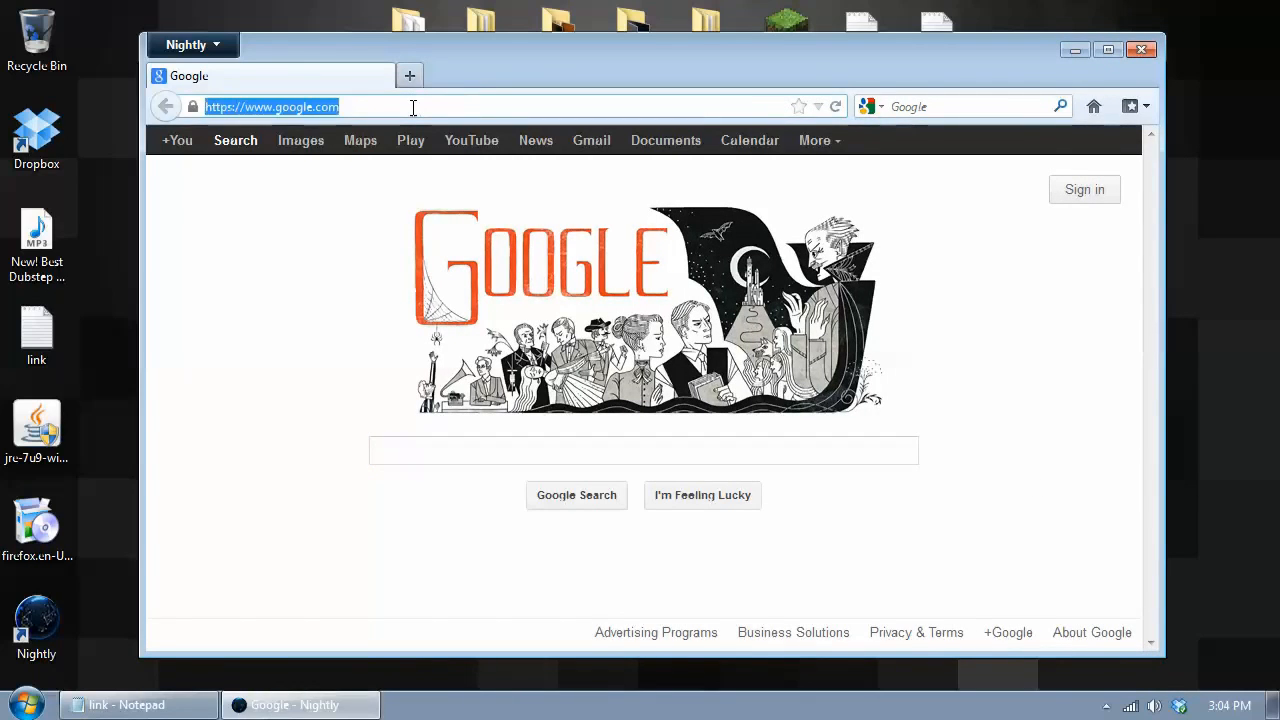
text(www.youtube.com)
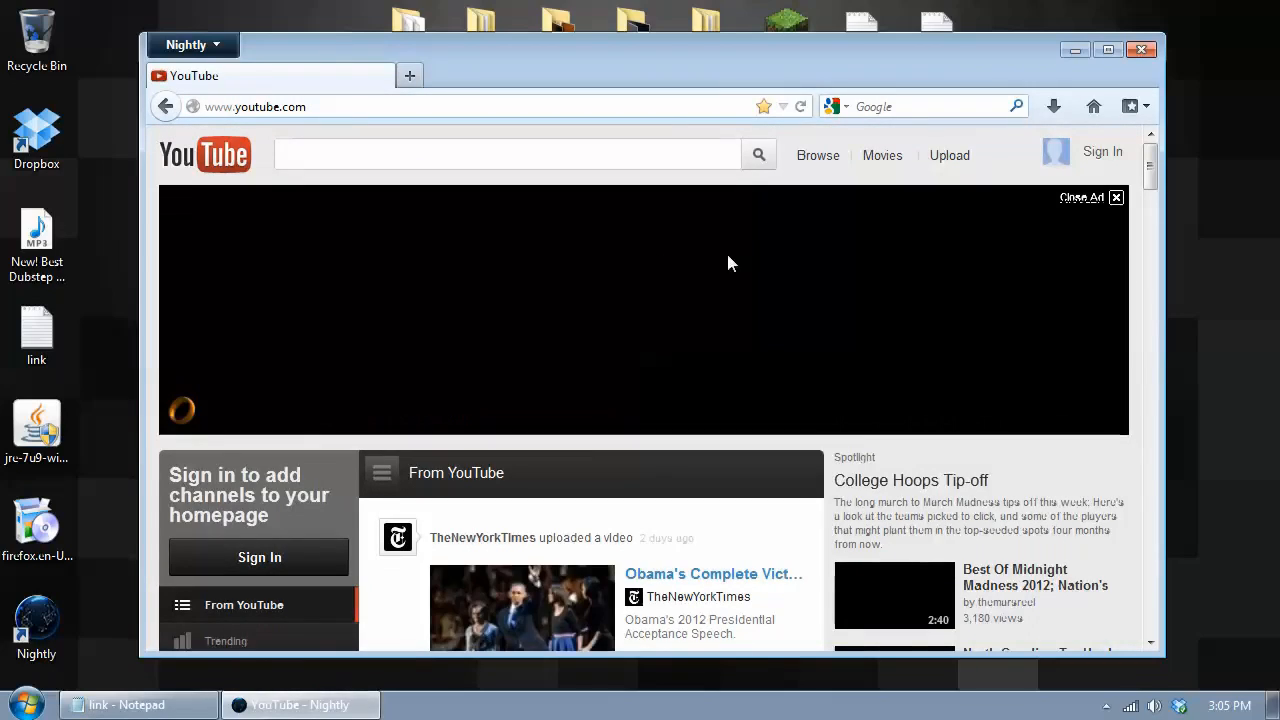
scroll(down, 3)
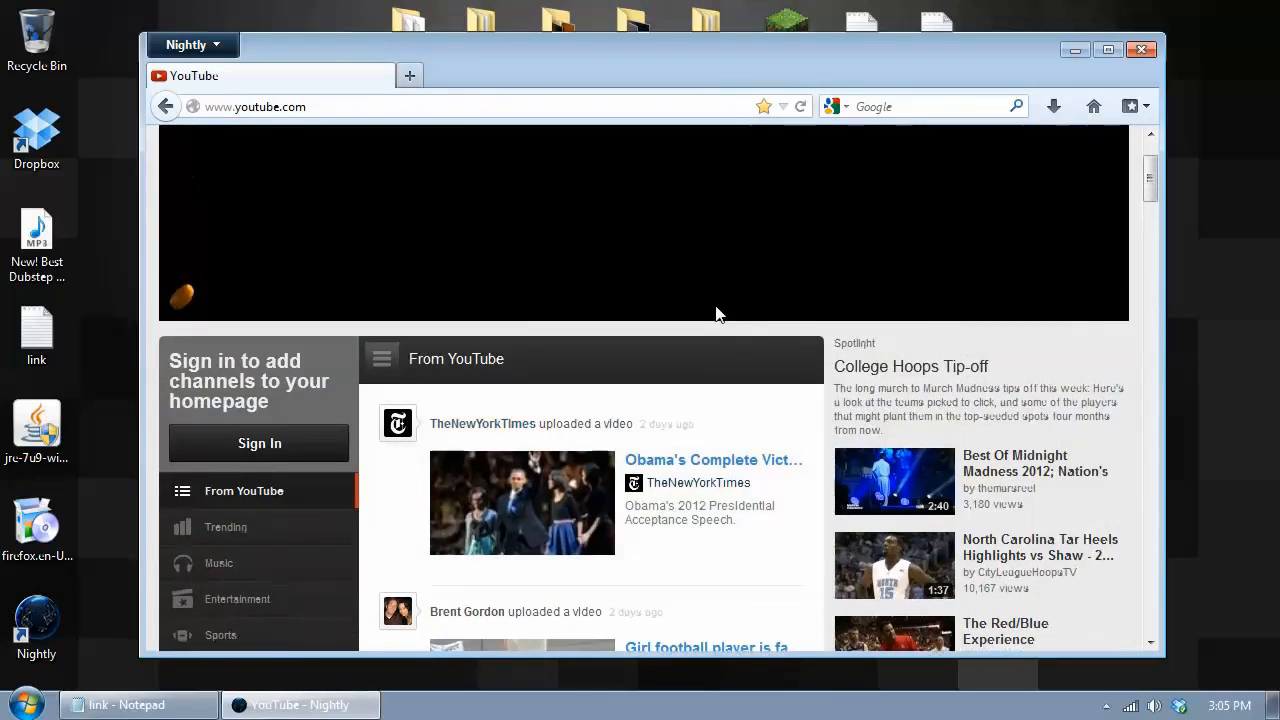
scroll(down, 3)
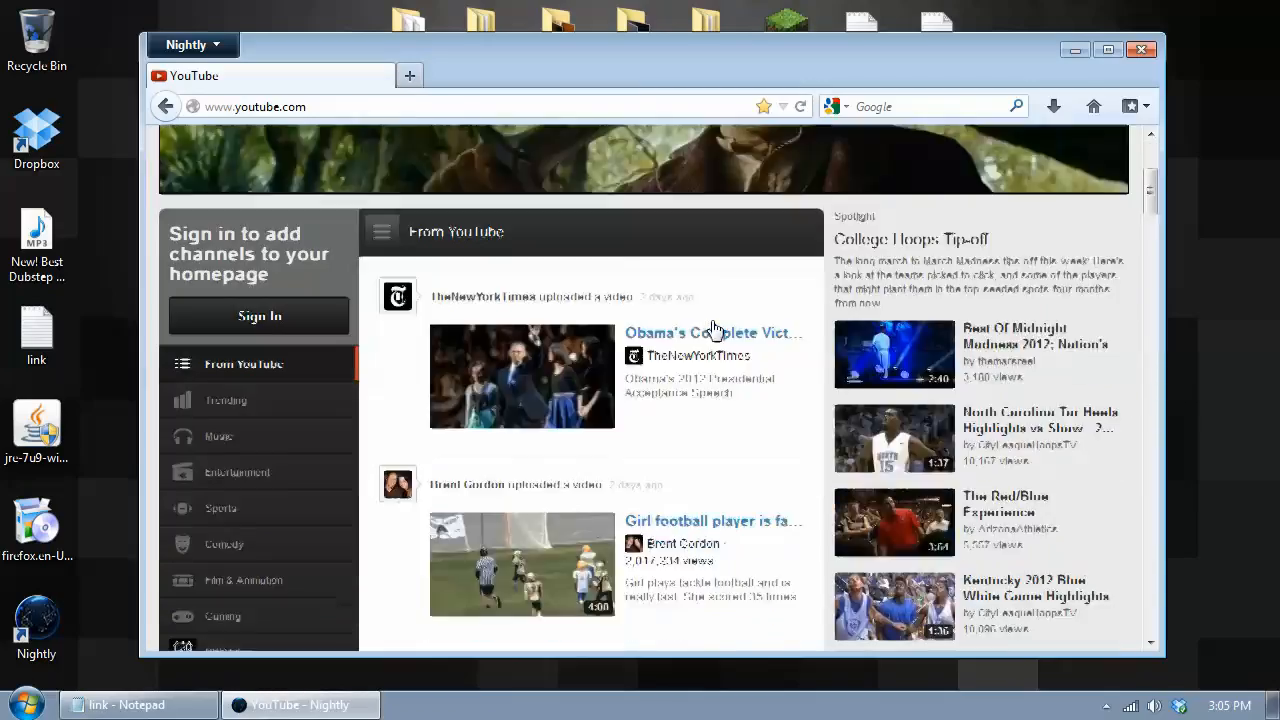
scroll(down, 3)
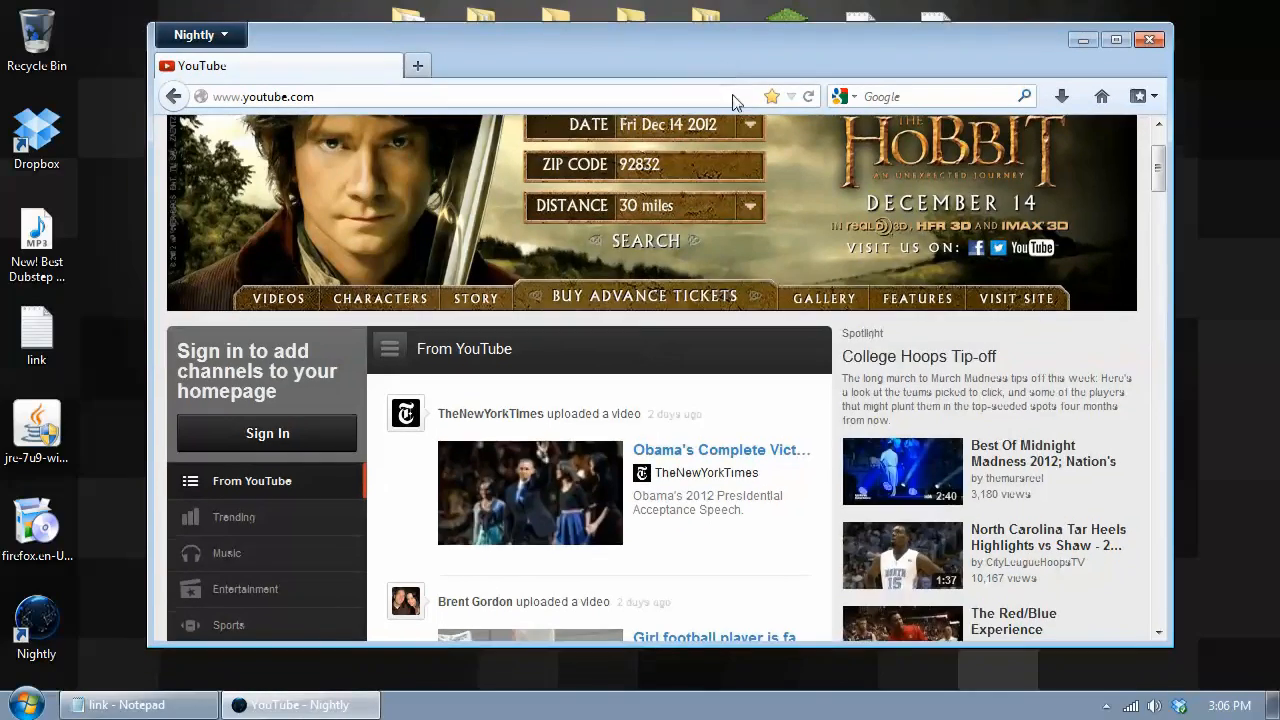
scroll(down, 3)
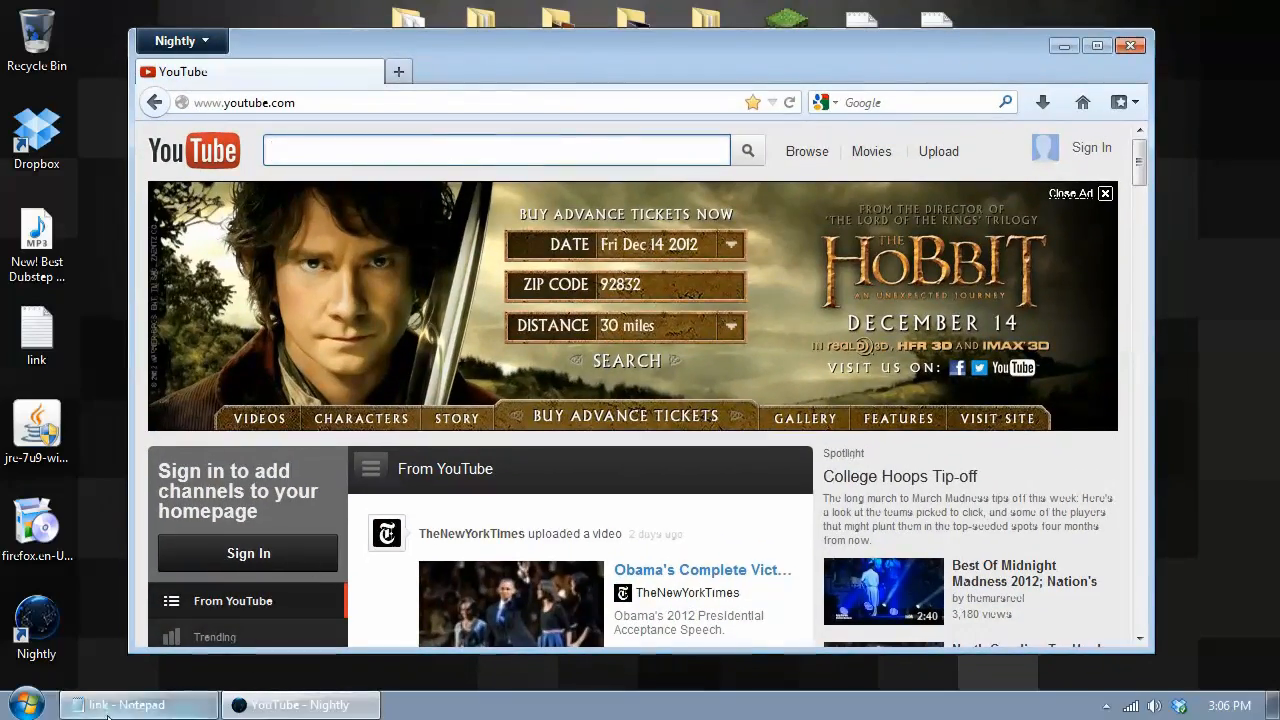
click(126, 705)
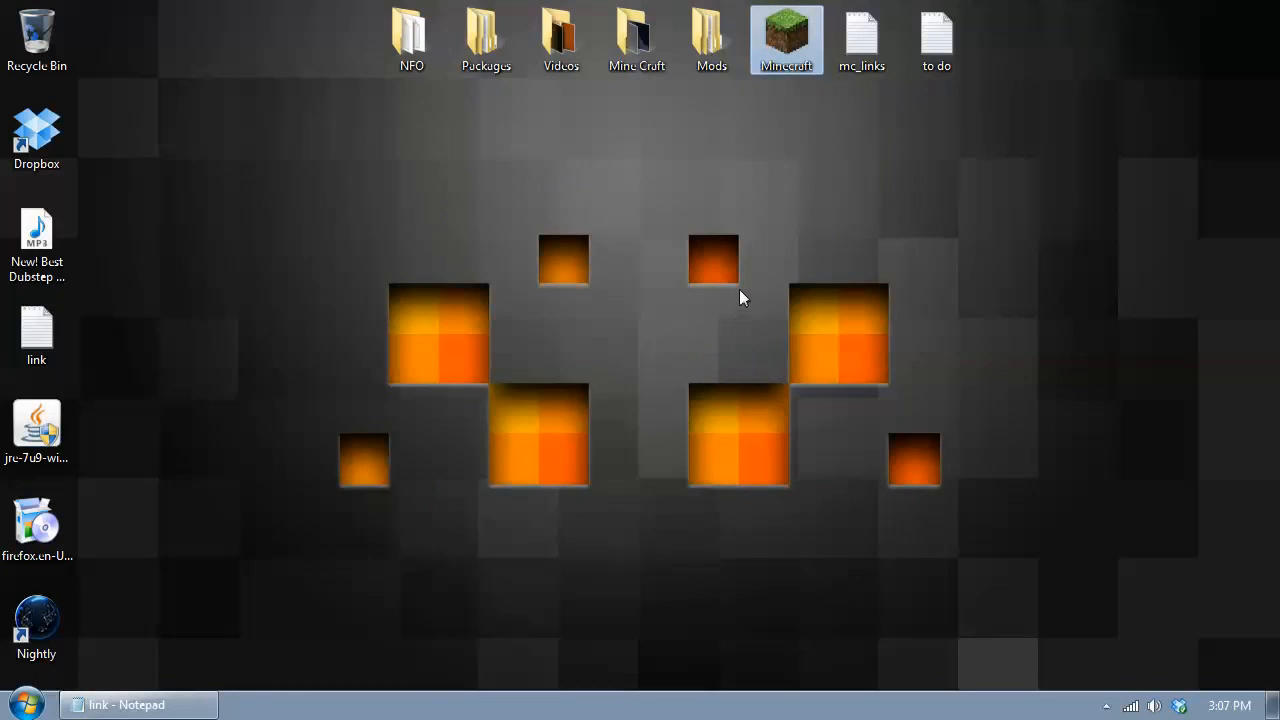
Launch Minecraft into singleplayer and raise Video Settings' Render Distance to Far
double_click(786, 35)
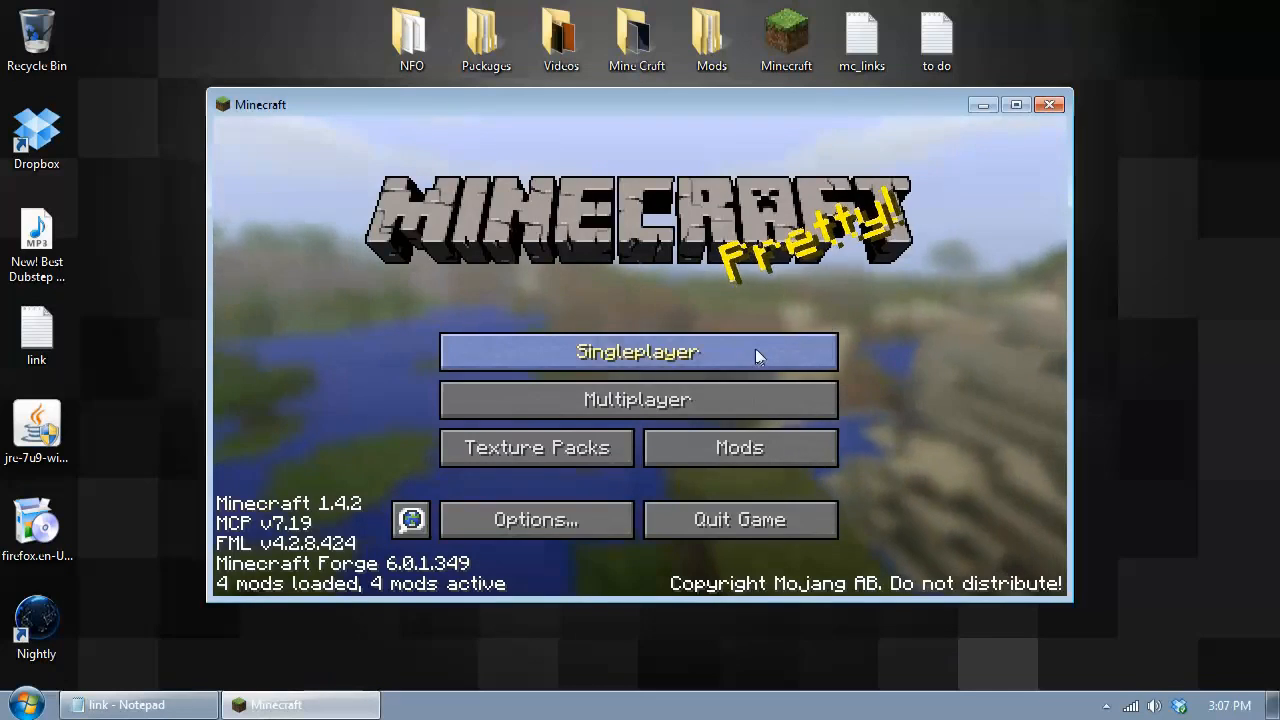
click(638, 351)
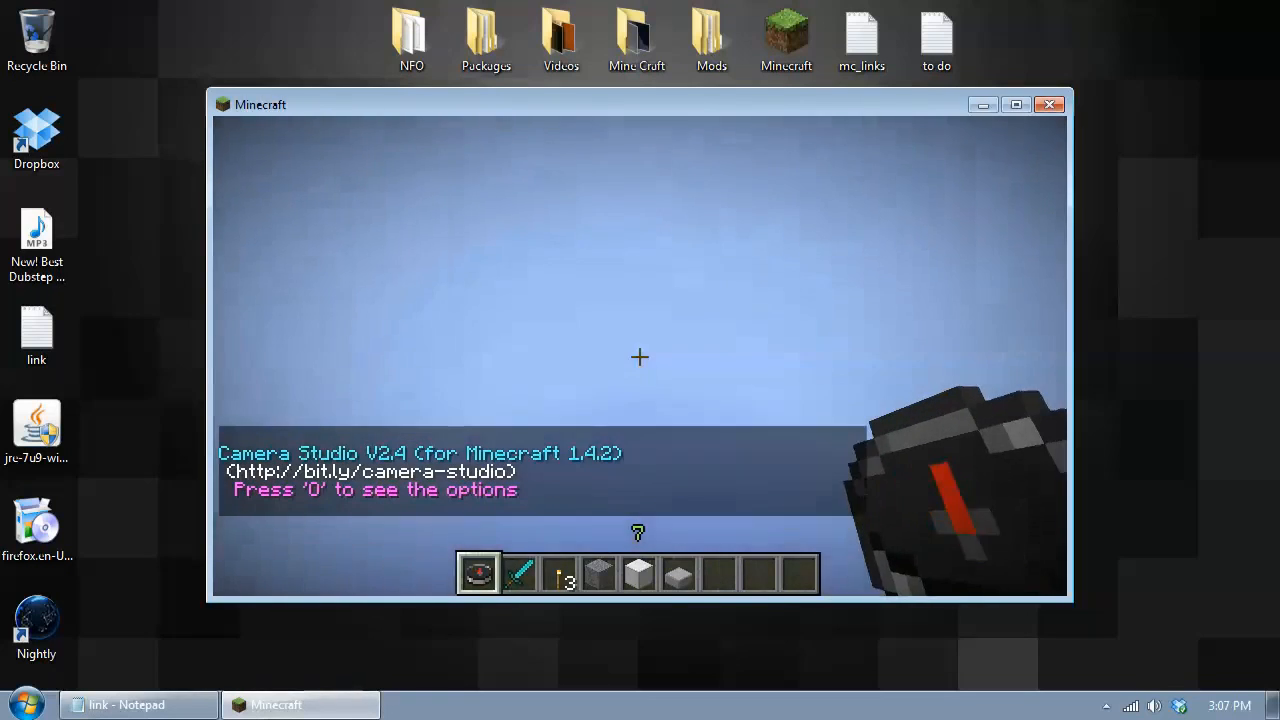
key(o)
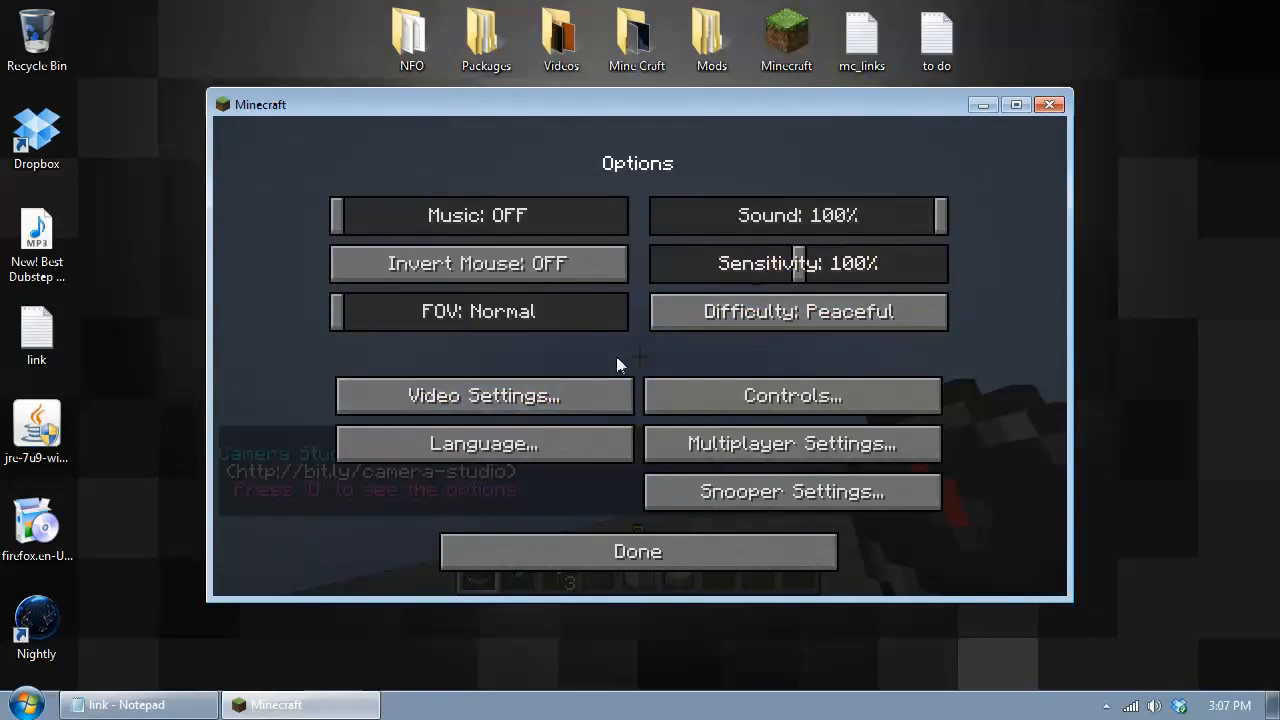
click(483, 395)
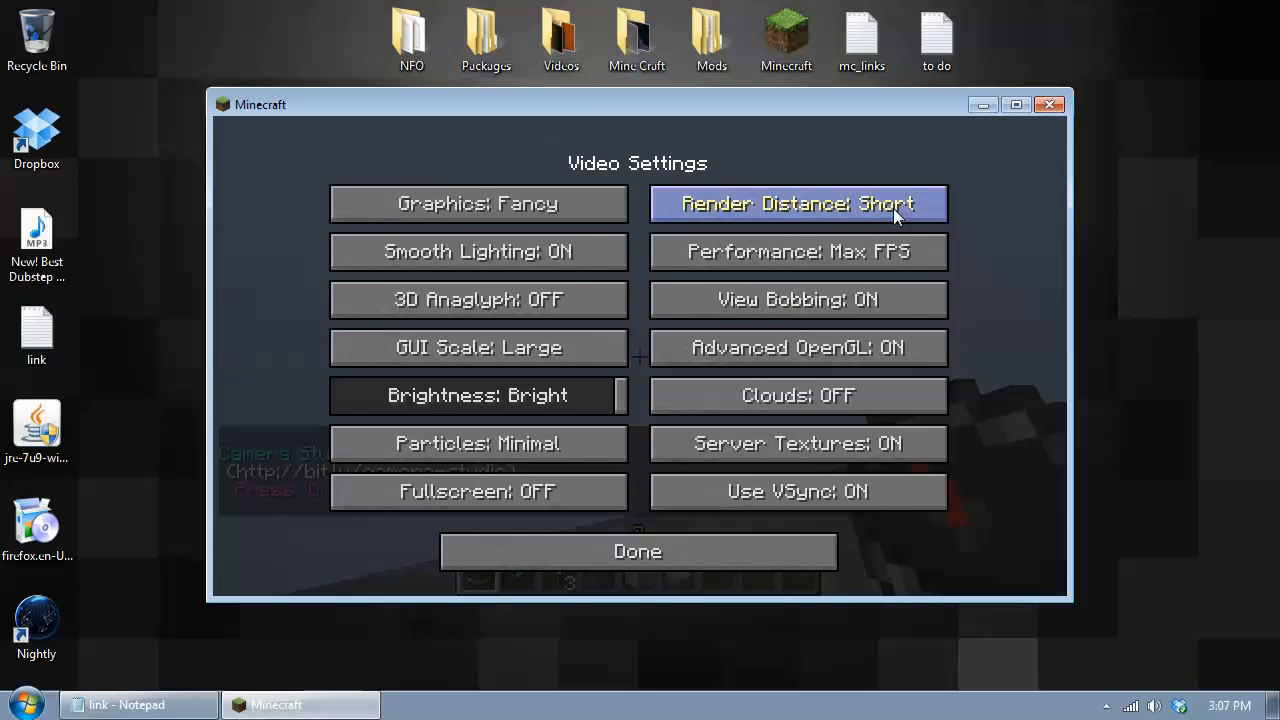
click(797, 203)
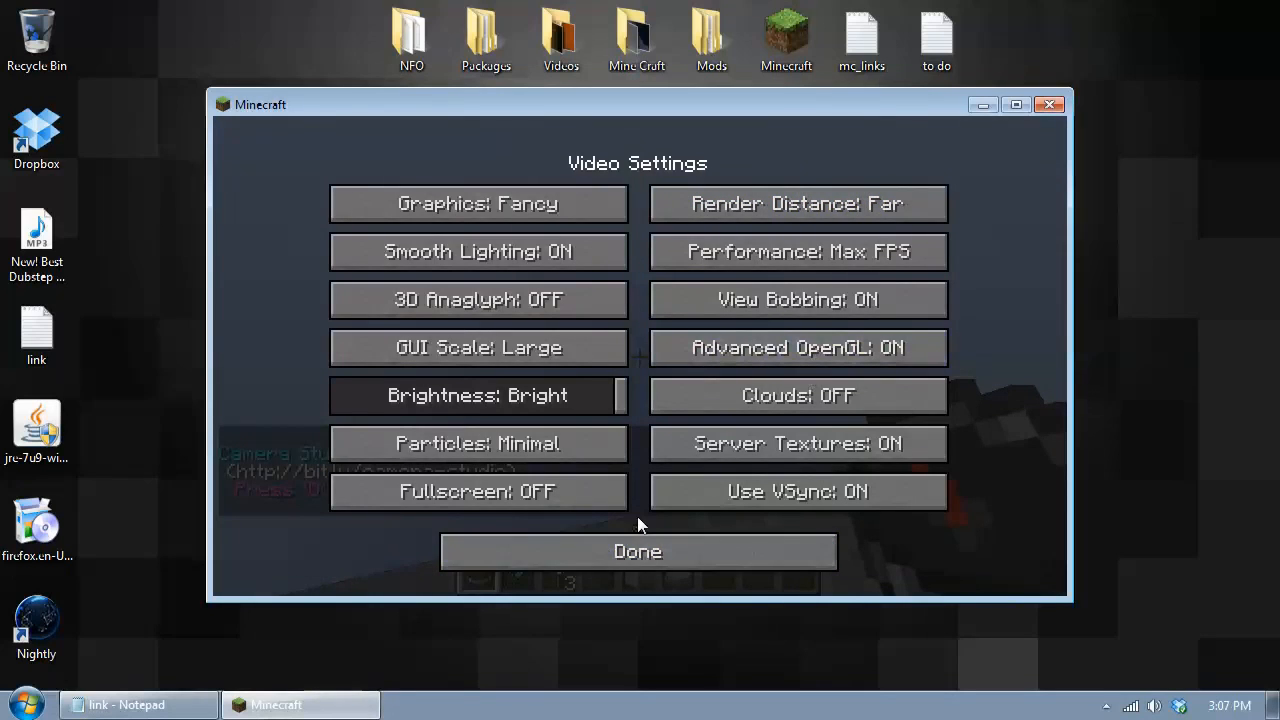
click(637, 551)
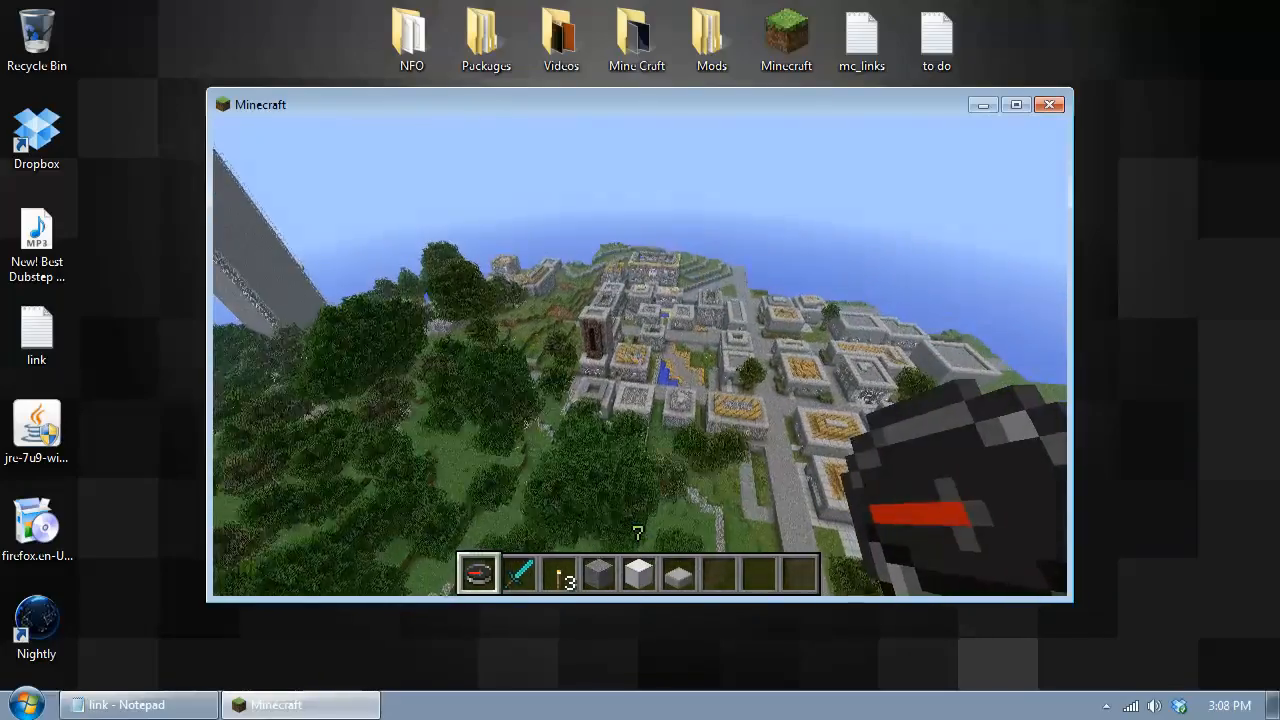
mouse_move(640, 350)
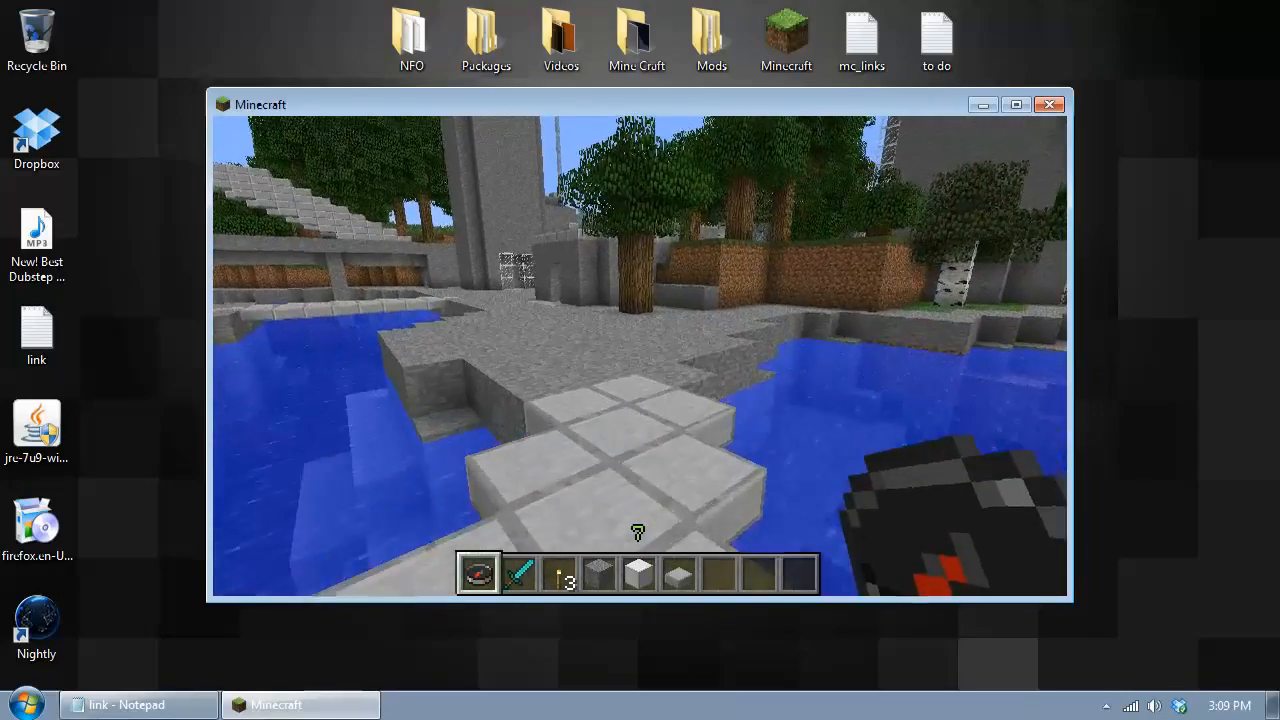
mouse_move(640, 356)
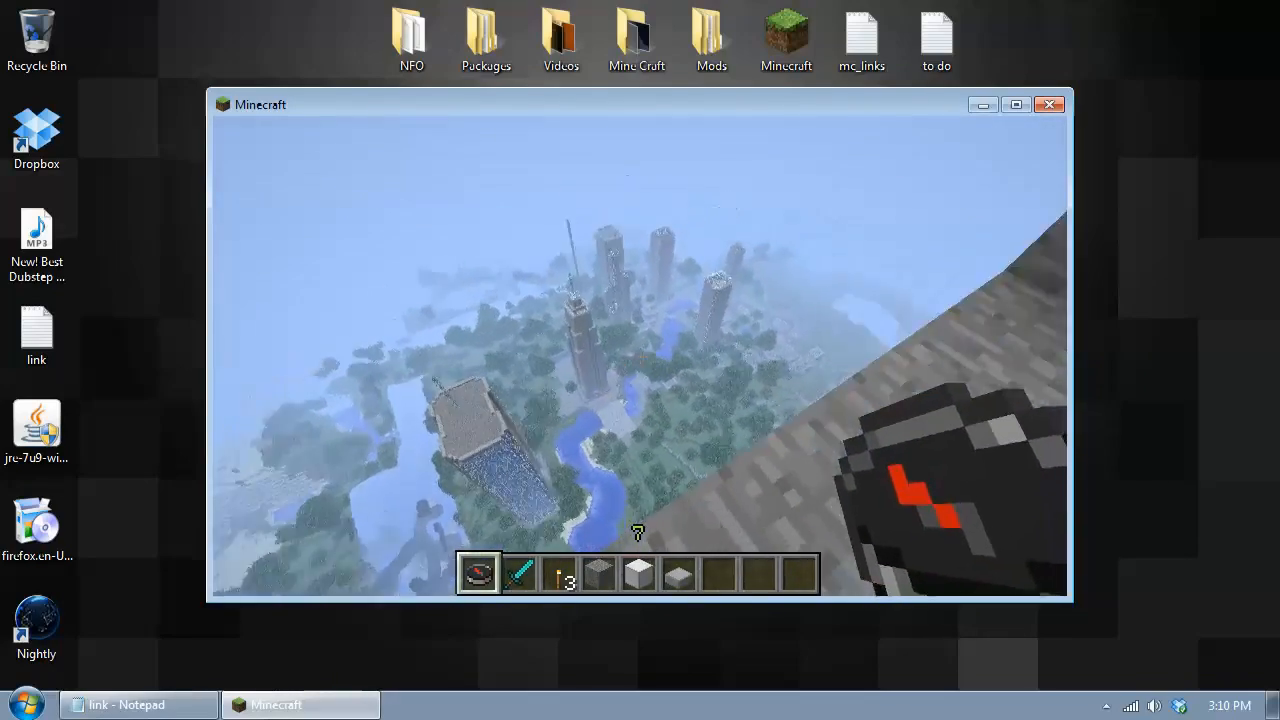
Pause, choose Save and Quit to Title, then close Minecraft
key(Escape)
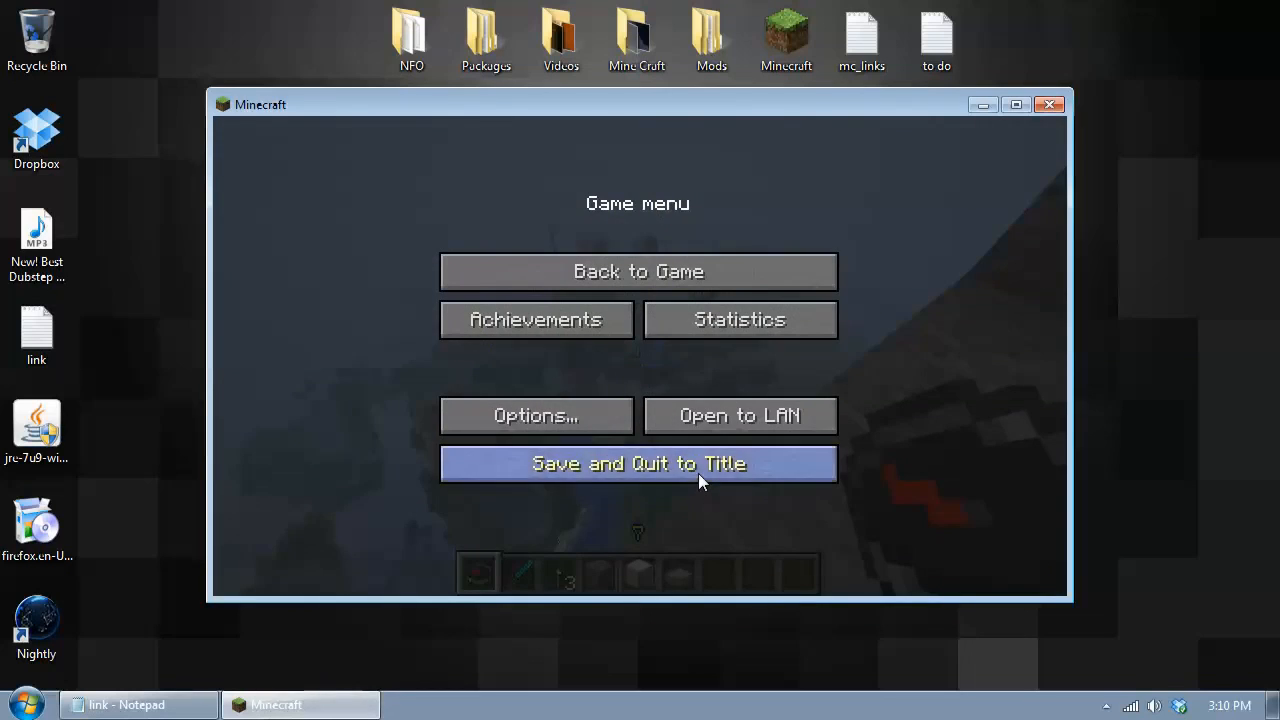
click(638, 463)
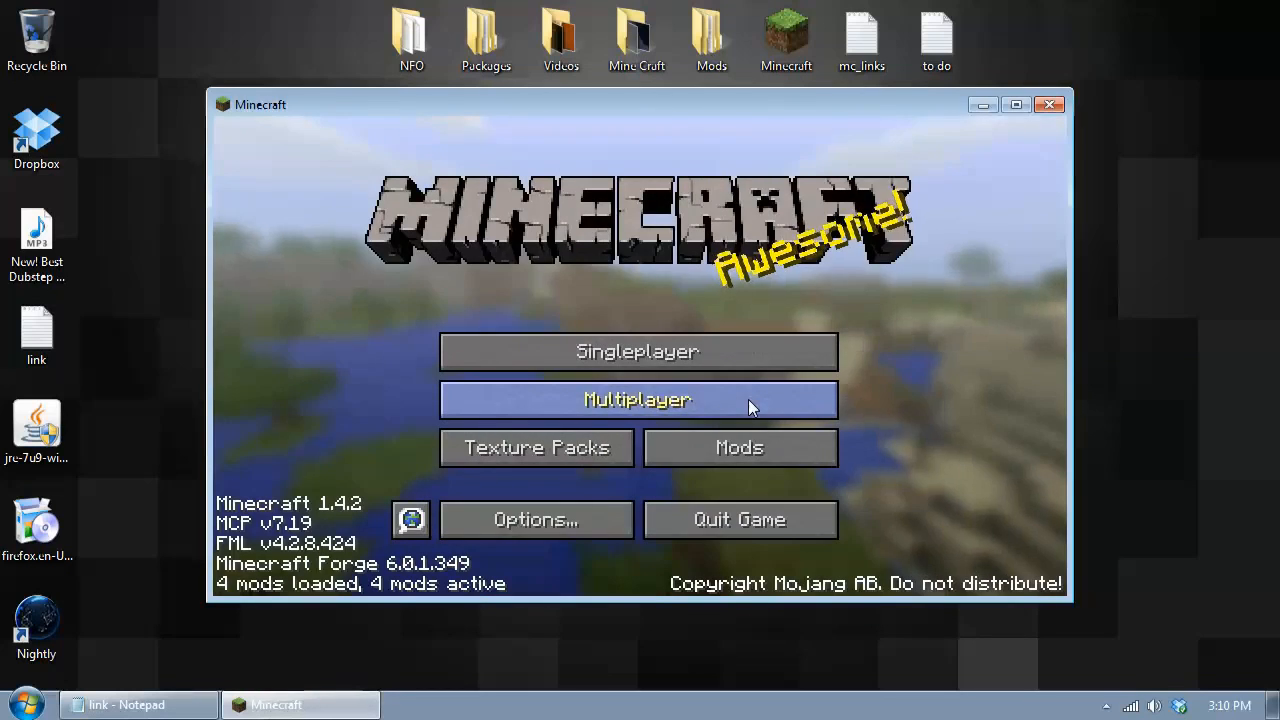
click(1050, 104)
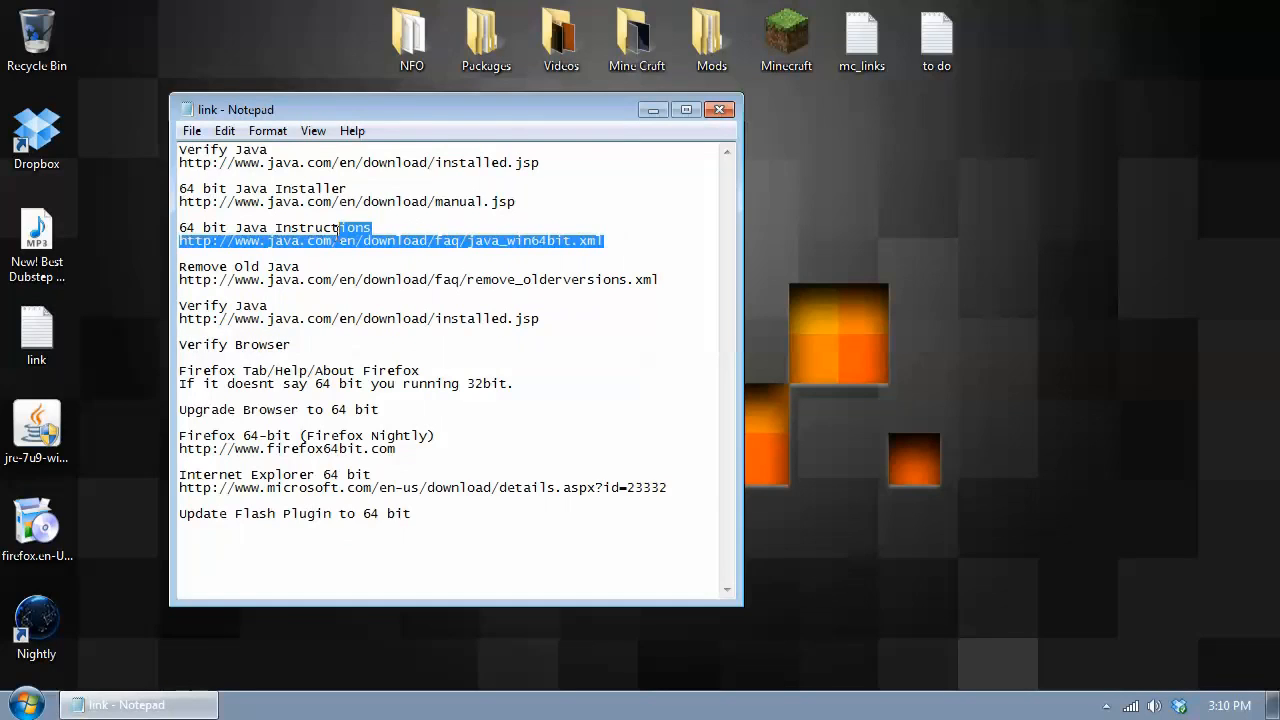
click(608, 240)
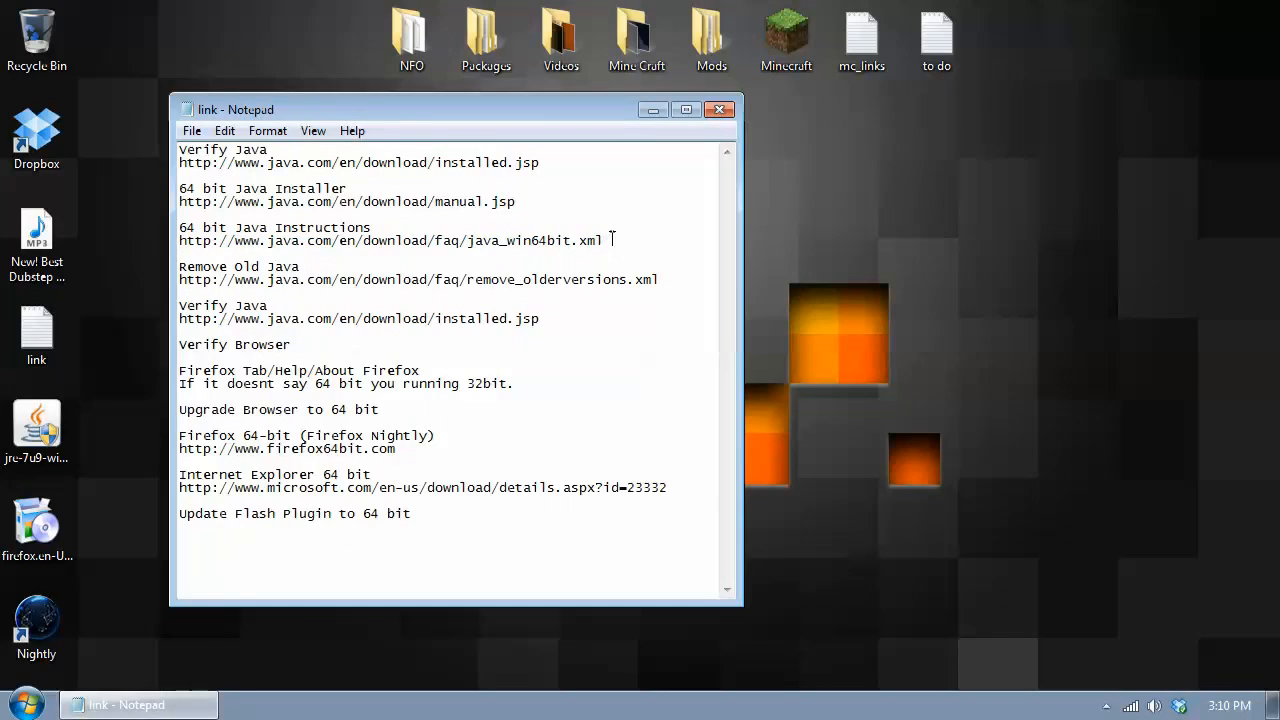
mouse_move(625, 212)
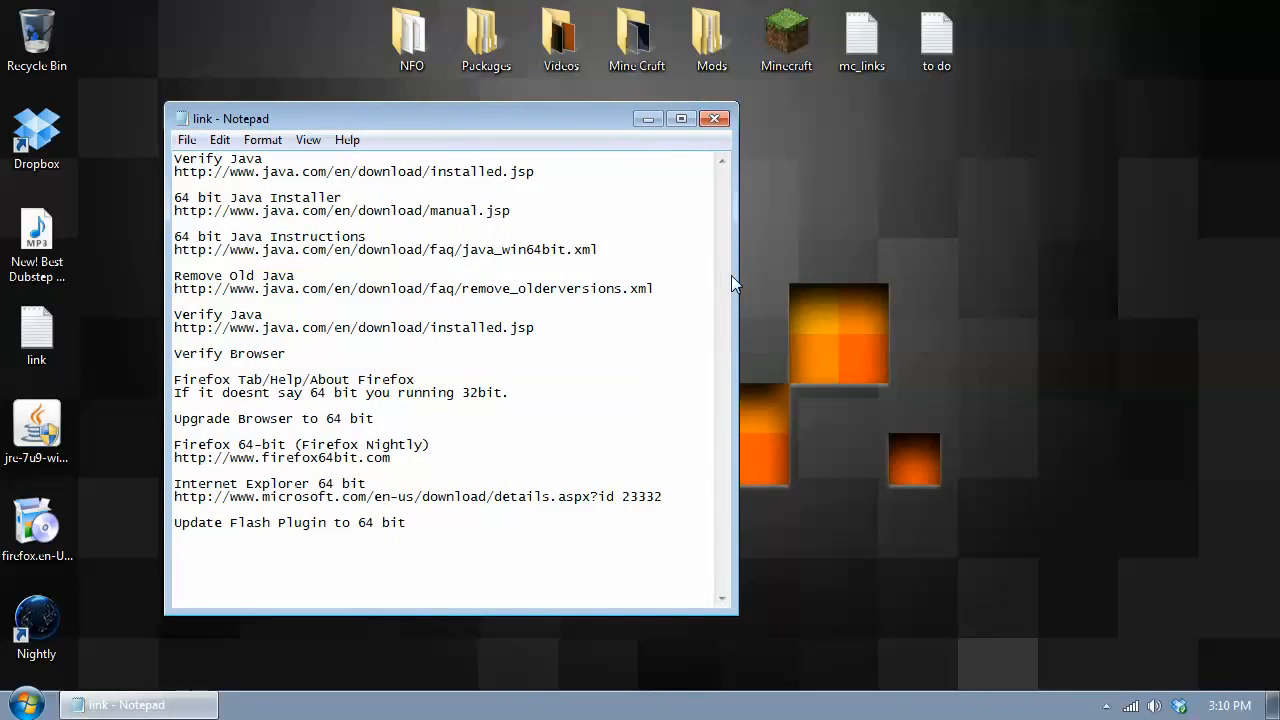
drag(450, 118, 450, 133)
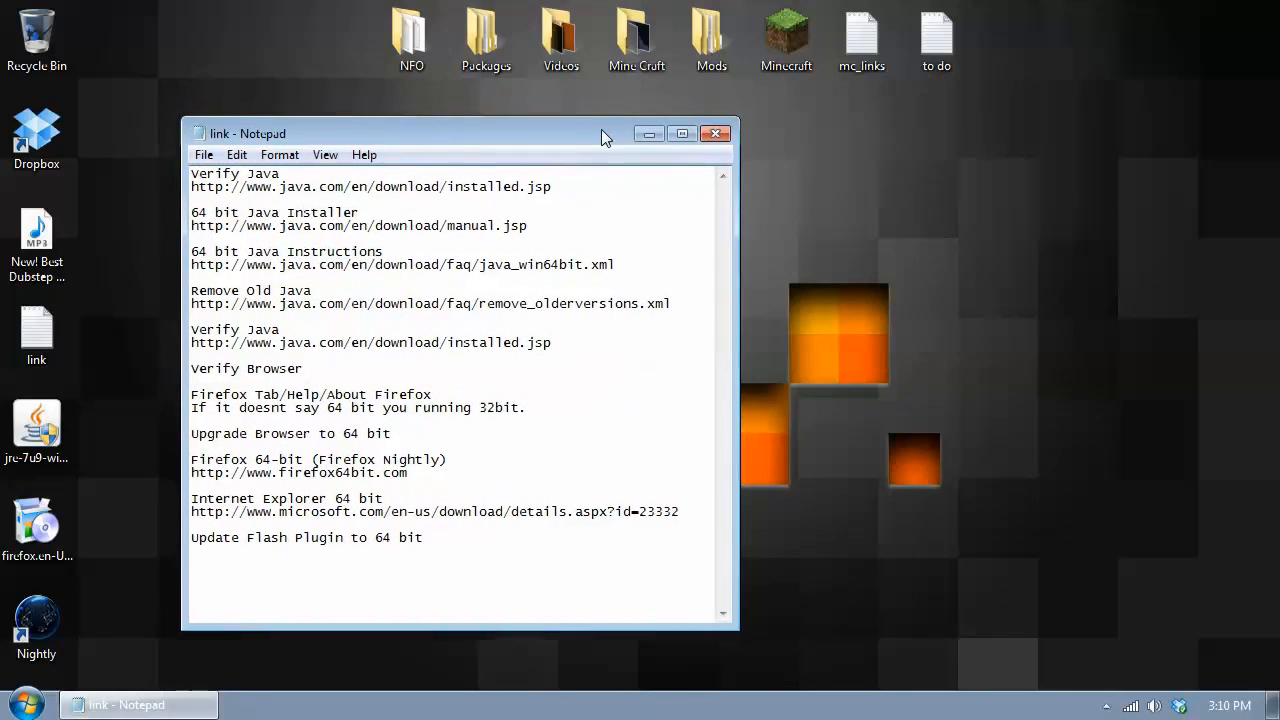